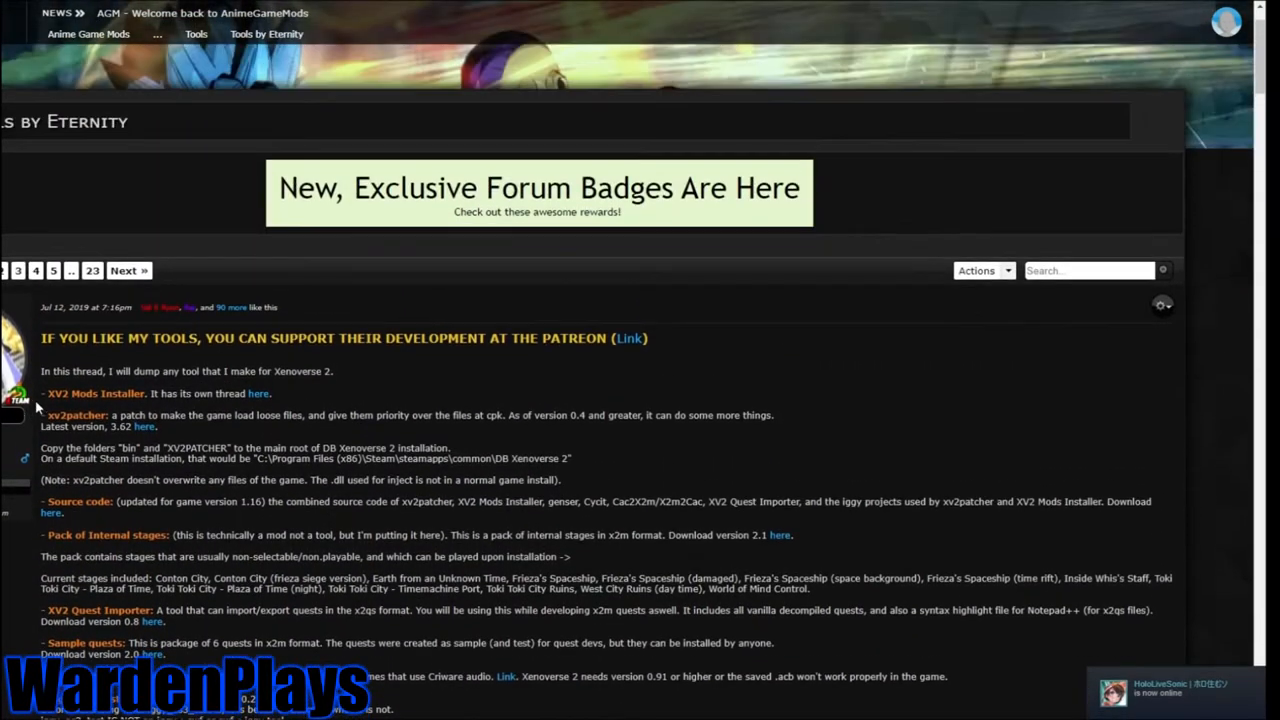
Select TMQ_0101 (World Tournament Tag Team) from the Parallel quests list in XV2 Quest Importer.
{"action": "scroll", "scroll_direction": "down", "scroll_amount": 3}
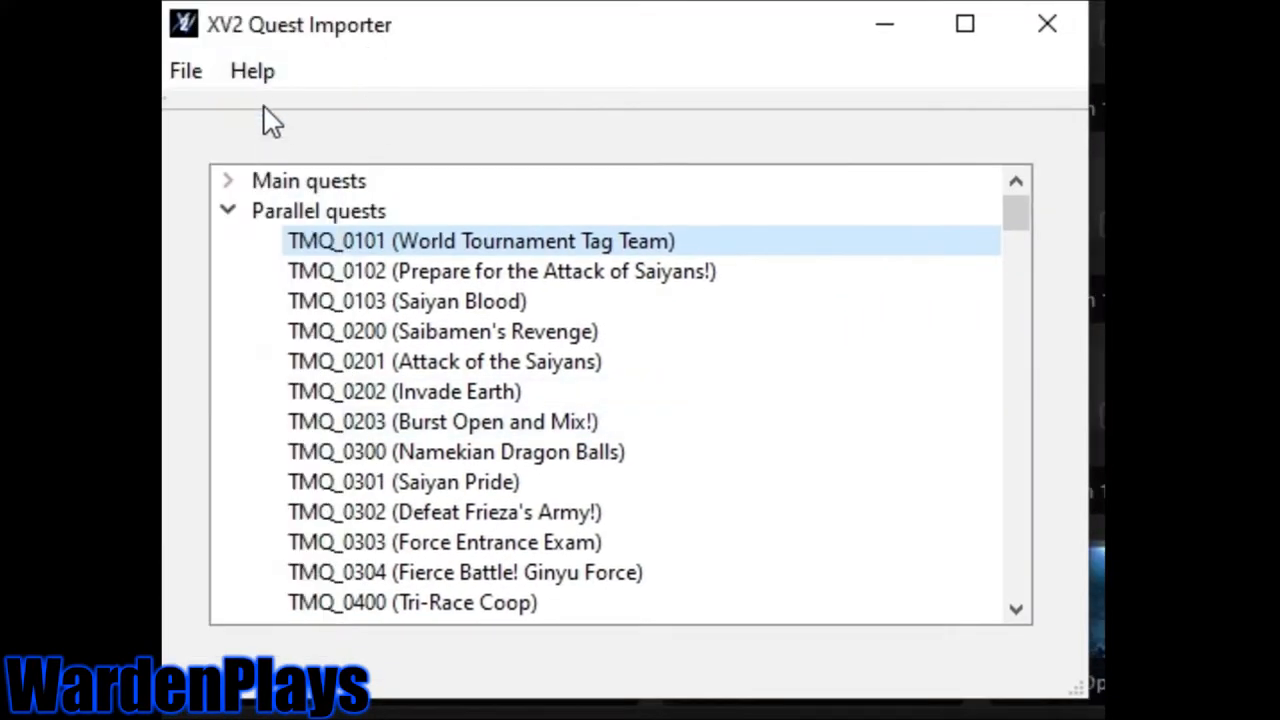
{"action": "left_click", "coordinate": [227, 211]}
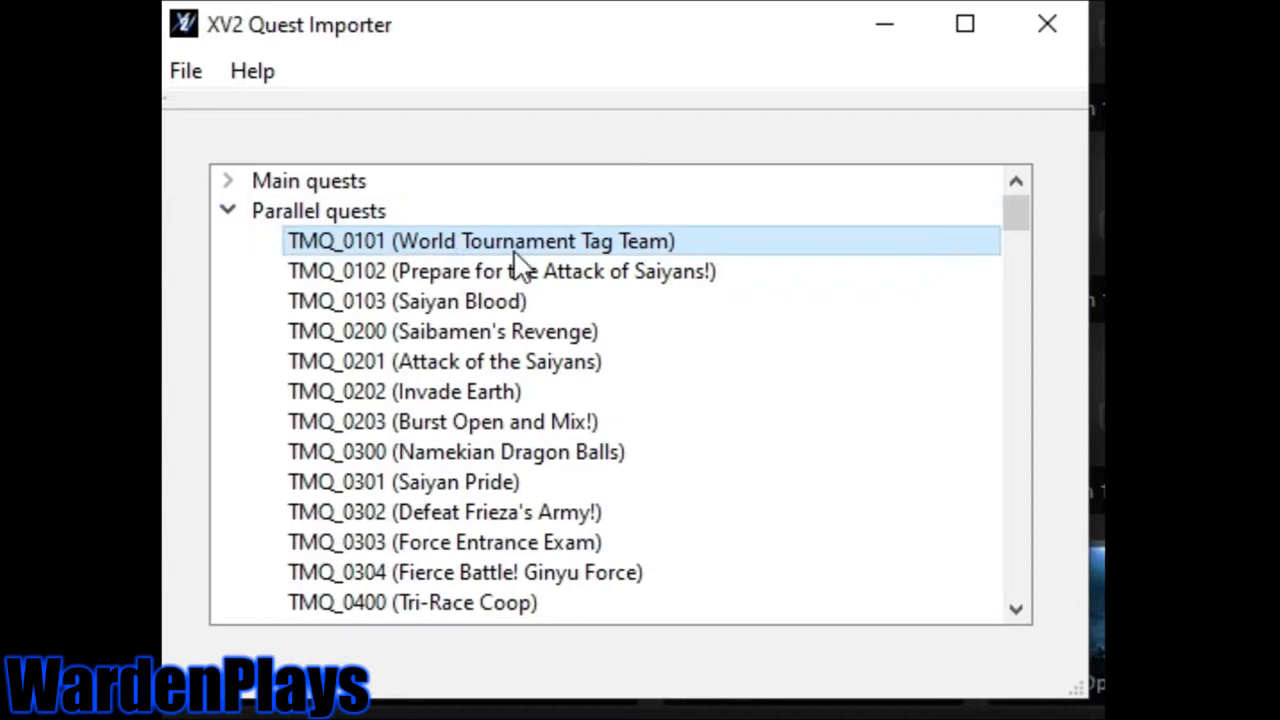
{"action": "mouse_move", "coordinate": [545, 265]}
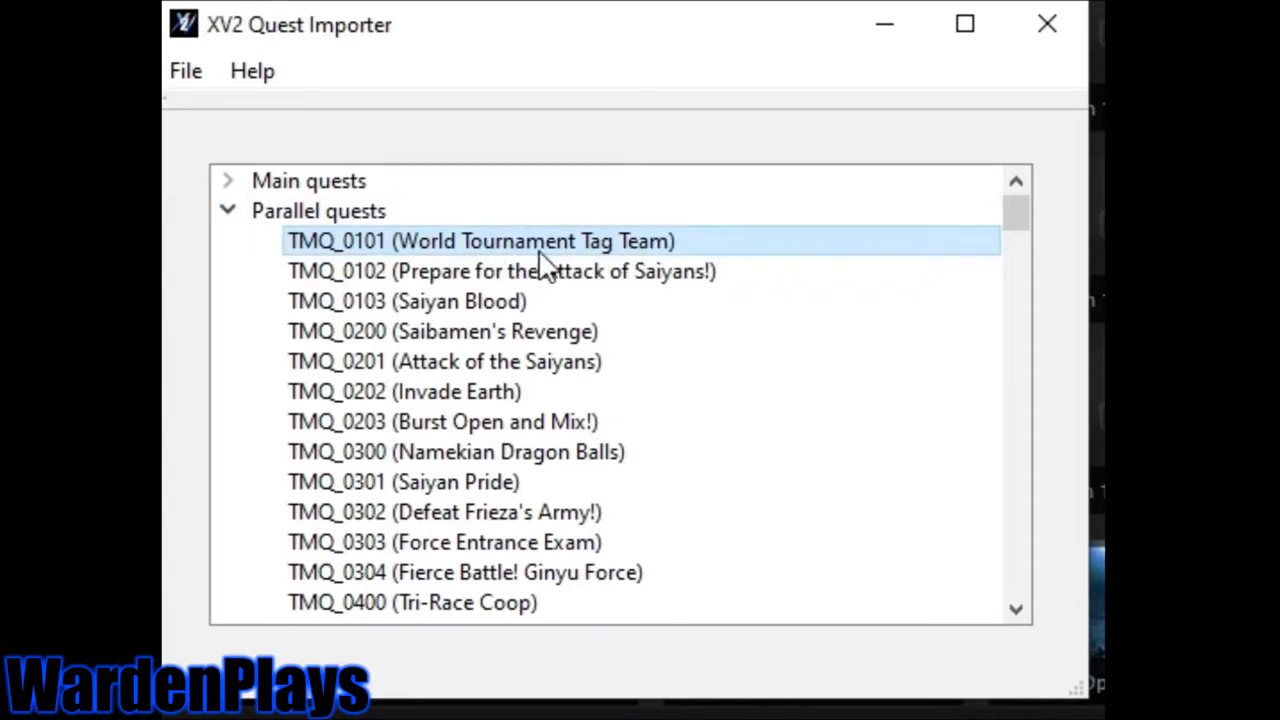
{"action": "mouse_move", "coordinate": [655, 250]}
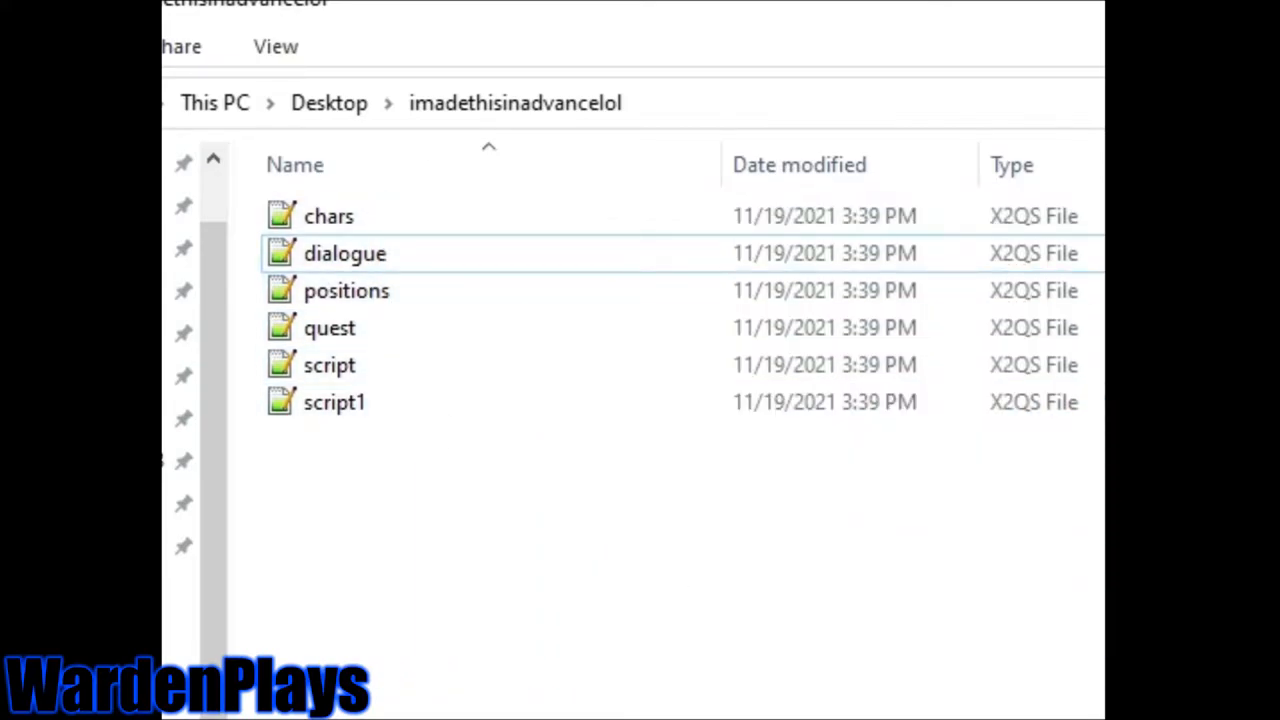
Open the six x2qs files from the imadethisinadvancelol folder in Notepad++.
{"action": "double_click", "coordinate": [328, 216]}
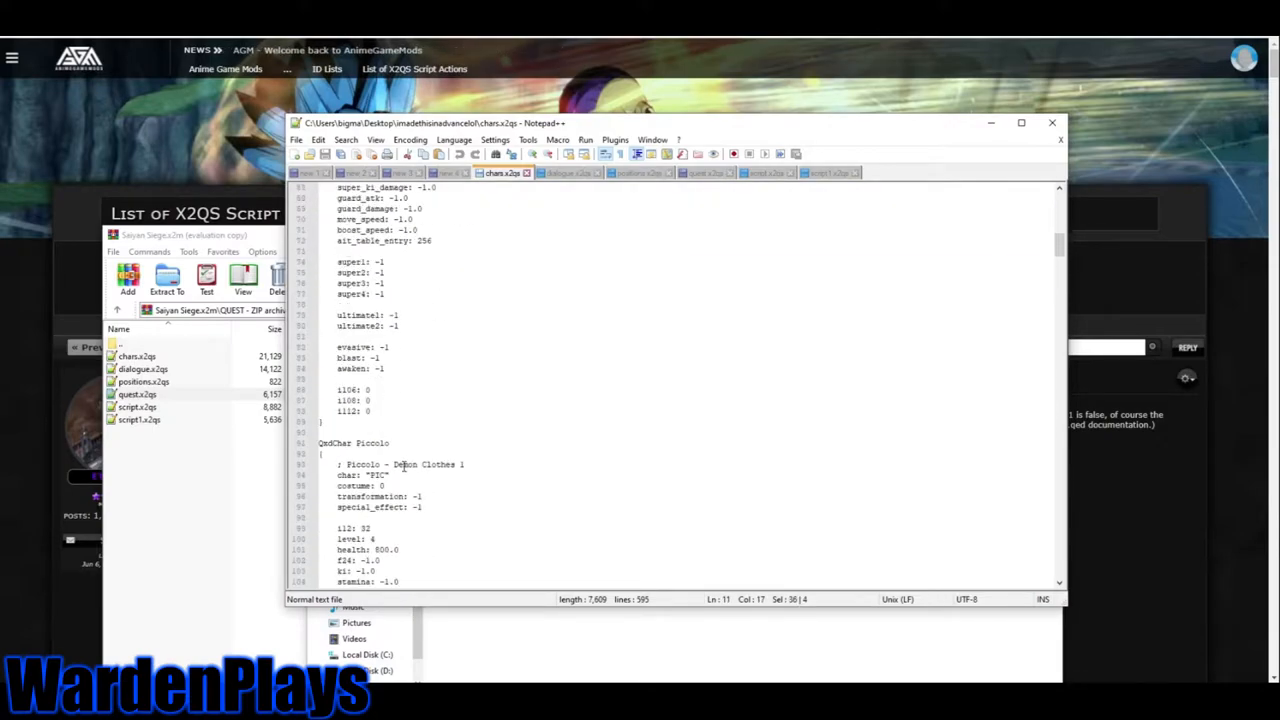
{"action": "scroll", "scroll_direction": "down", "scroll_amount": 3}
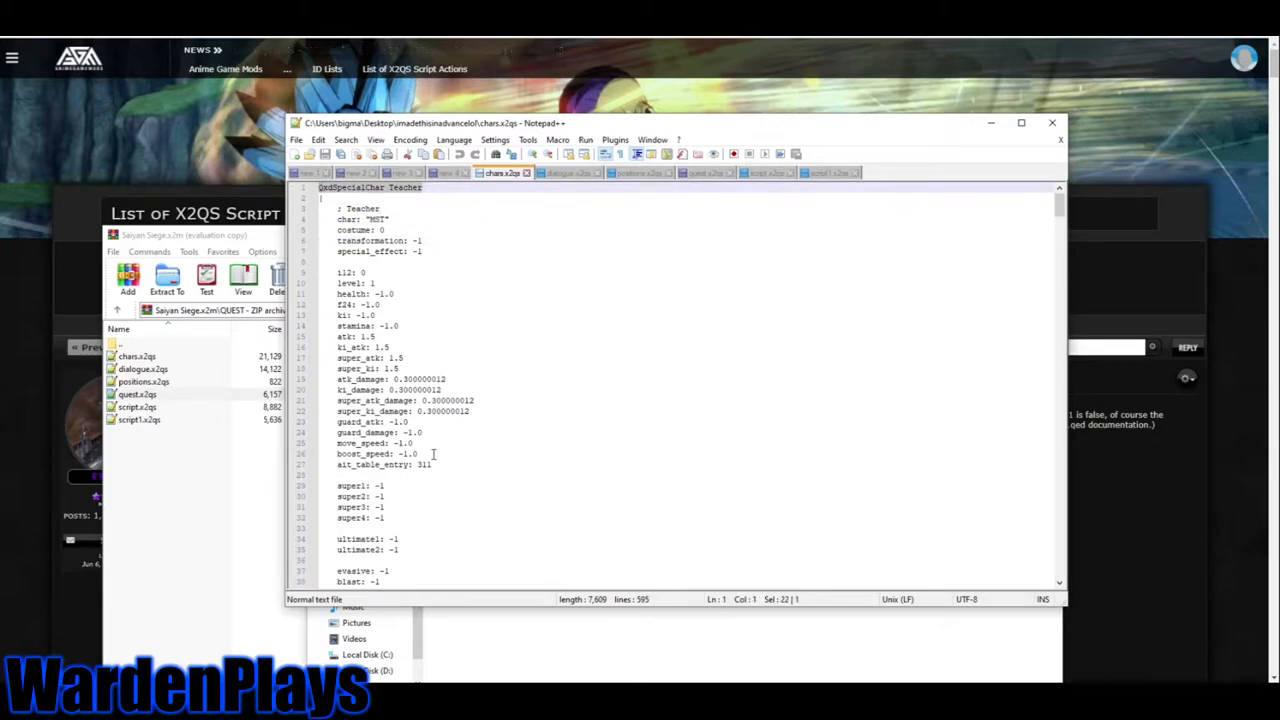
{"action": "scroll", "scroll_direction": "down", "scroll_amount": 3}
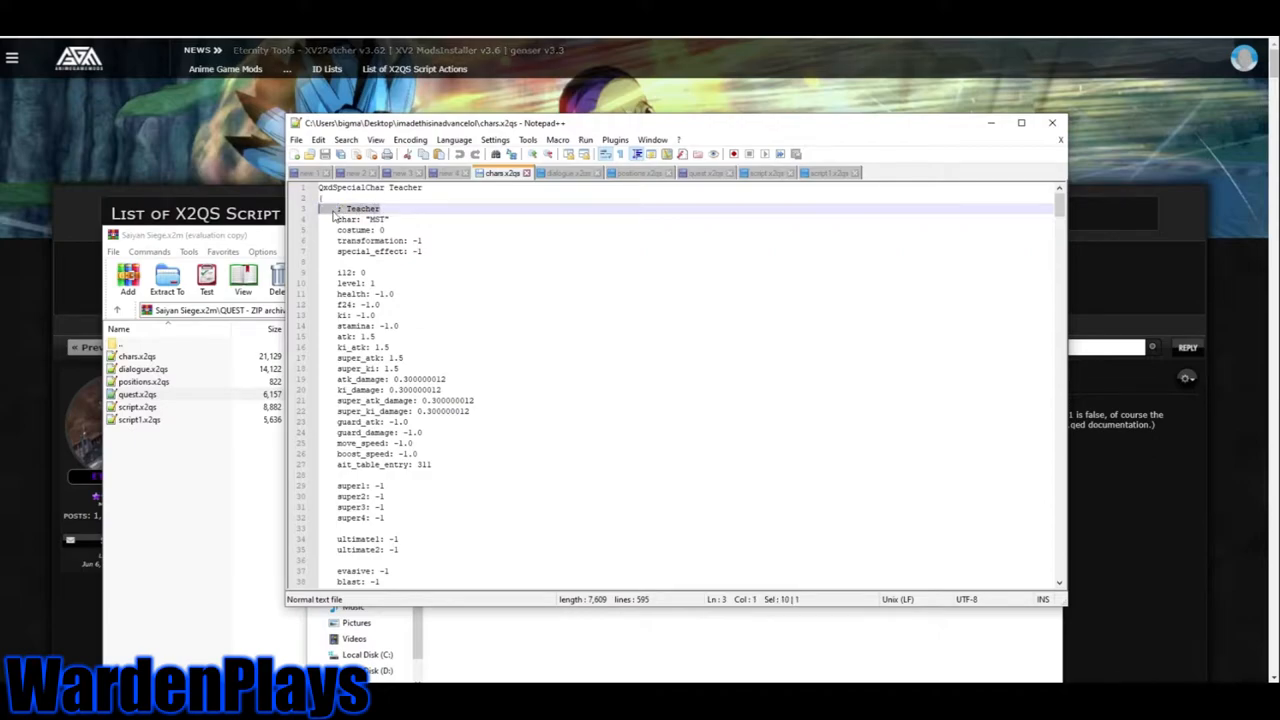
Delete the -1 transformation value from the Teacher entry in chars.x2qs.
{"action": "double_click", "coordinate": [360, 209]}
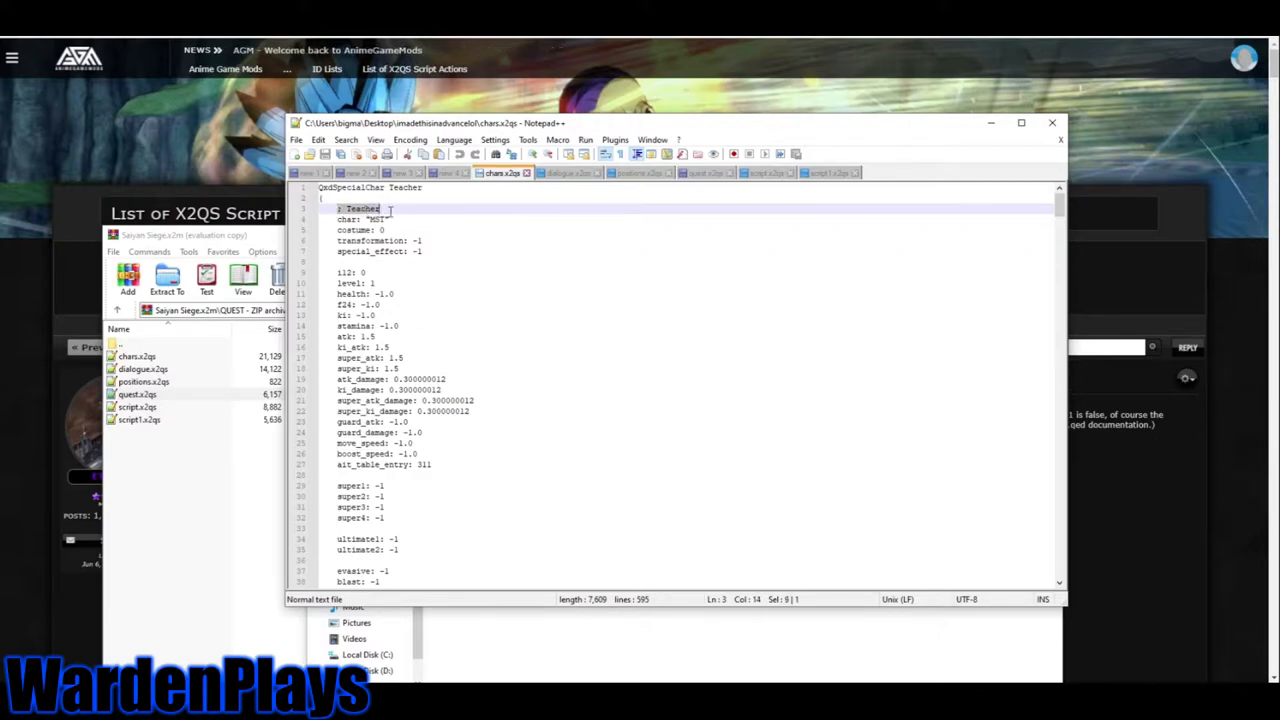
{"action": "left_click", "coordinate": [410, 219]}
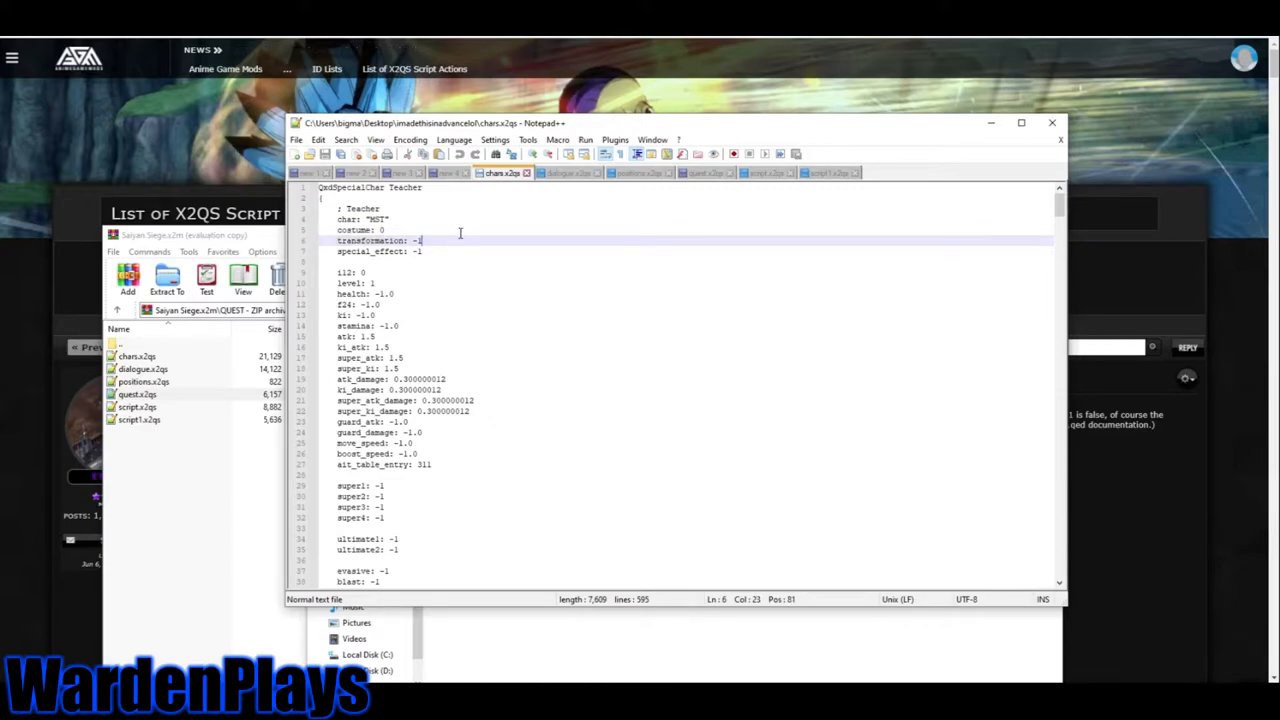
{"action": "type", "text": "100"}
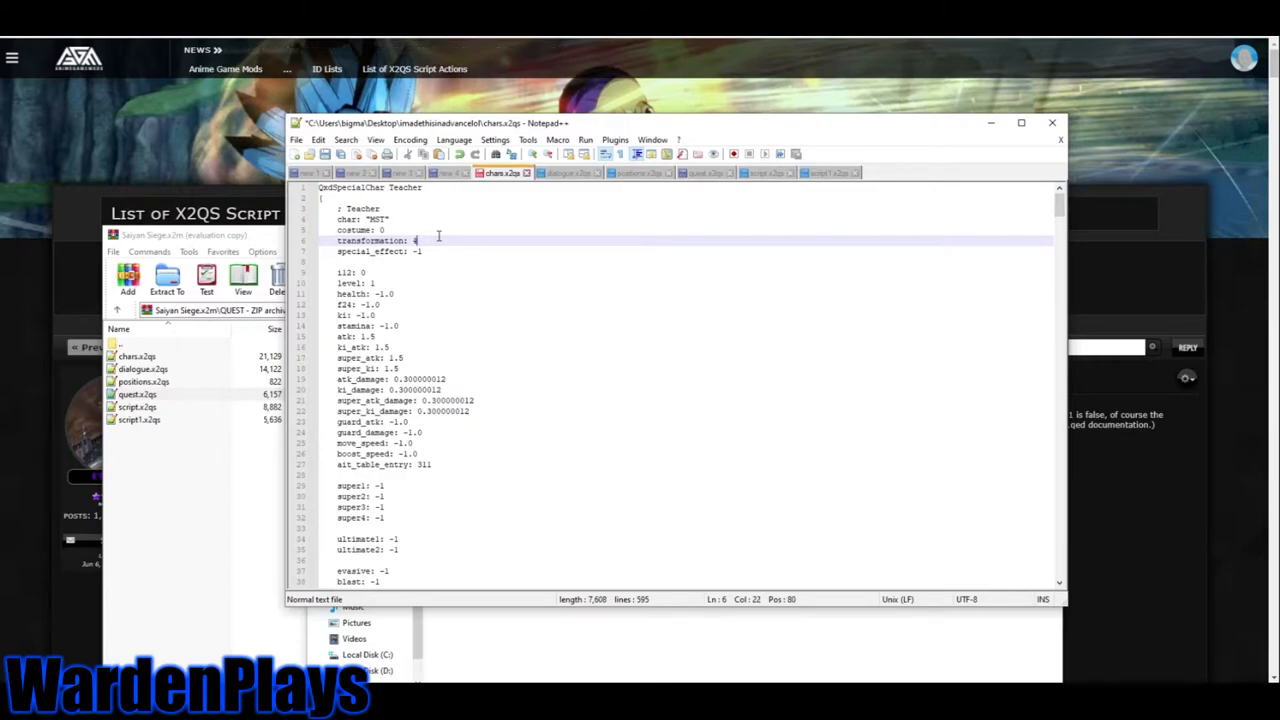
{"action": "type", "text": "01"}
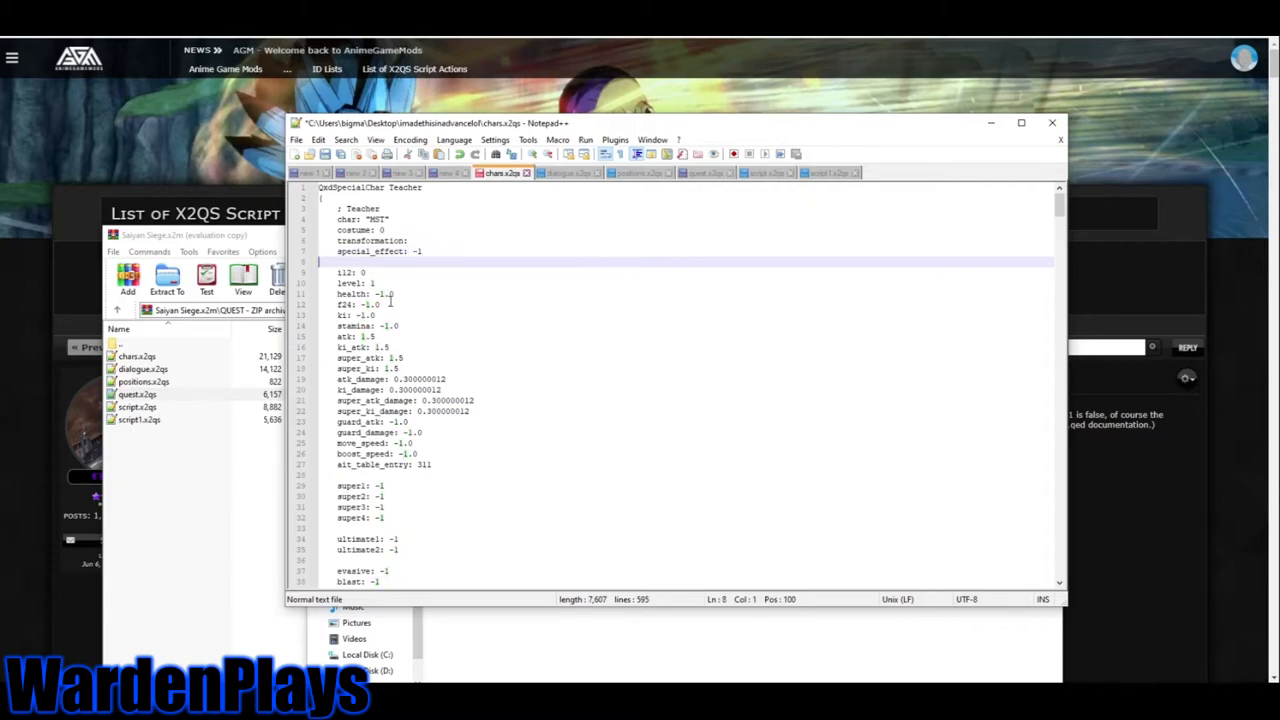
Remove the Teacher's -1 special_effect value and change its i12 value to 32.
{"action": "type", "text": "18"}
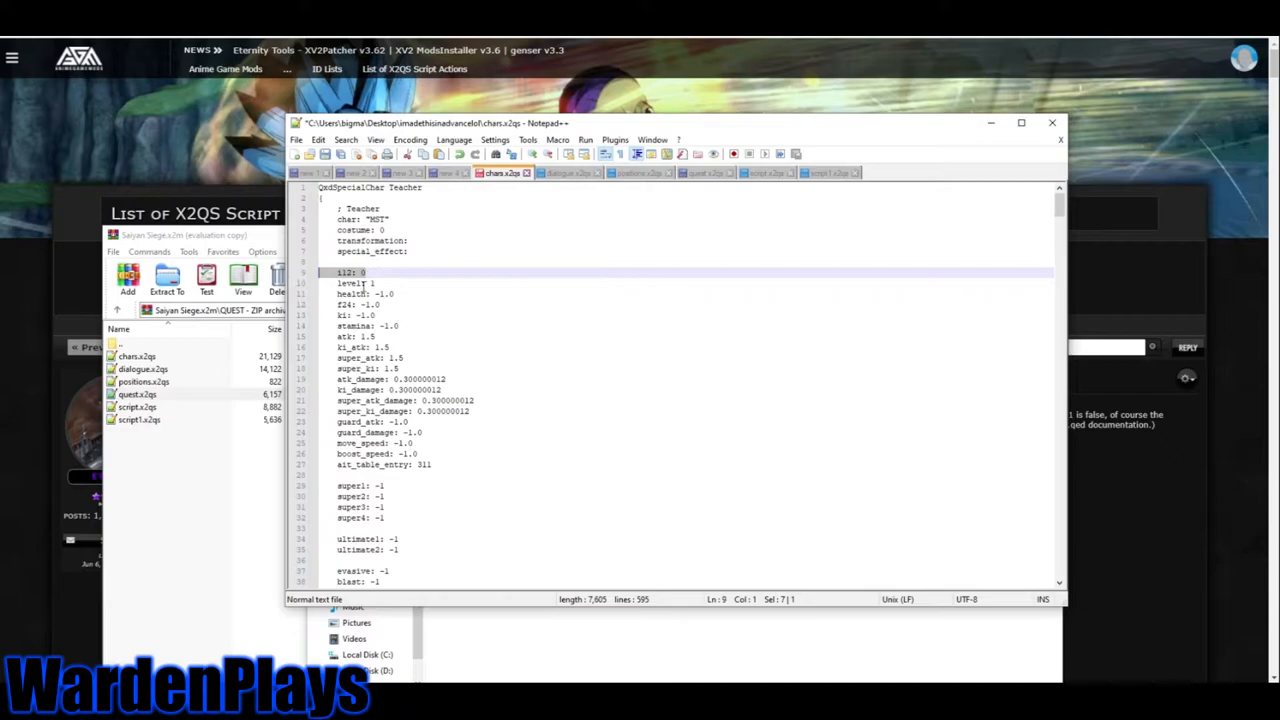
{"action": "type", "text": "=32"}
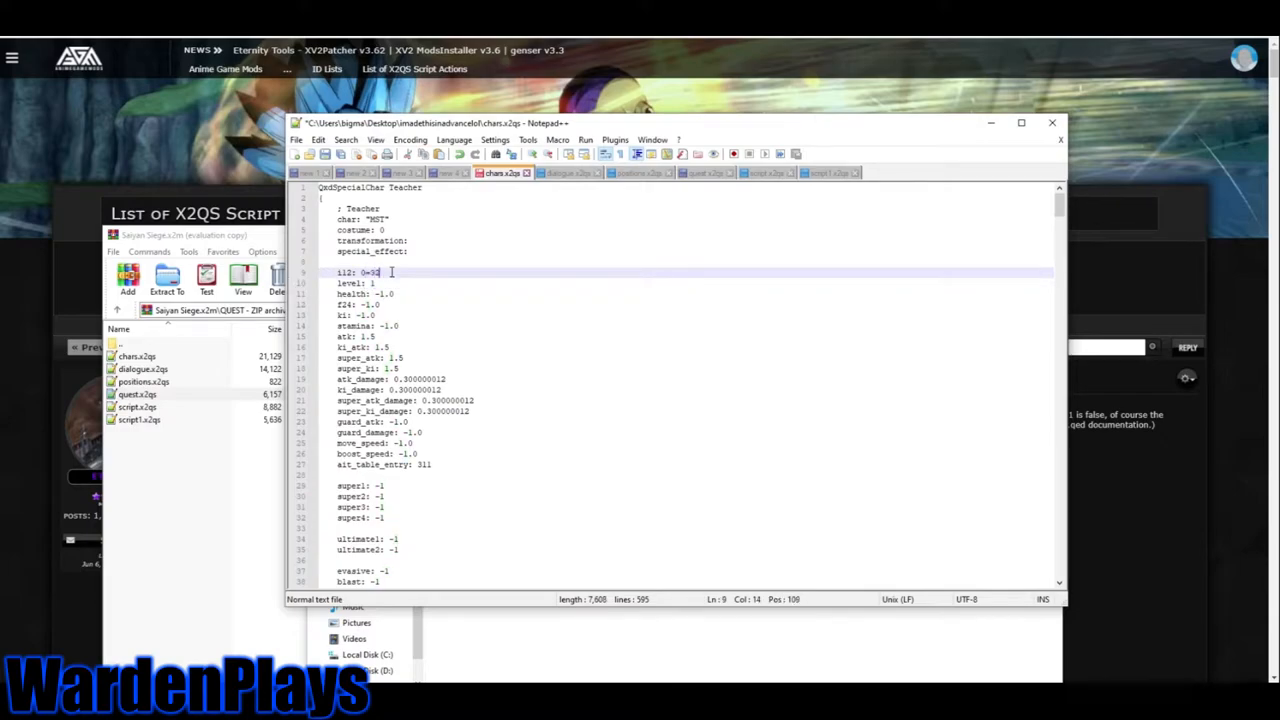
{"action": "key", "text": "Backspace"}
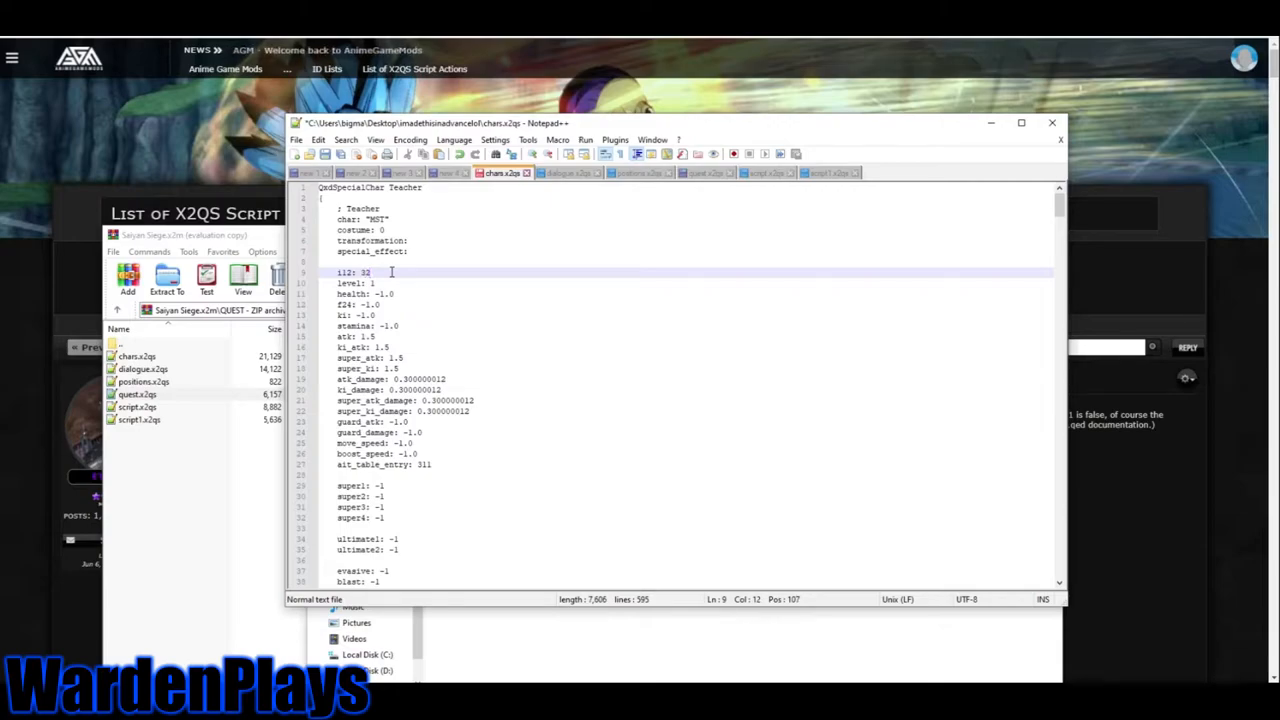
{"action": "type", "text": "60"}
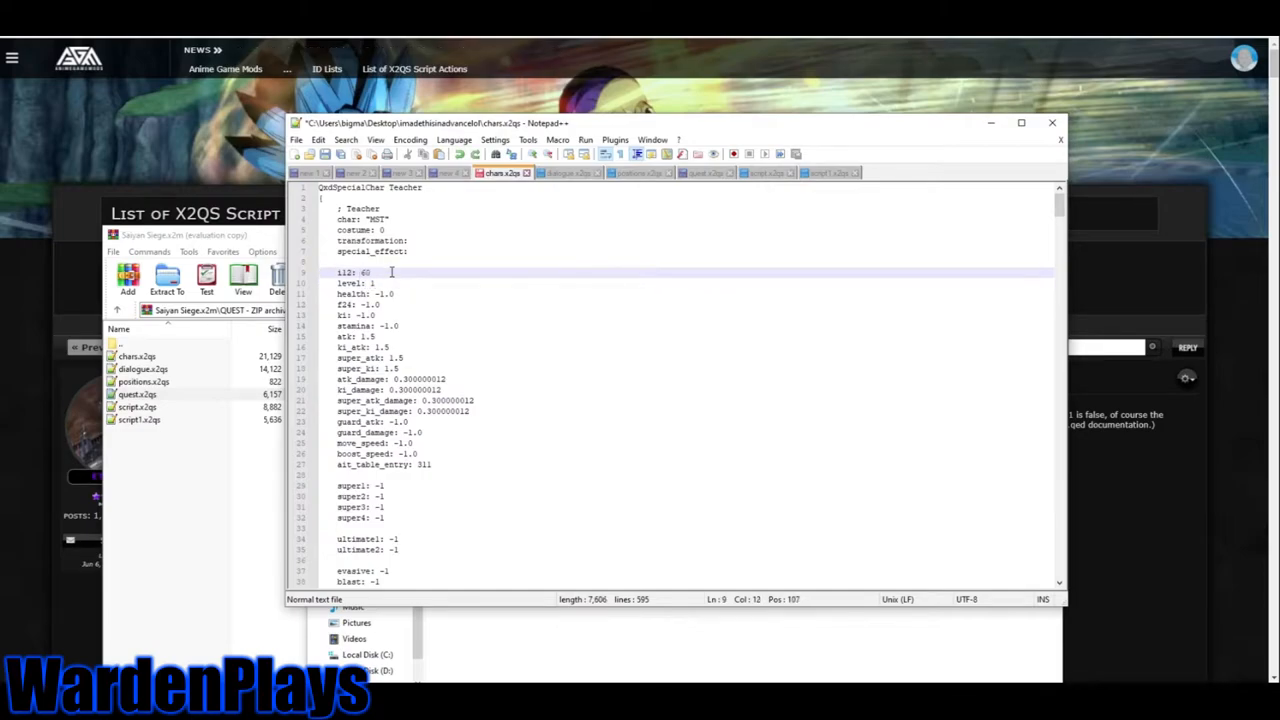
{"action": "type", "text": "32"}
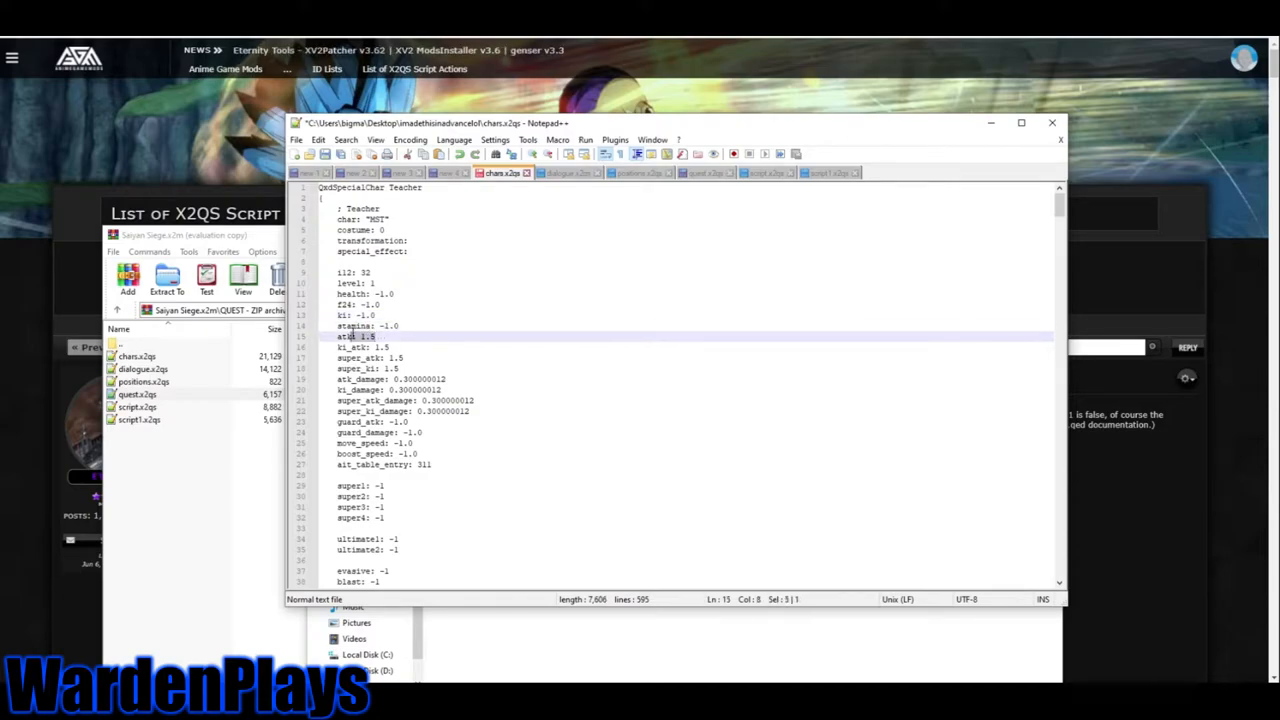
Change the Teacher's atk to 15.5 and atk_damage to 0.1 in chars.x2qs.
{"action": "left_click", "coordinate": [455, 354]}
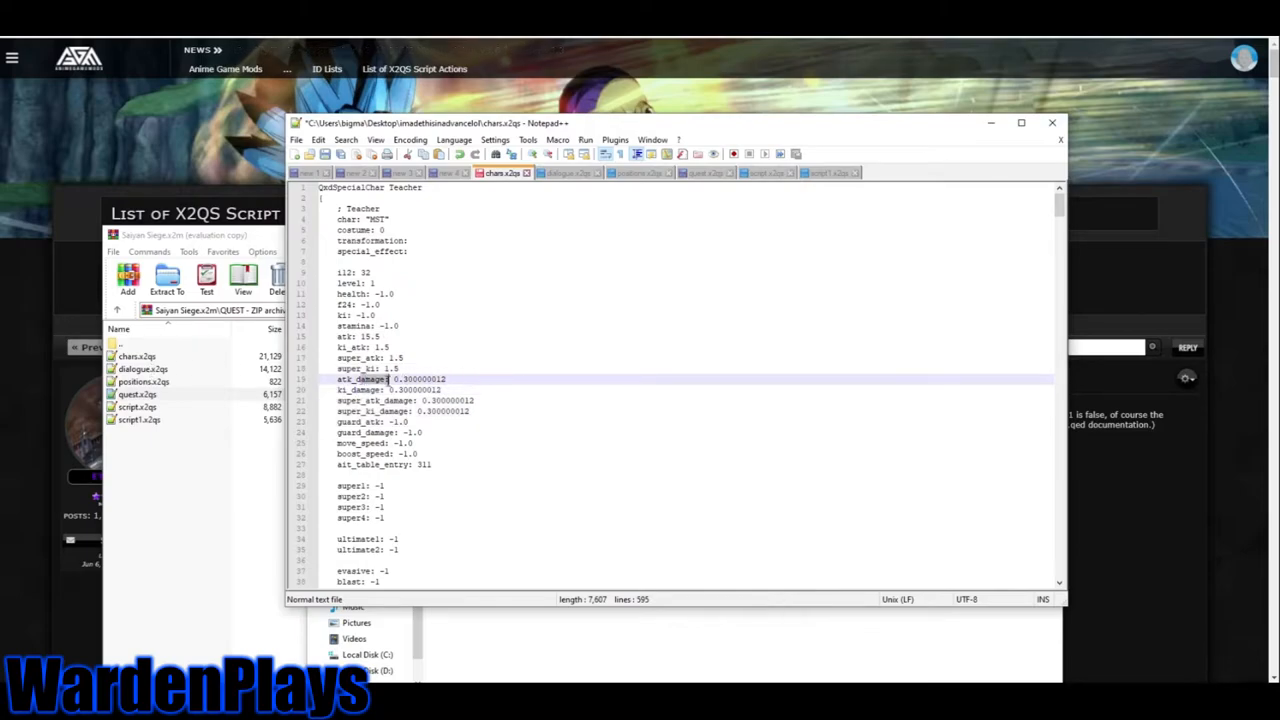
{"action": "double_click", "coordinate": [410, 379]}
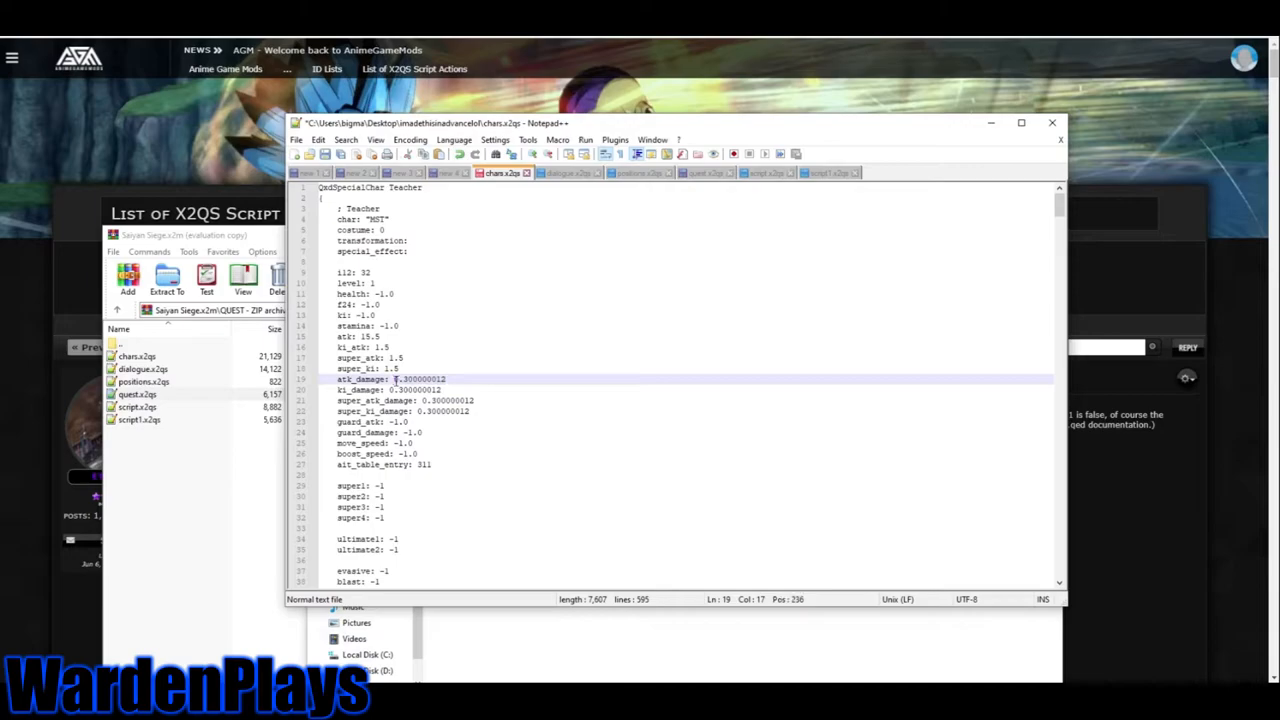
{"action": "type", "text": "0.7"}
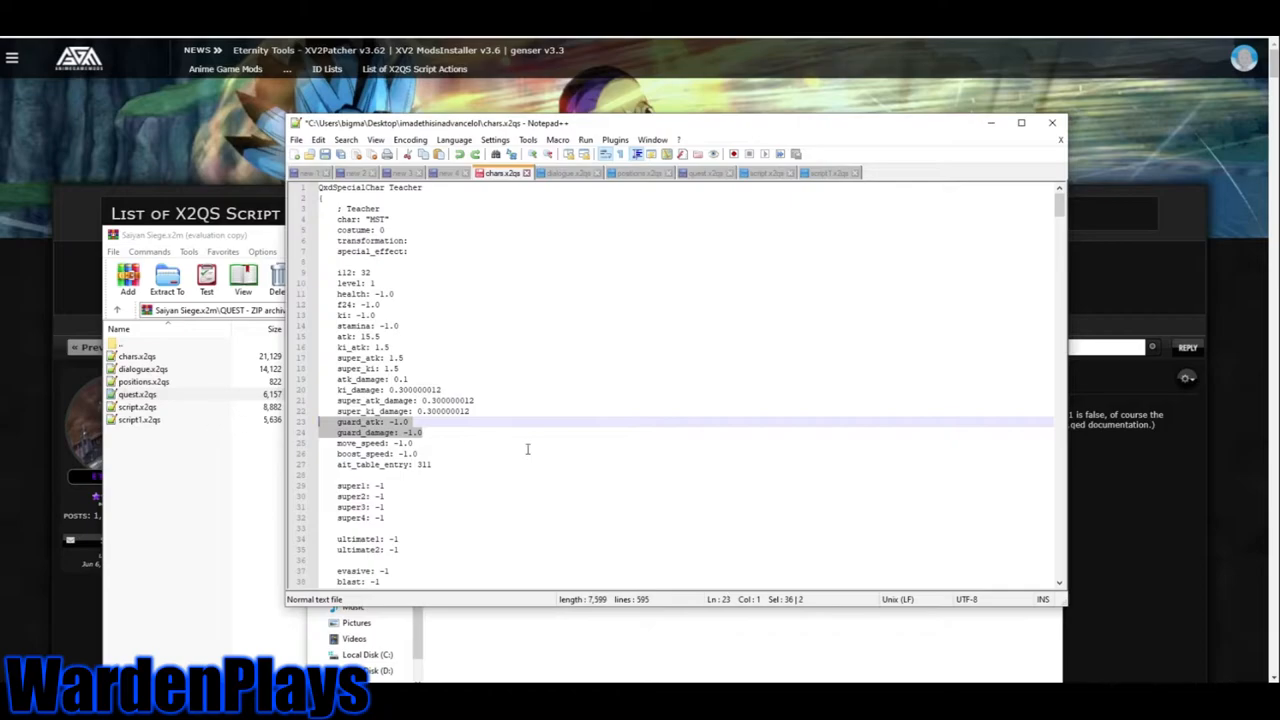
{"action": "left_click", "coordinate": [453, 443]}
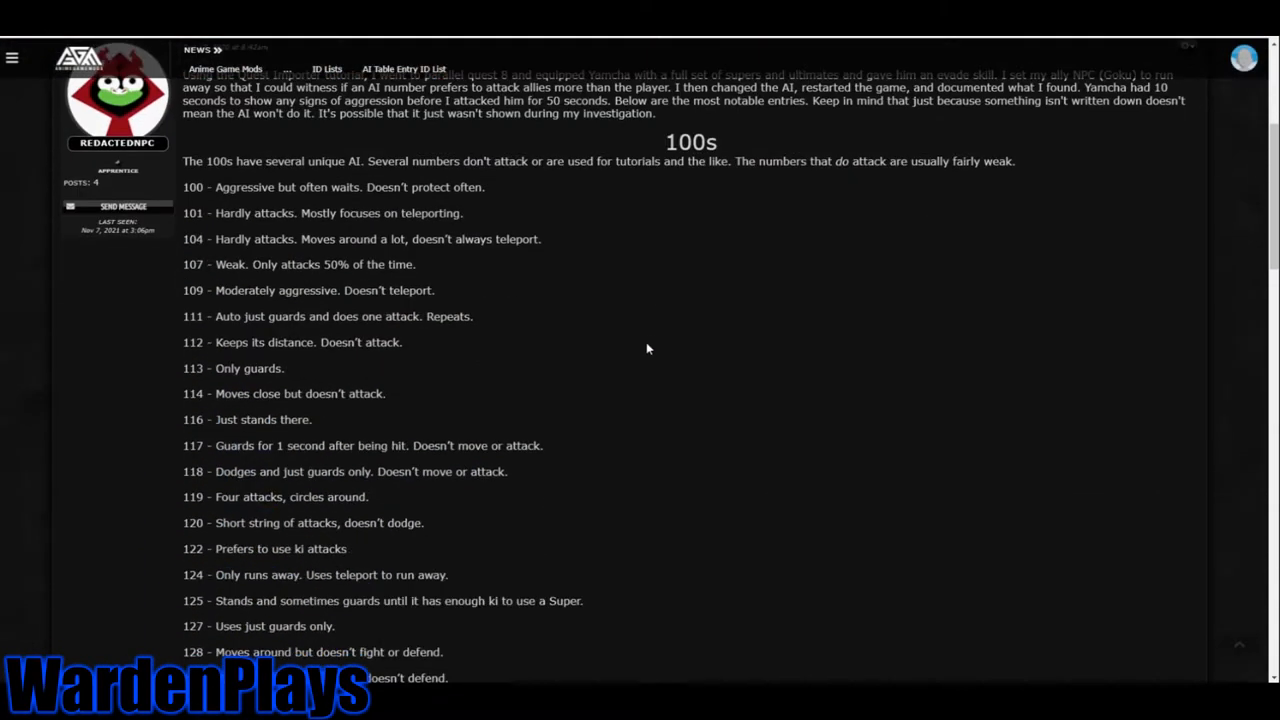
Scroll AnimeGameMods' ID lists to find the Scissors Paper Rock super skill ID.
{"action": "scroll", "scroll_direction": "down", "scroll_amount": 3}
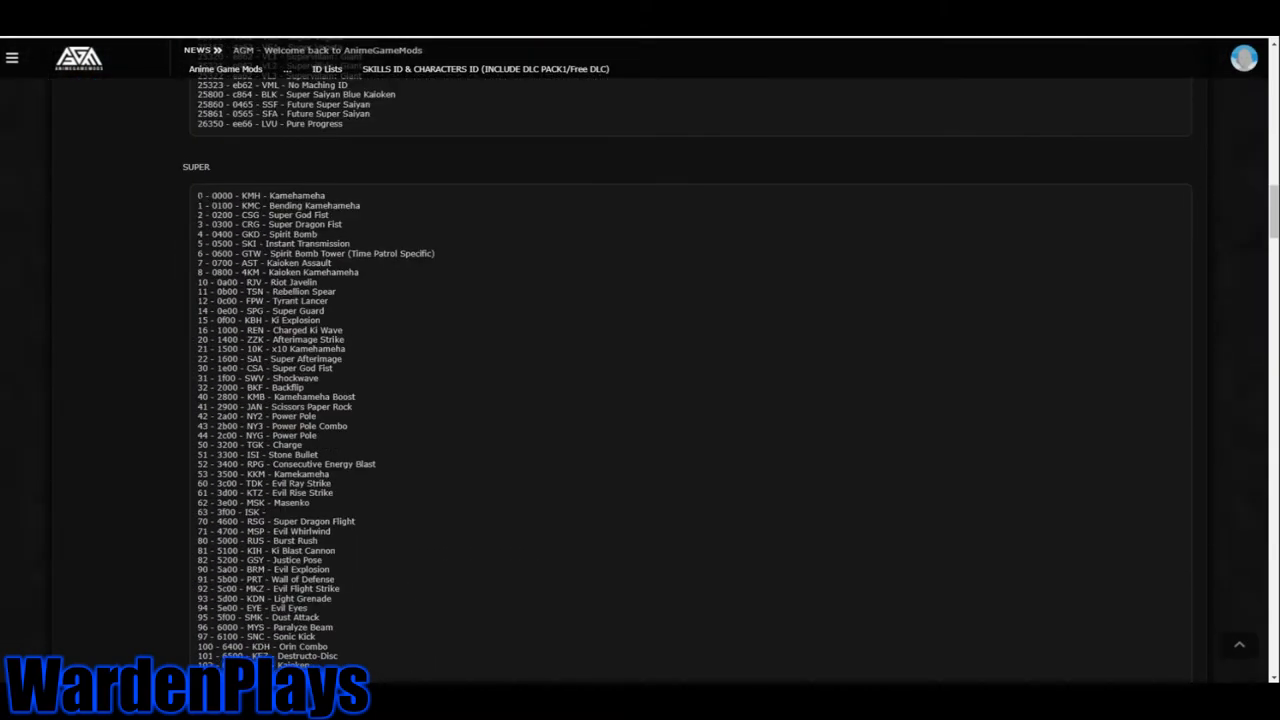
{"action": "scroll", "scroll_direction": "down", "scroll_amount": 3}
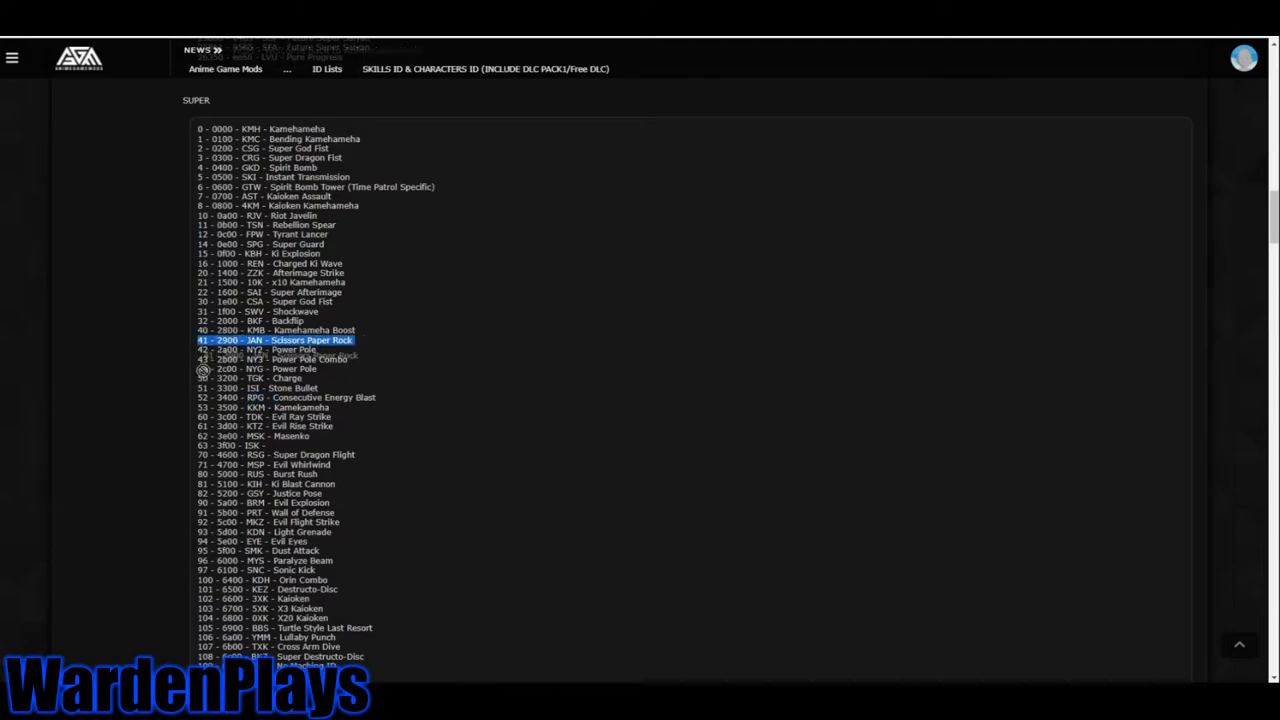
{"action": "scroll", "scroll_direction": "down", "scroll_amount": 3}
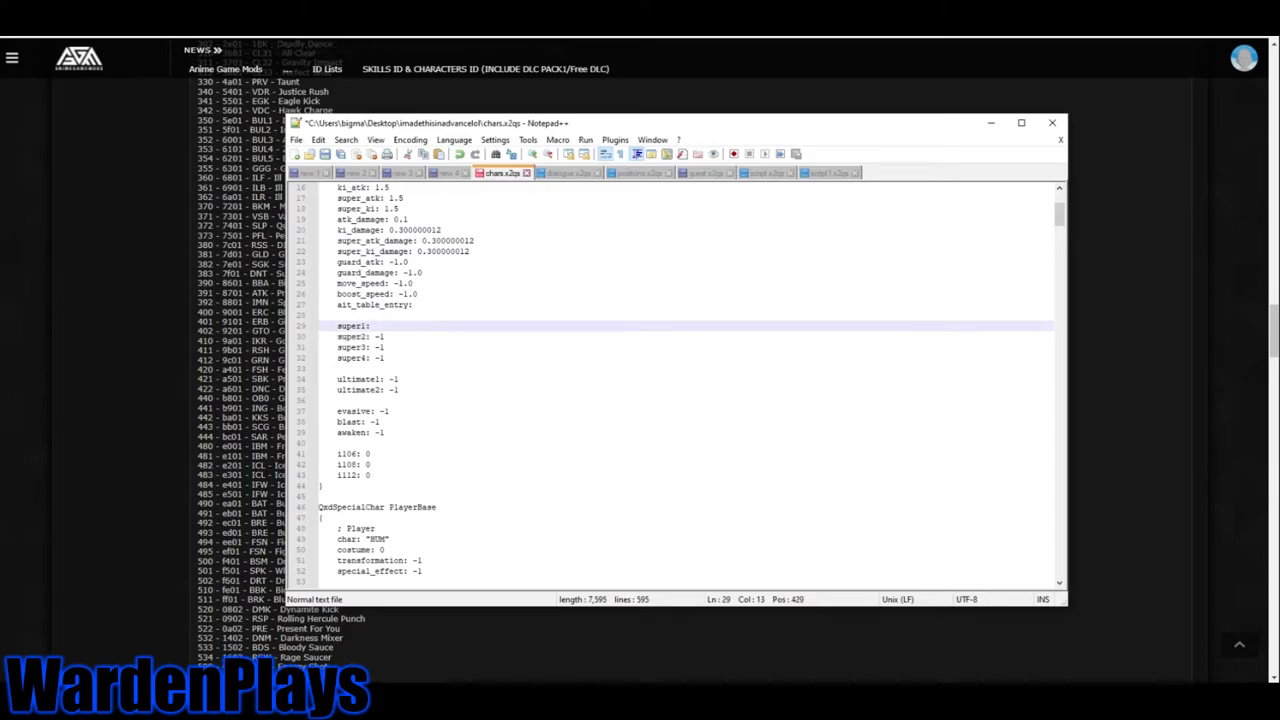
Enter the skill ID in the Teacher's super1 field, keeping blast at -1.
{"action": "type", "text": "50"}
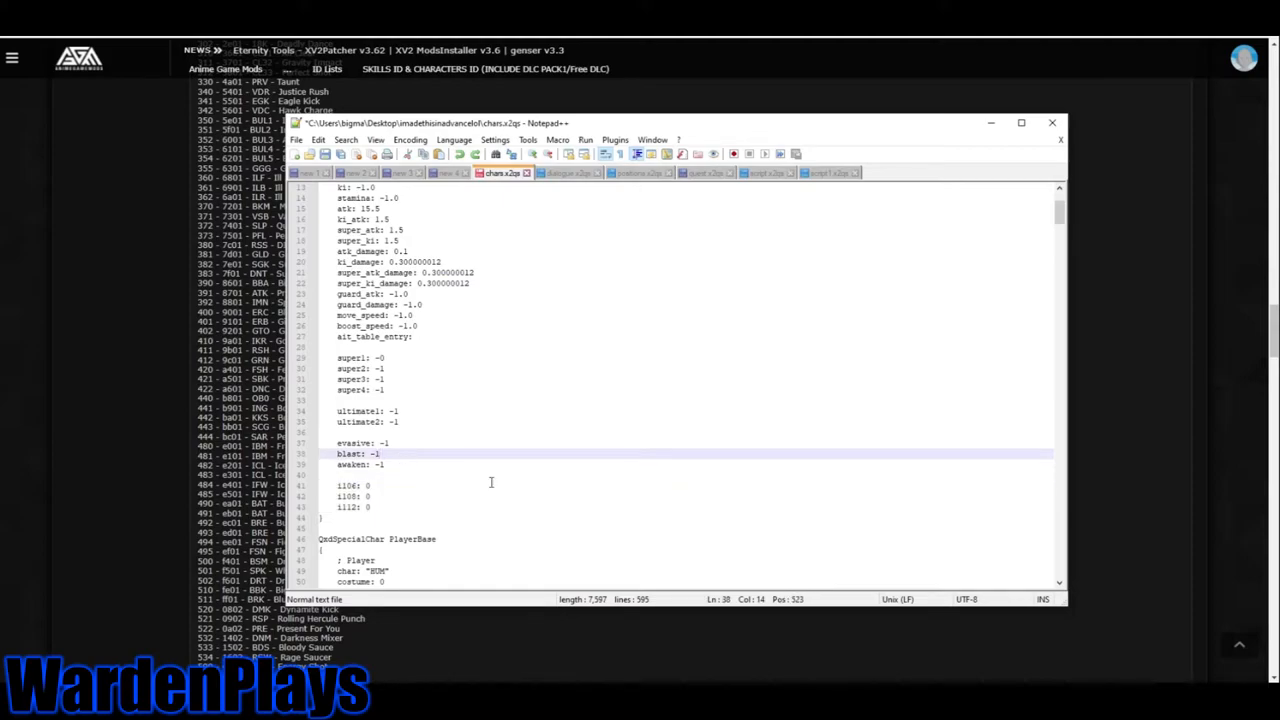
{"action": "type", "text": "21080"}
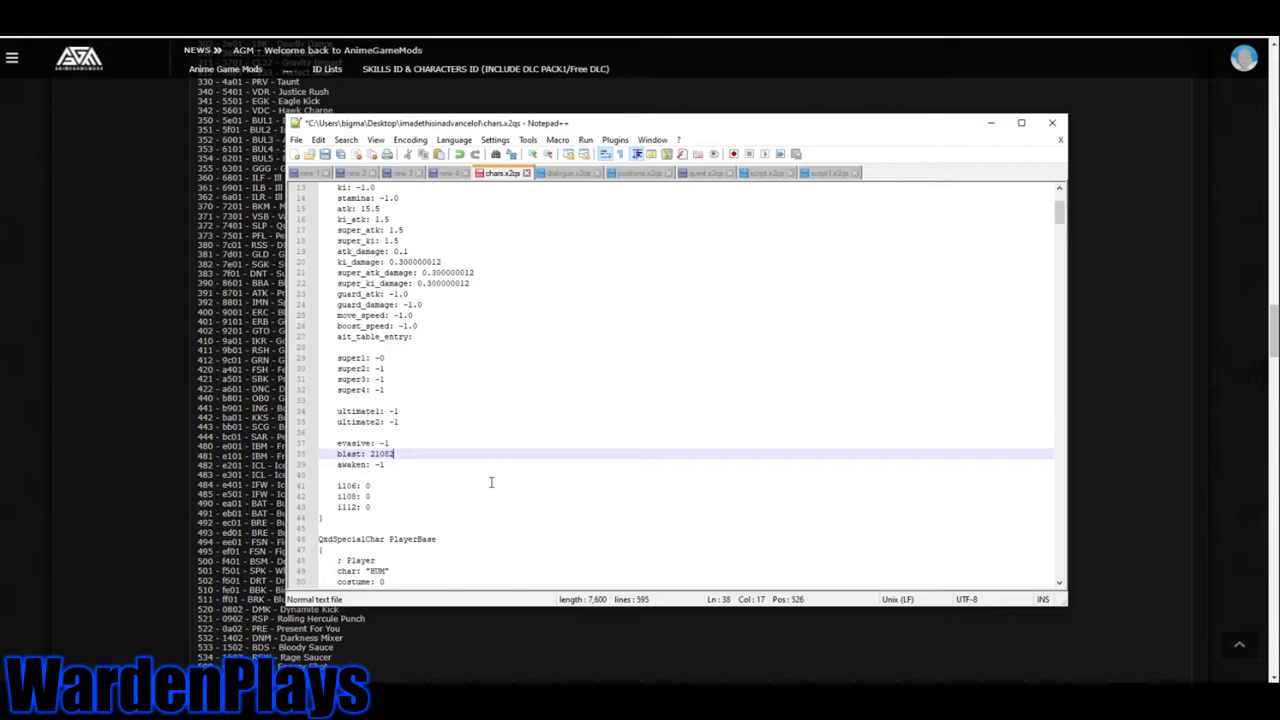
{"action": "key", "text": "Backspace"}
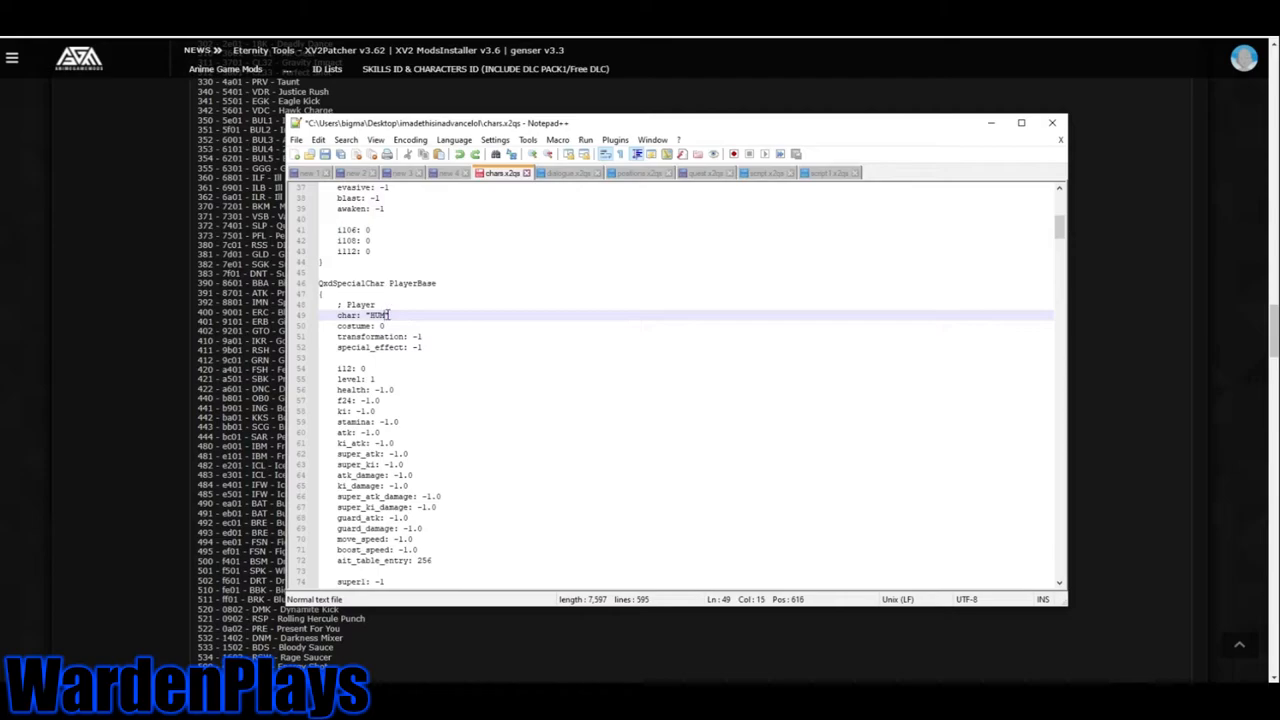
Edit the PlayerBase entry's HUM character code.
{"action": "double_click", "coordinate": [374, 315]}
{"action": "type", "text": "GO"}
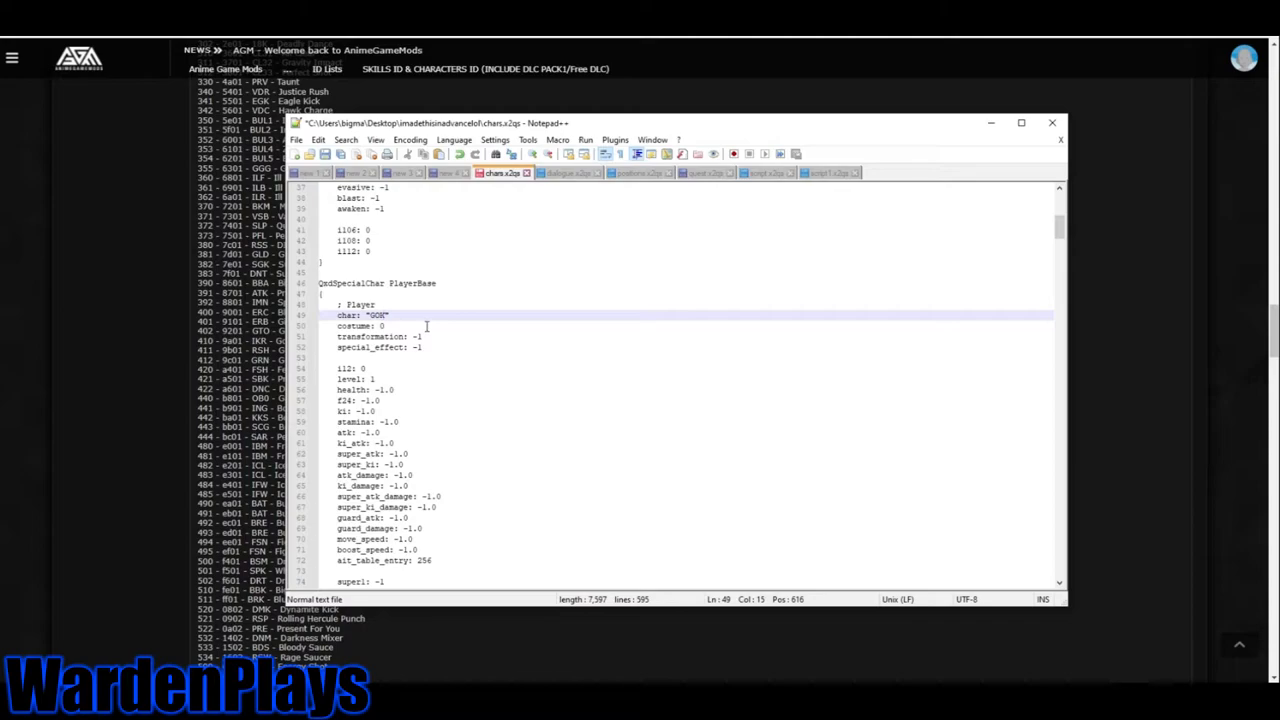
{"action": "double_click", "coordinate": [363, 315]}
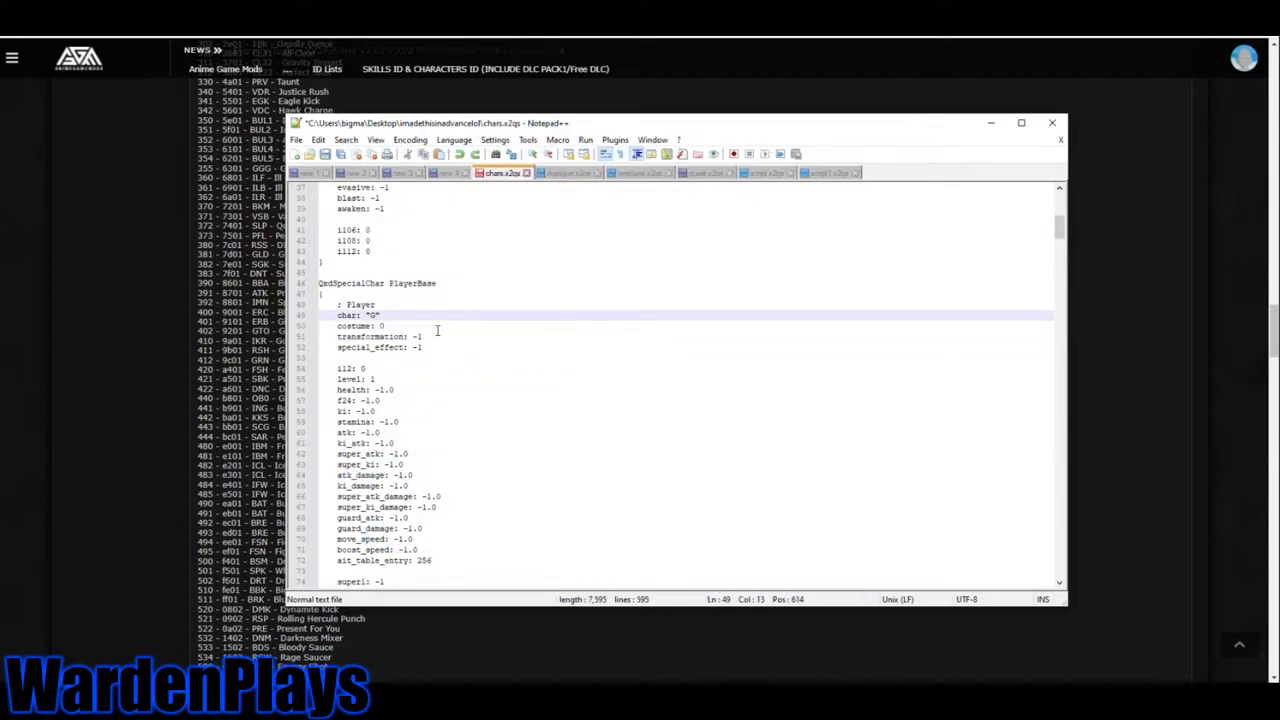
{"action": "type", "text": "124"}
{"action": "type", "text": "HUM"}
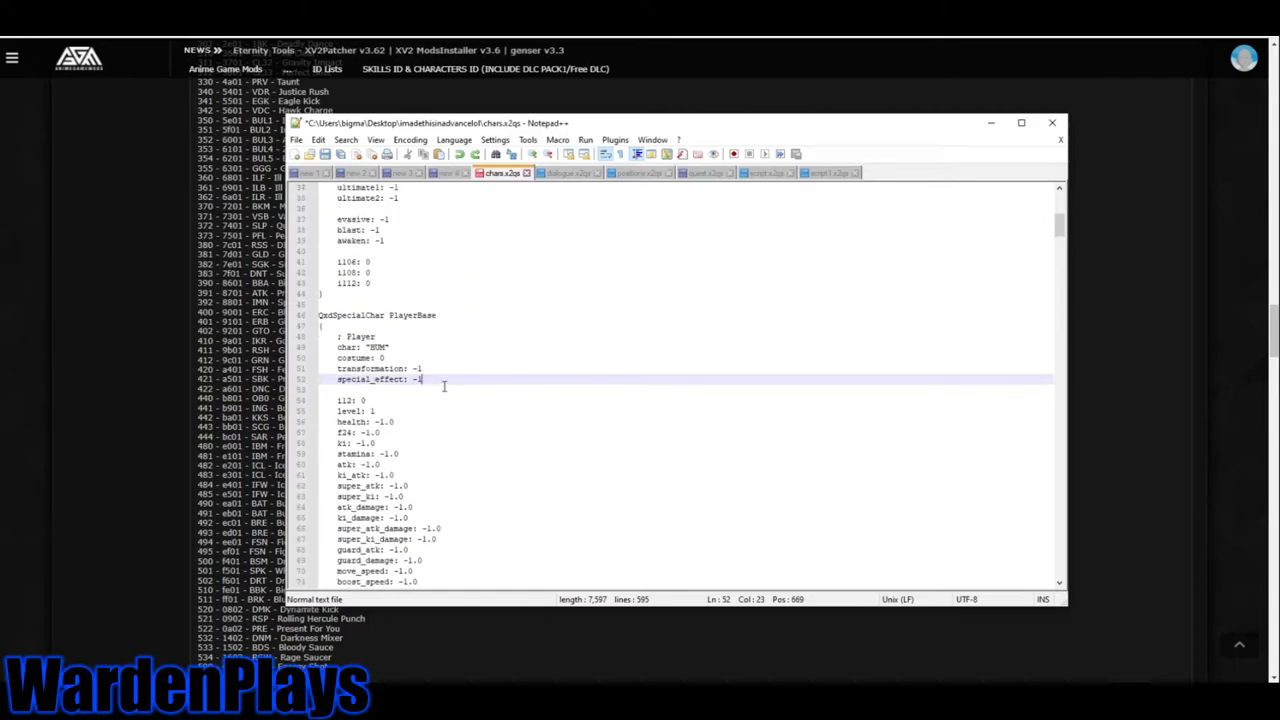
Set PlayerBase level to 99, trying health 5000.0 but reverting it to -1.0.
{"action": "left_click", "coordinate": [370, 464]}
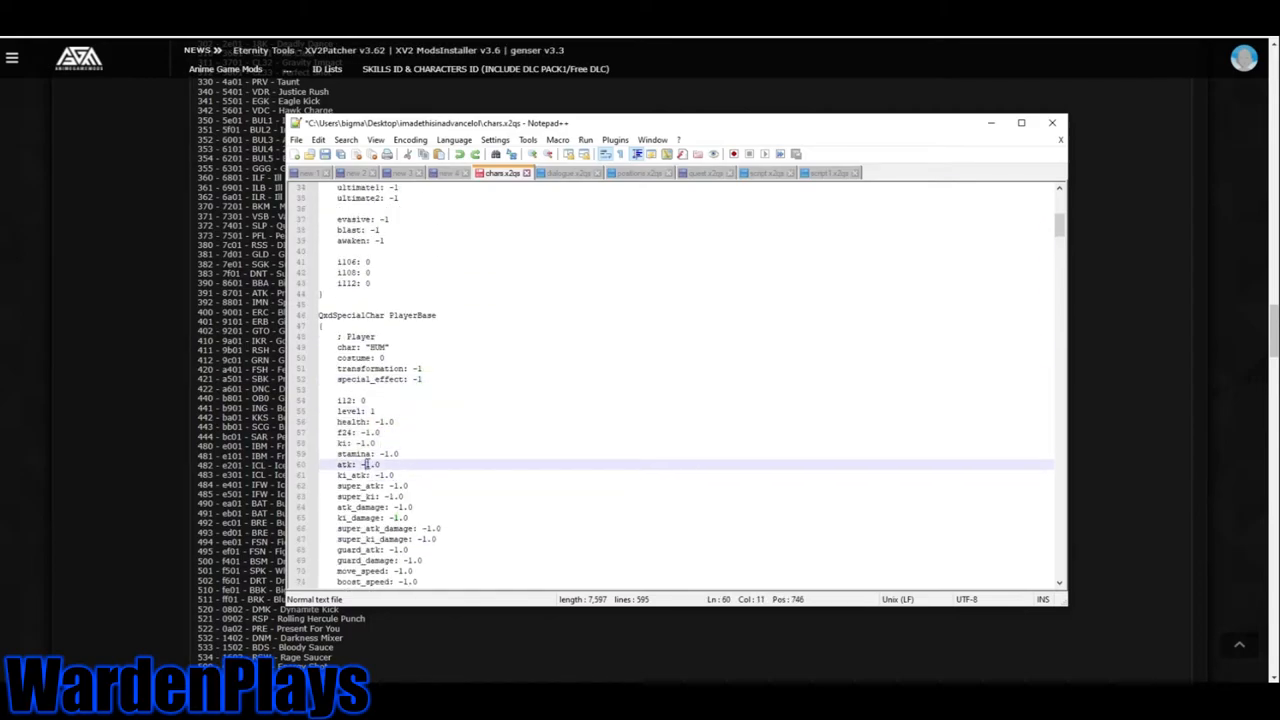
{"action": "left_click", "coordinate": [390, 475]}
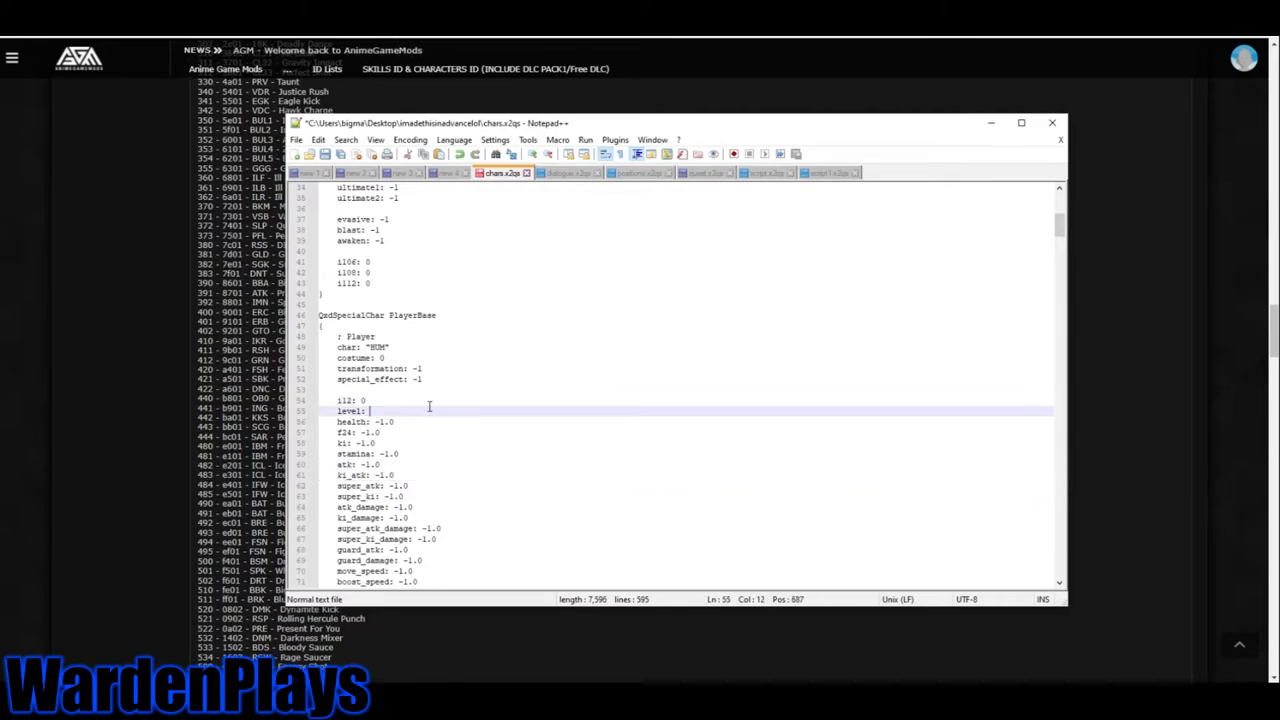
{"action": "type", "text": "99"}
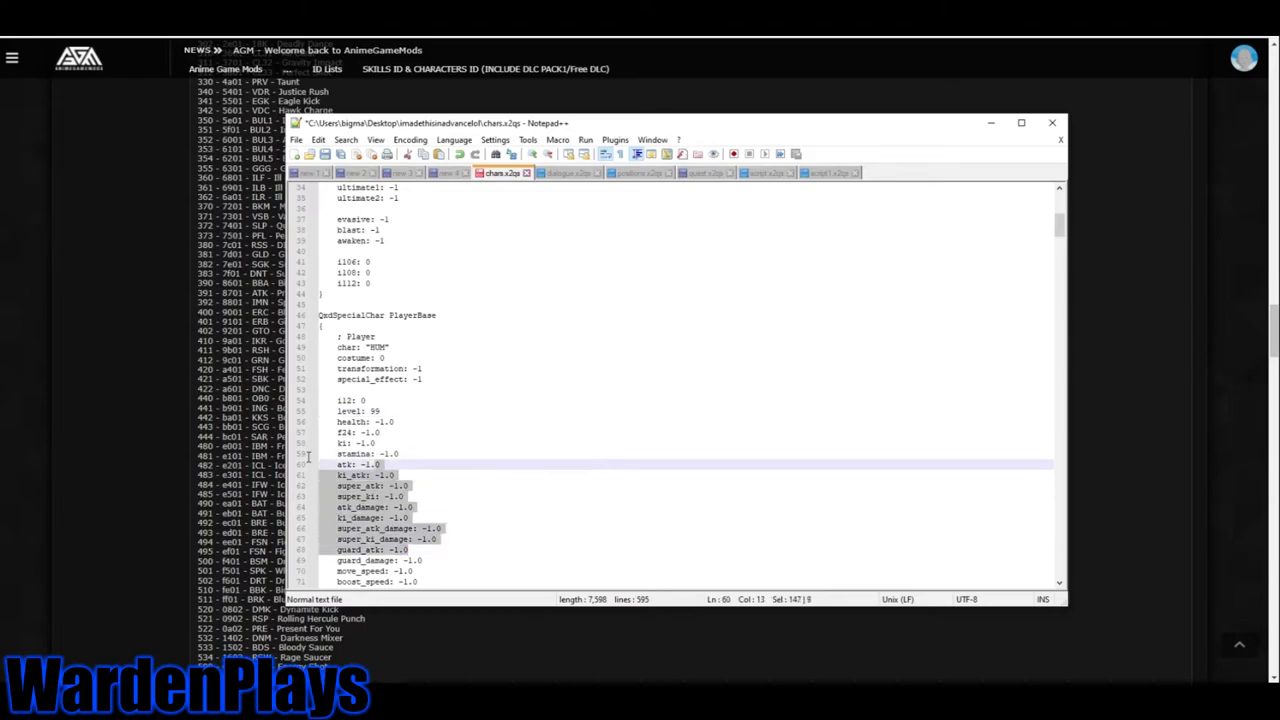
{"action": "left_click", "coordinate": [360, 475]}
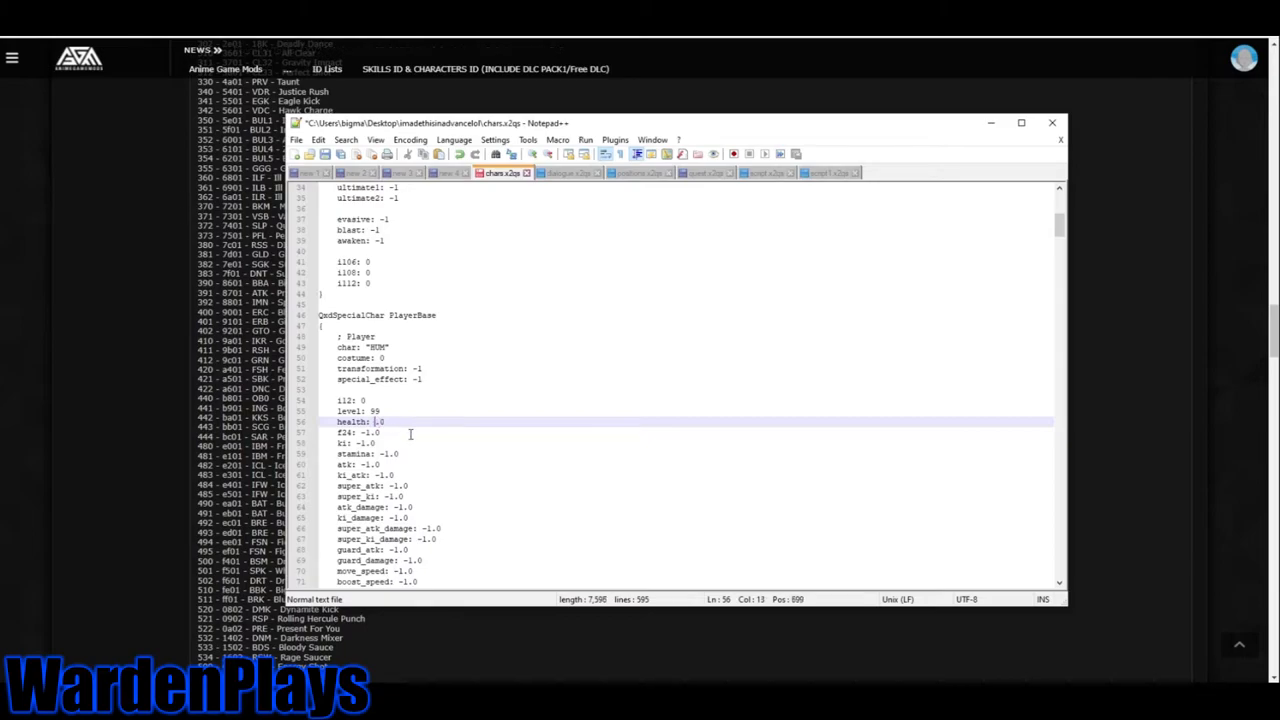
{"action": "type", "text": "5000.0"}
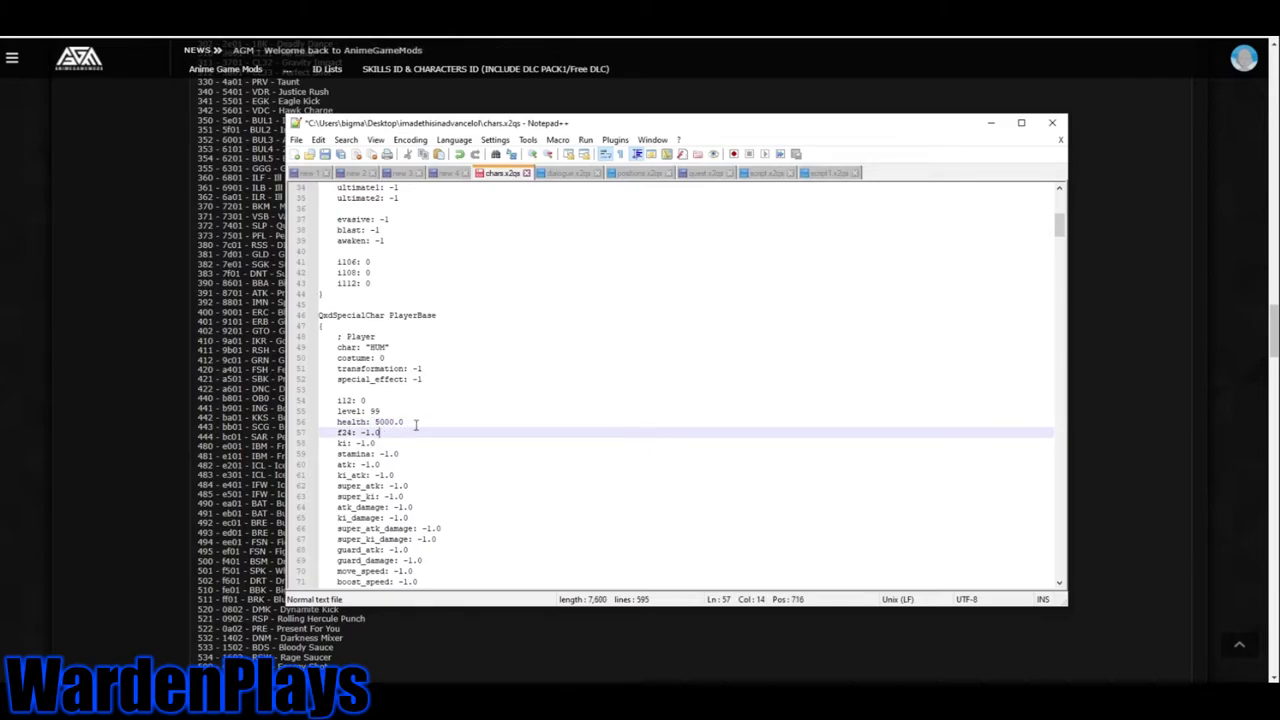
{"action": "left_click", "coordinate": [380, 411]}
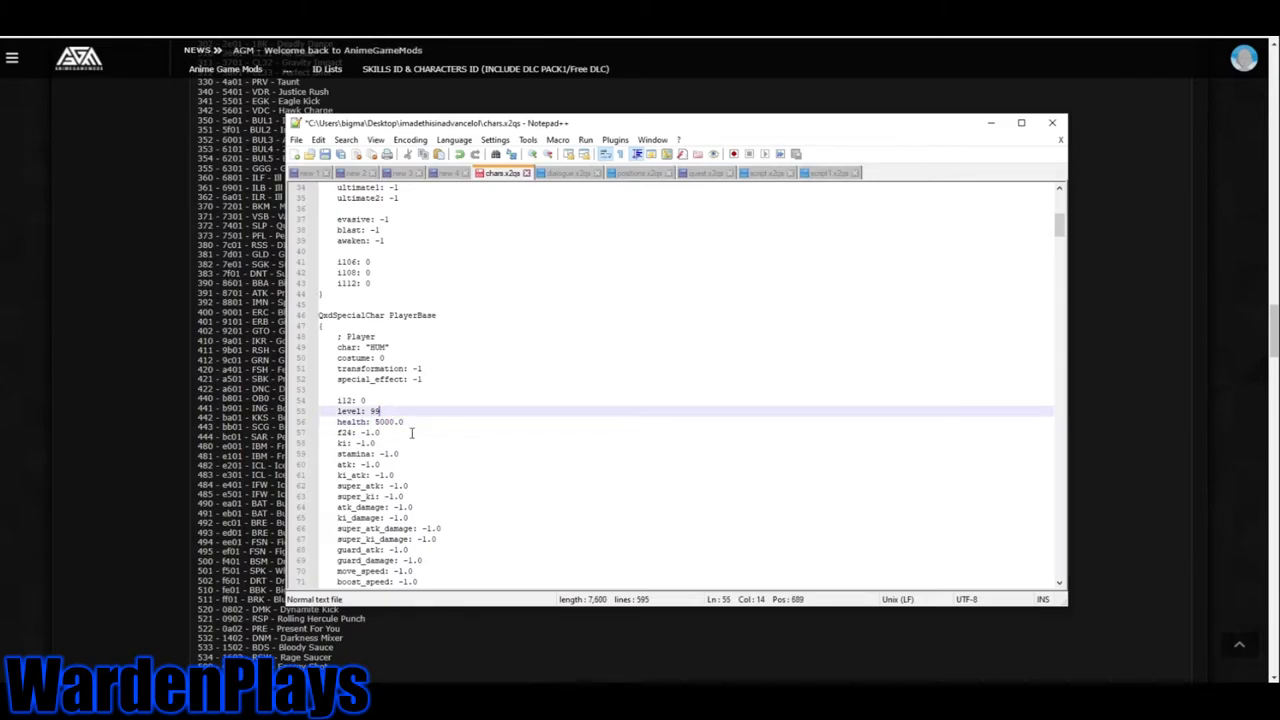
{"action": "left_click", "coordinate": [388, 421]}
{"action": "type", "text": "-1"}
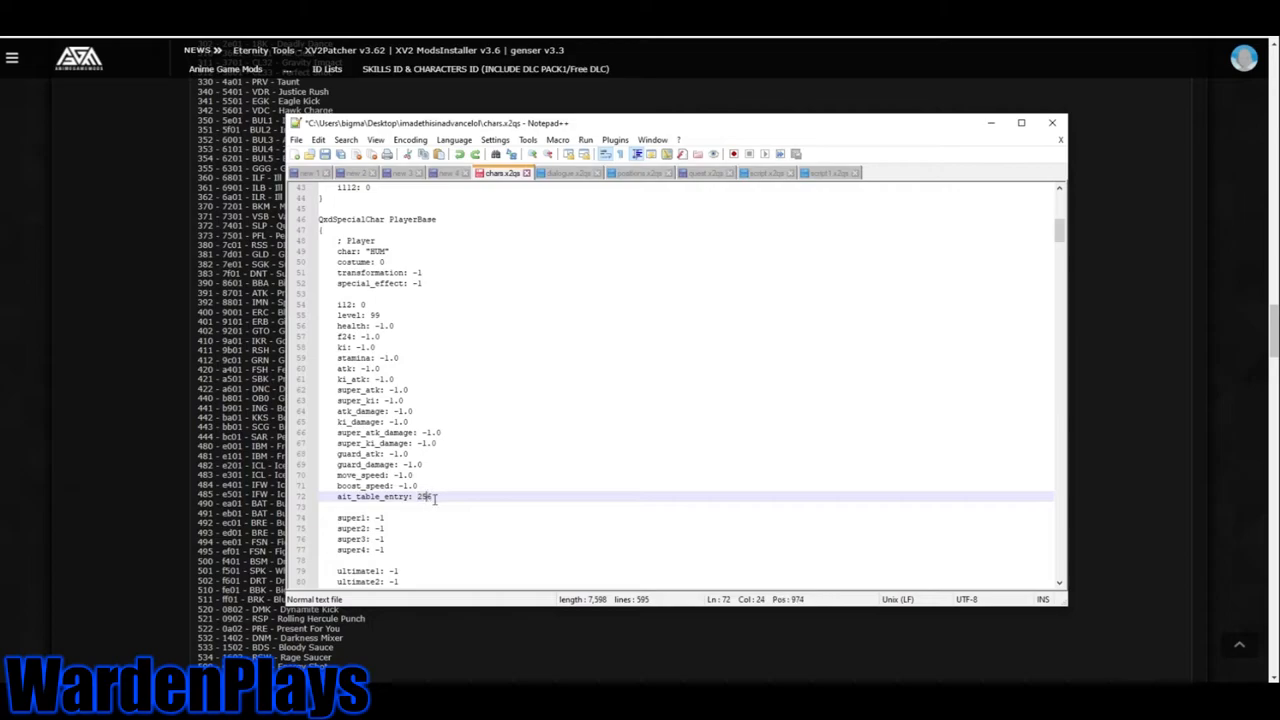
{"action": "double_click", "coordinate": [423, 496]}
{"action": "type", "text": "31"}
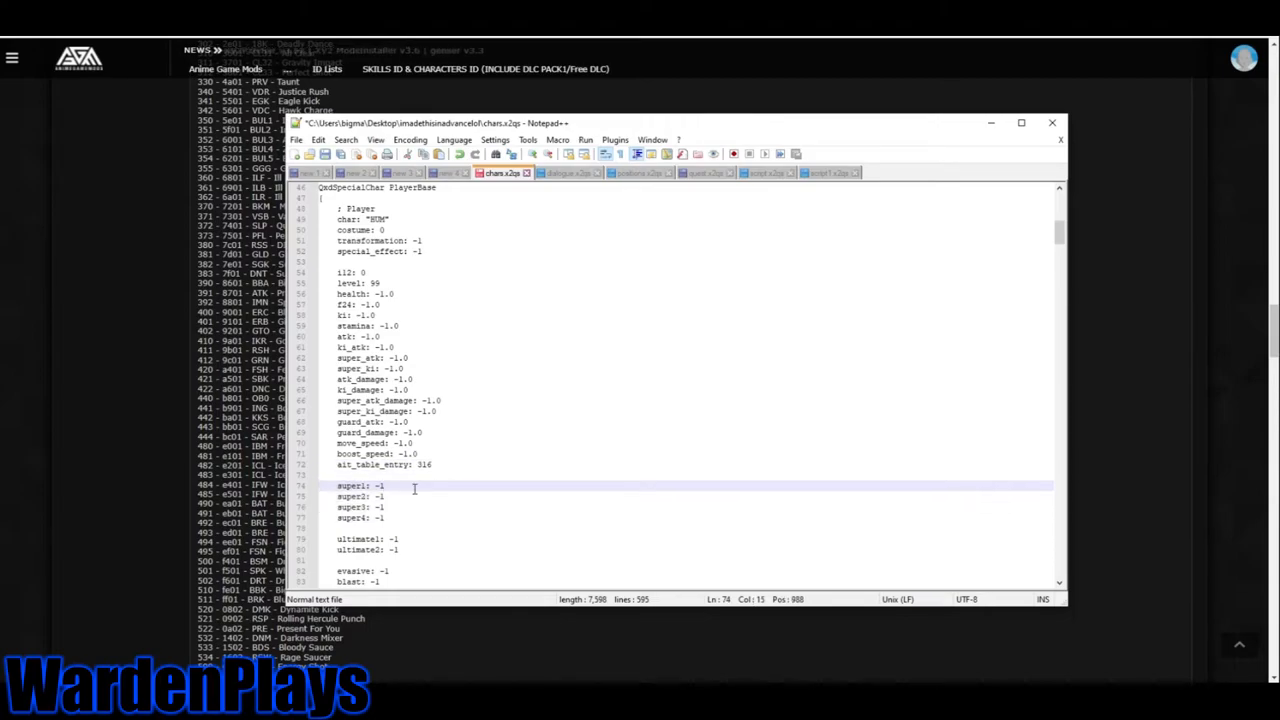
{"action": "key", "text": "Backspace"}
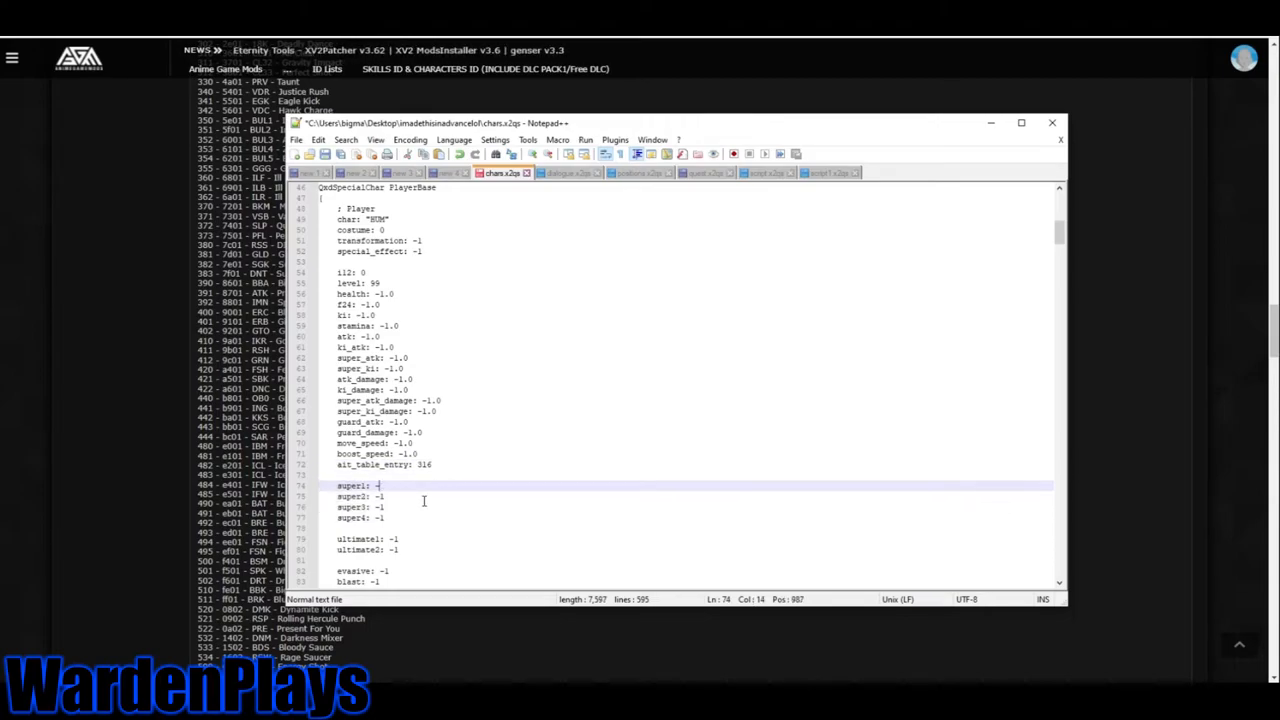
{"action": "type", "text": "0"}
{"action": "type", "text": "1"}
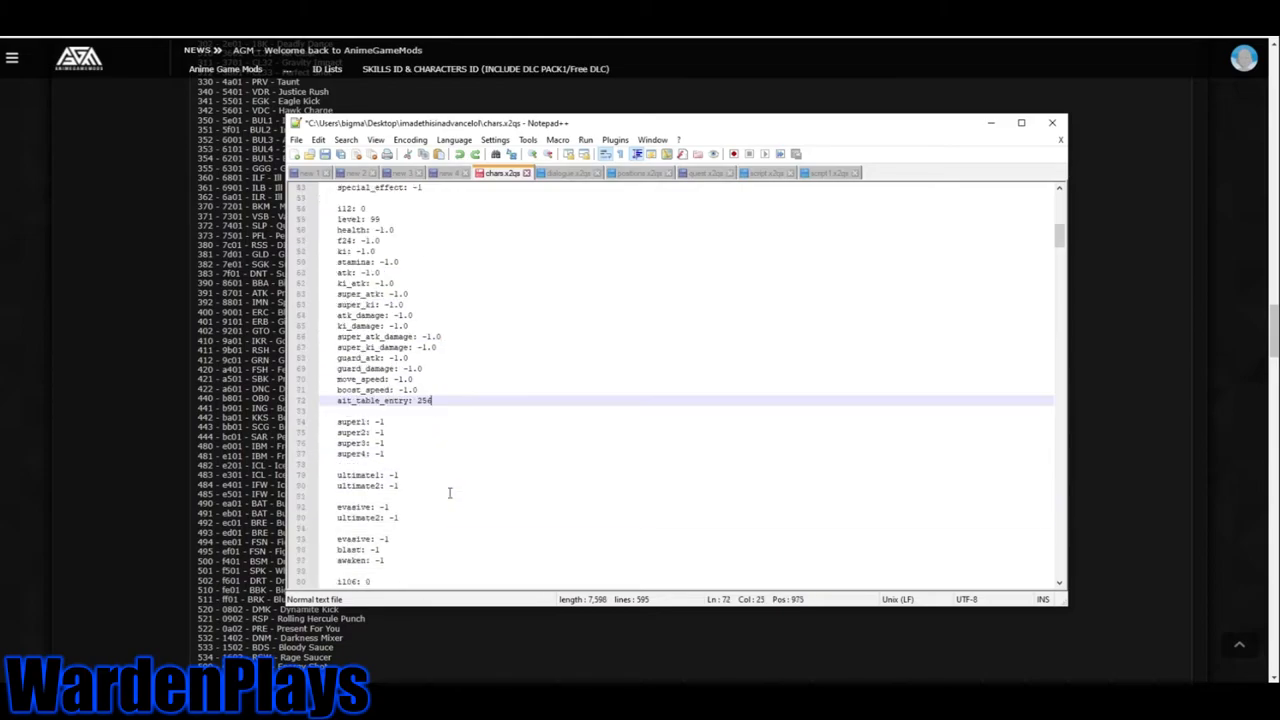
{"action": "scroll", "scroll_direction": "down", "scroll_amount": 3}
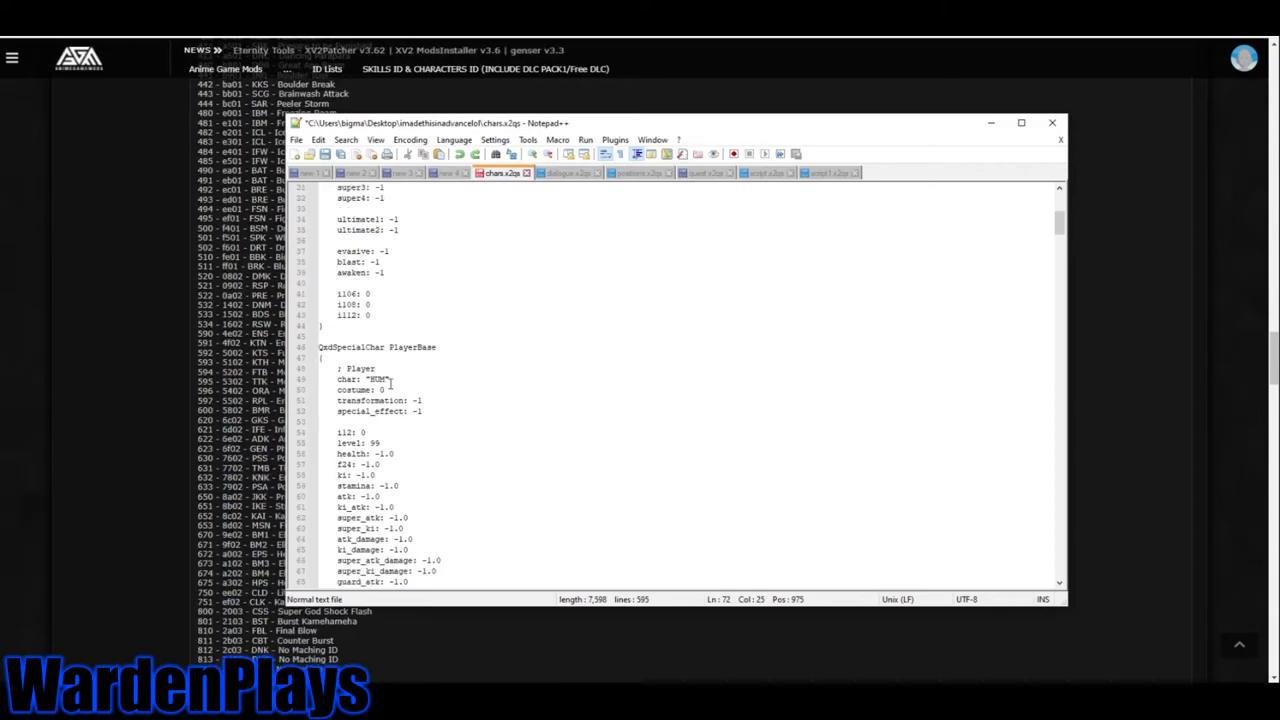
Try XEG with transformation 400 and special_effect 1932 on PlayerBase, then revert.
{"action": "double_click", "coordinate": [375, 379]}
{"action": "type", "text": "XED"}
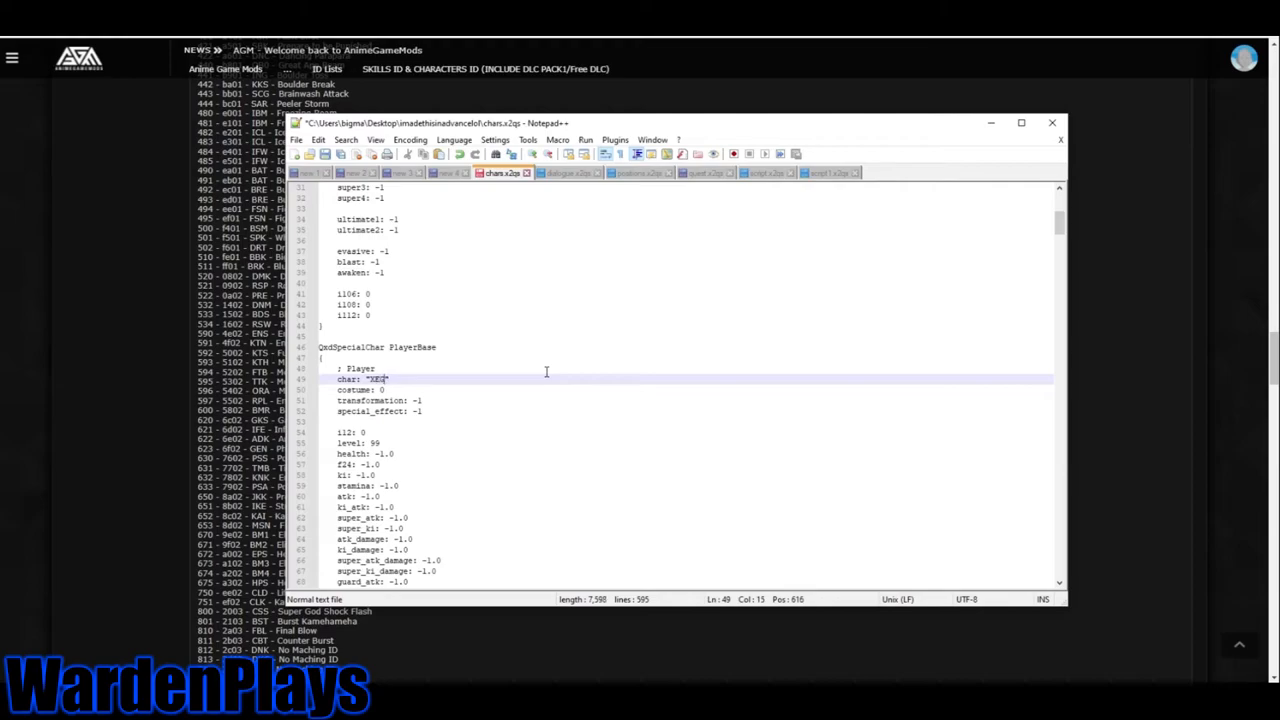
{"action": "left_click", "coordinate": [383, 390]}
{"action": "type", "text": "4"}
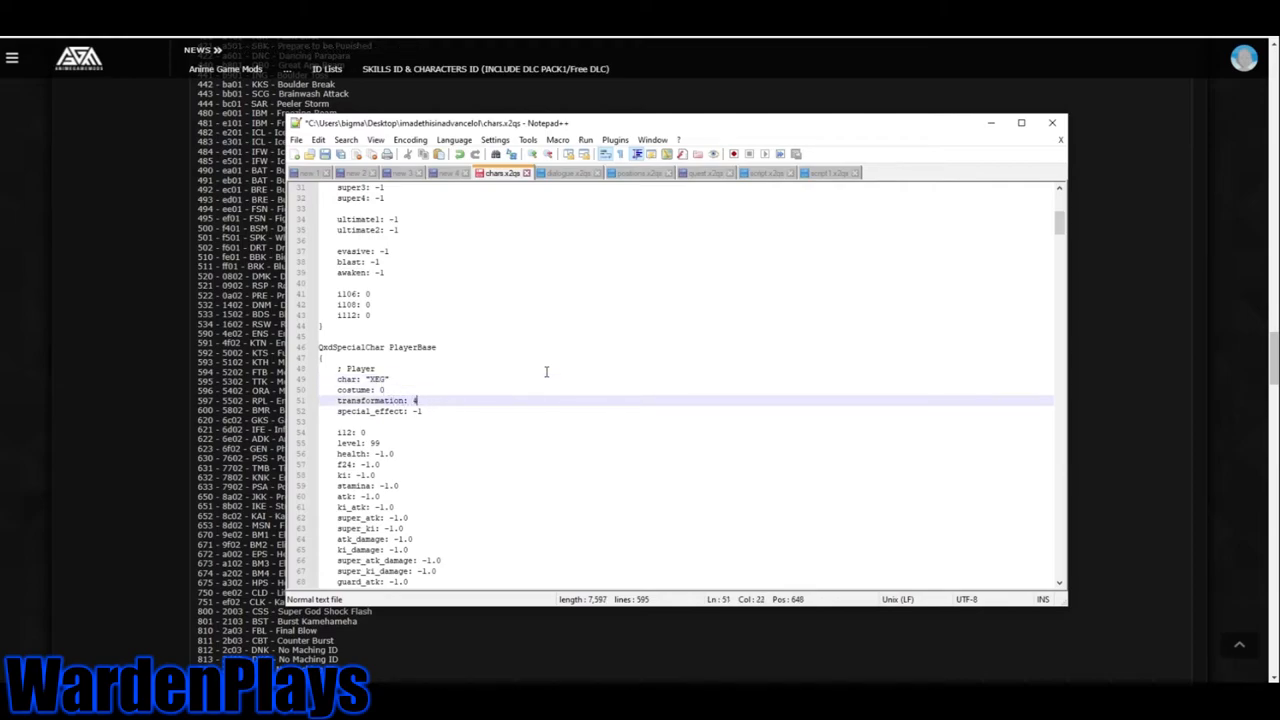
{"action": "type", "text": "00"}
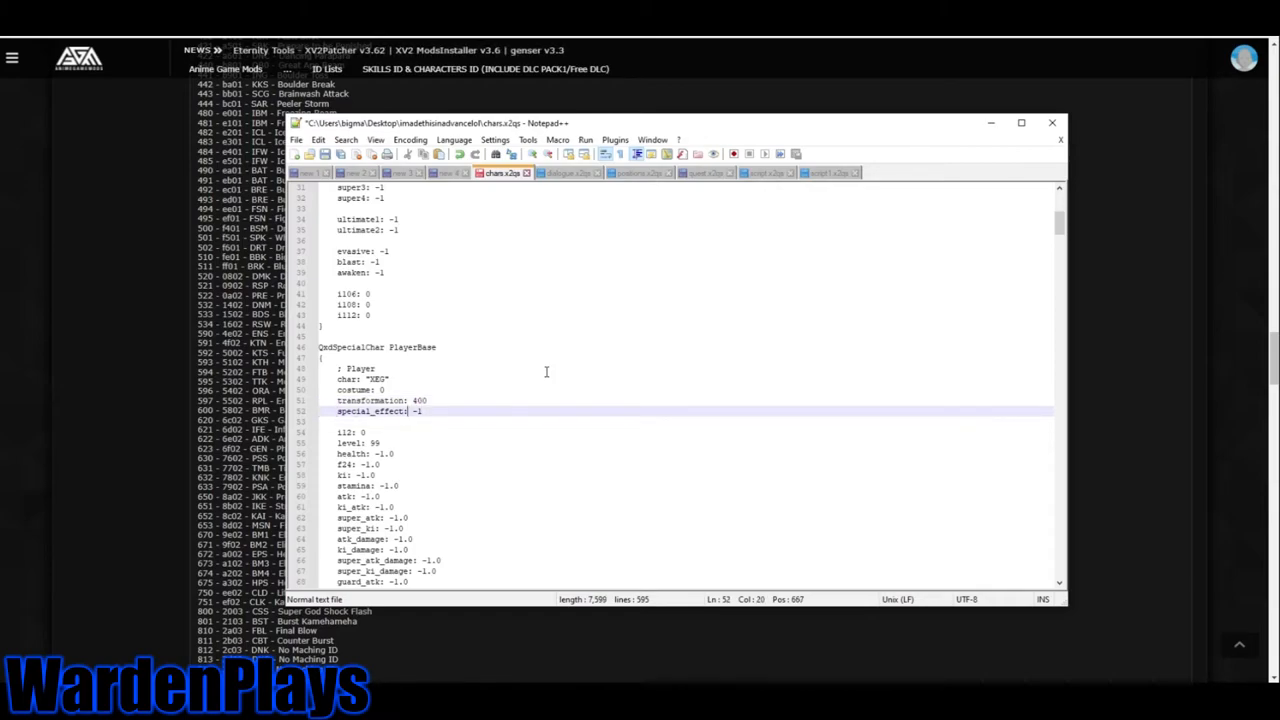
{"action": "type", "text": "1932"}
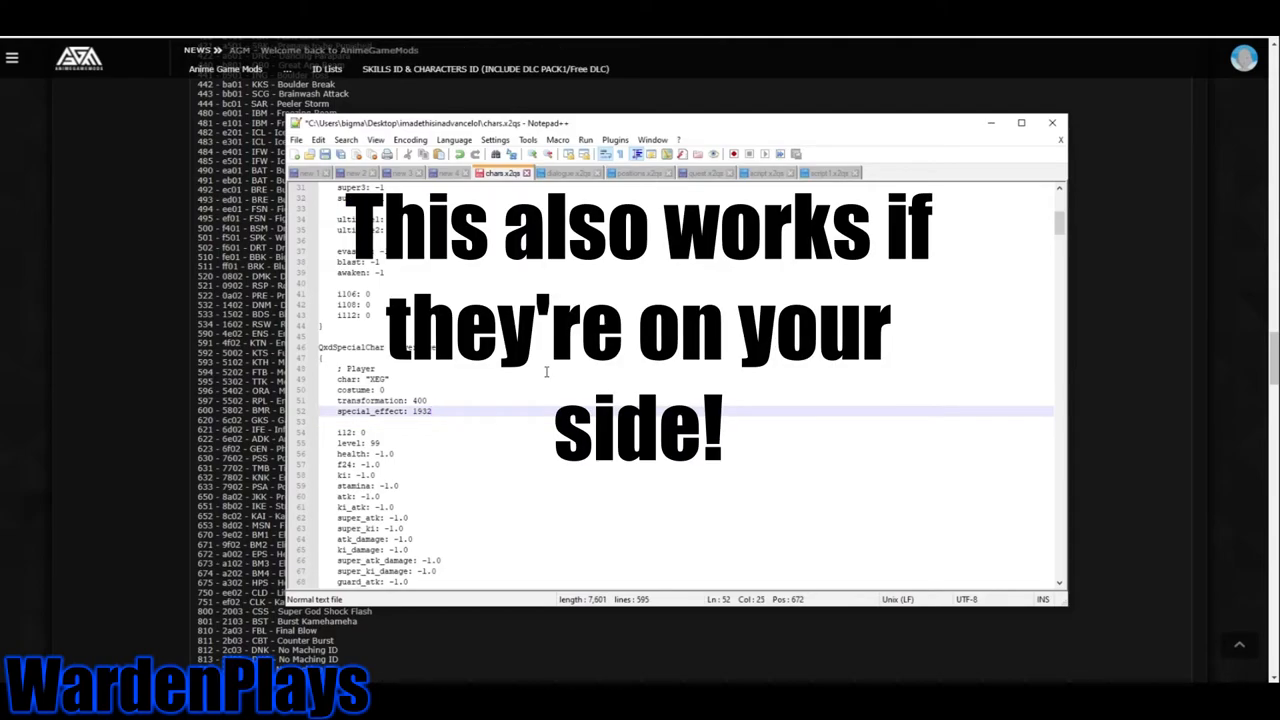
{"action": "key", "text": "Backspace"}
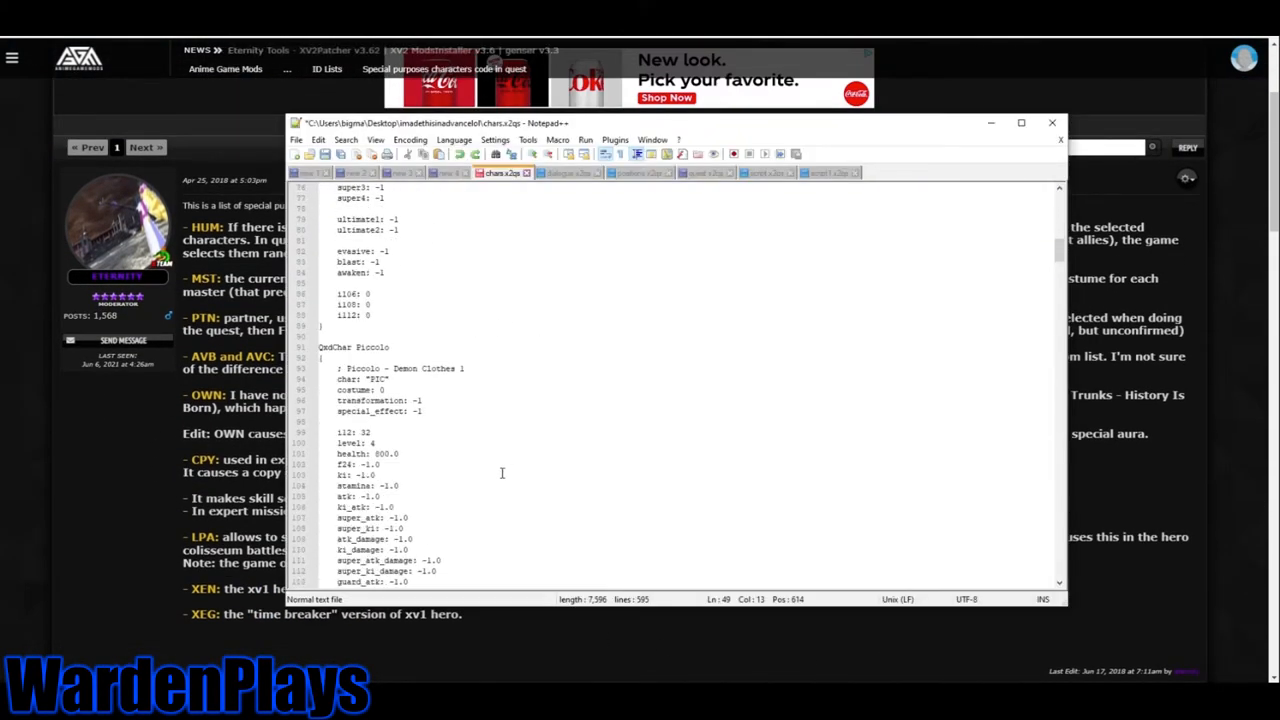
{"action": "scroll", "scroll_direction": "down", "scroll_amount": 3}
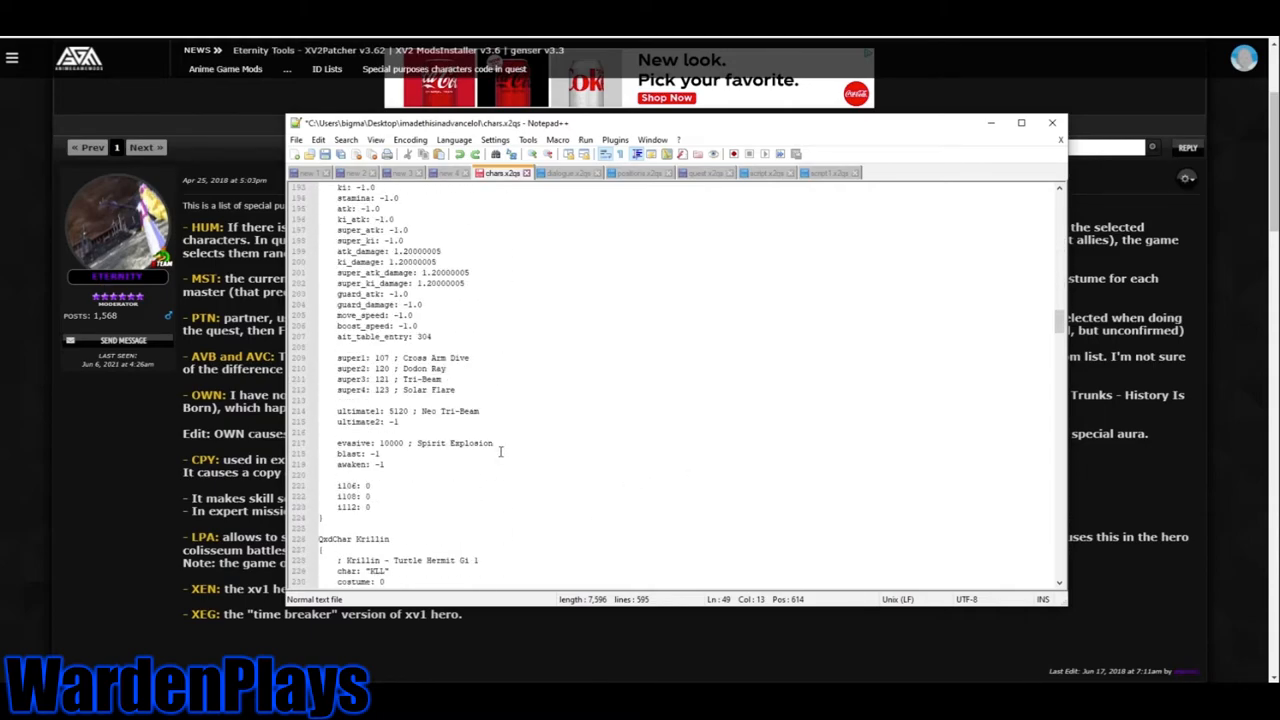
{"action": "scroll", "scroll_direction": "down", "scroll_amount": 3}
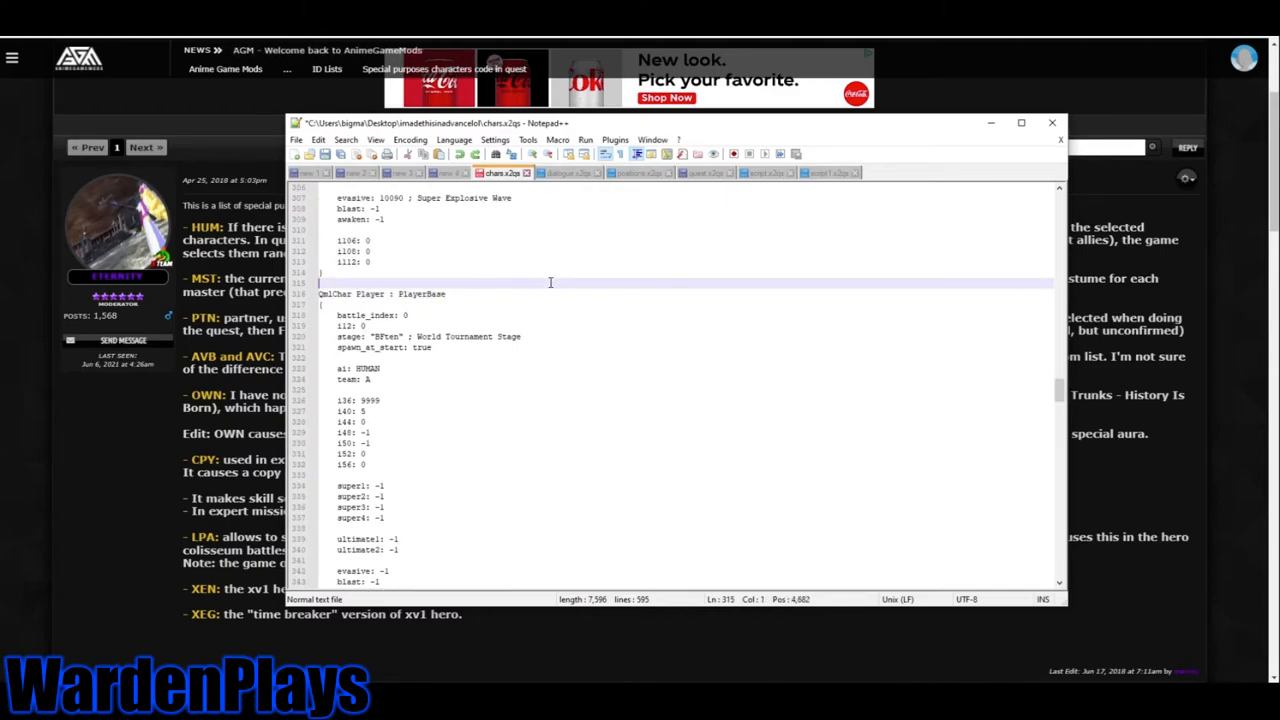
{"action": "left_click", "coordinate": [430, 305]}
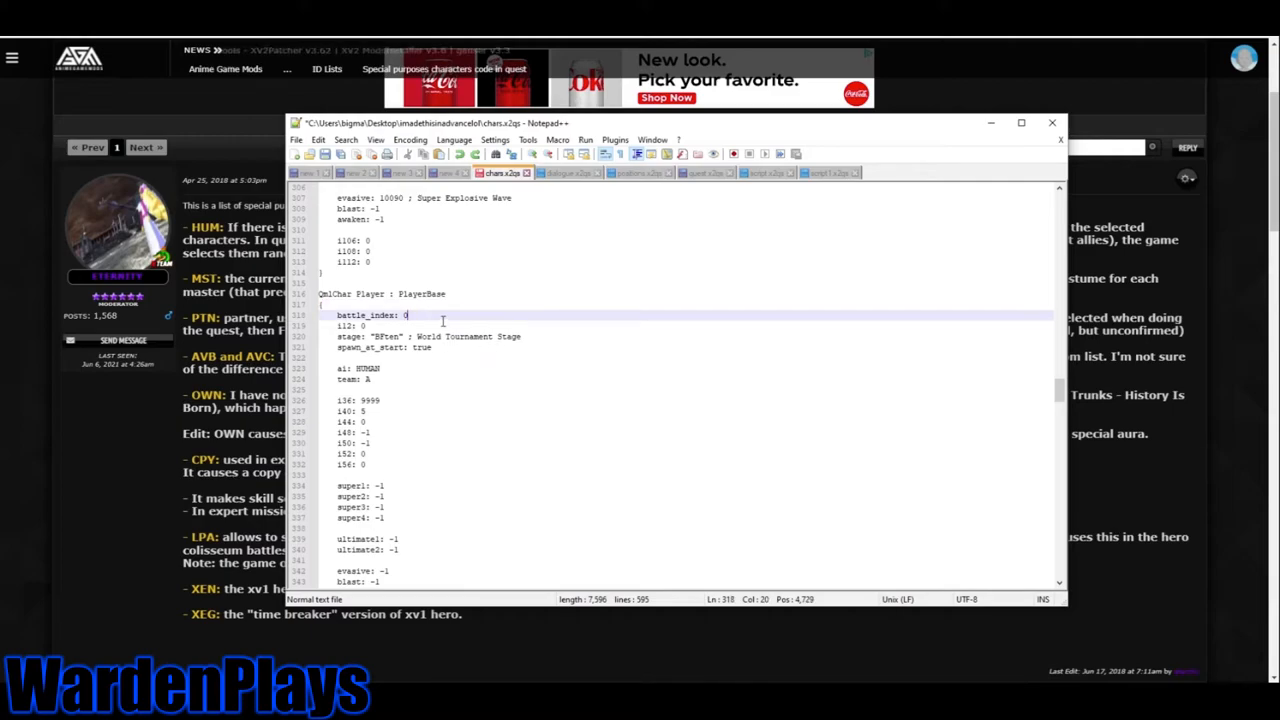
{"action": "double_click", "coordinate": [370, 315]}
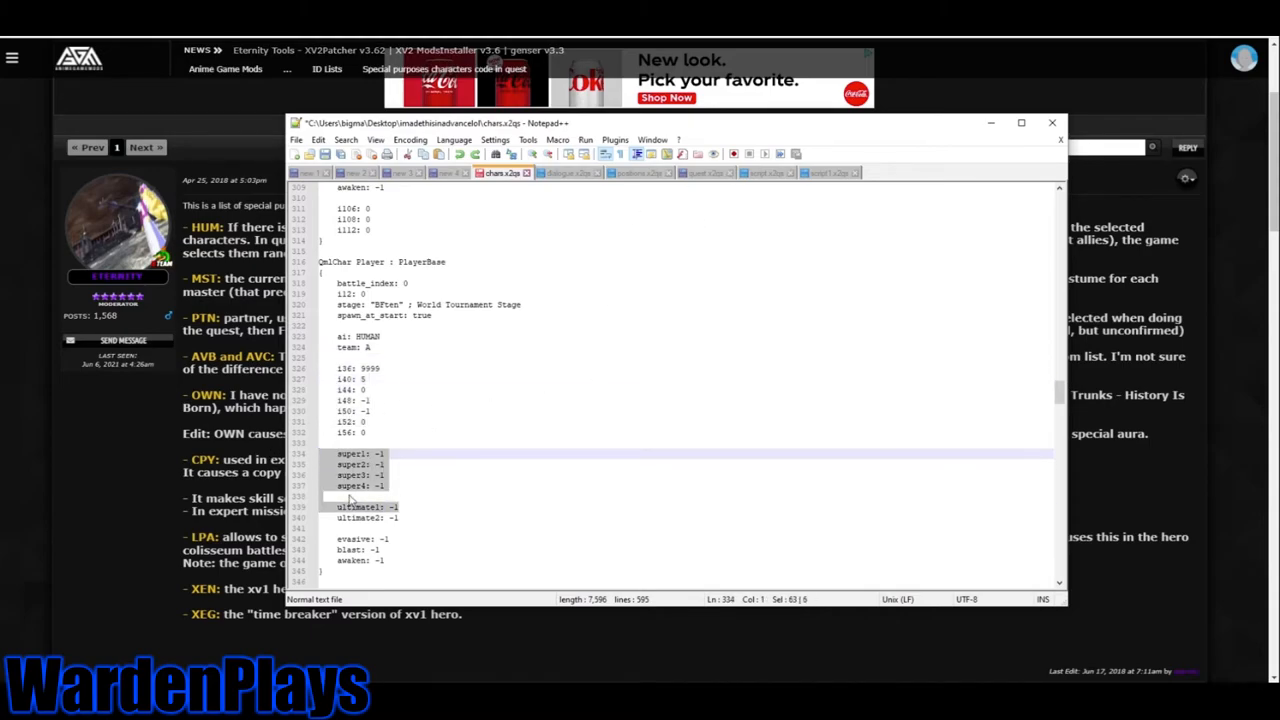
{"action": "scroll", "scroll_direction": "down", "scroll_amount": 3}
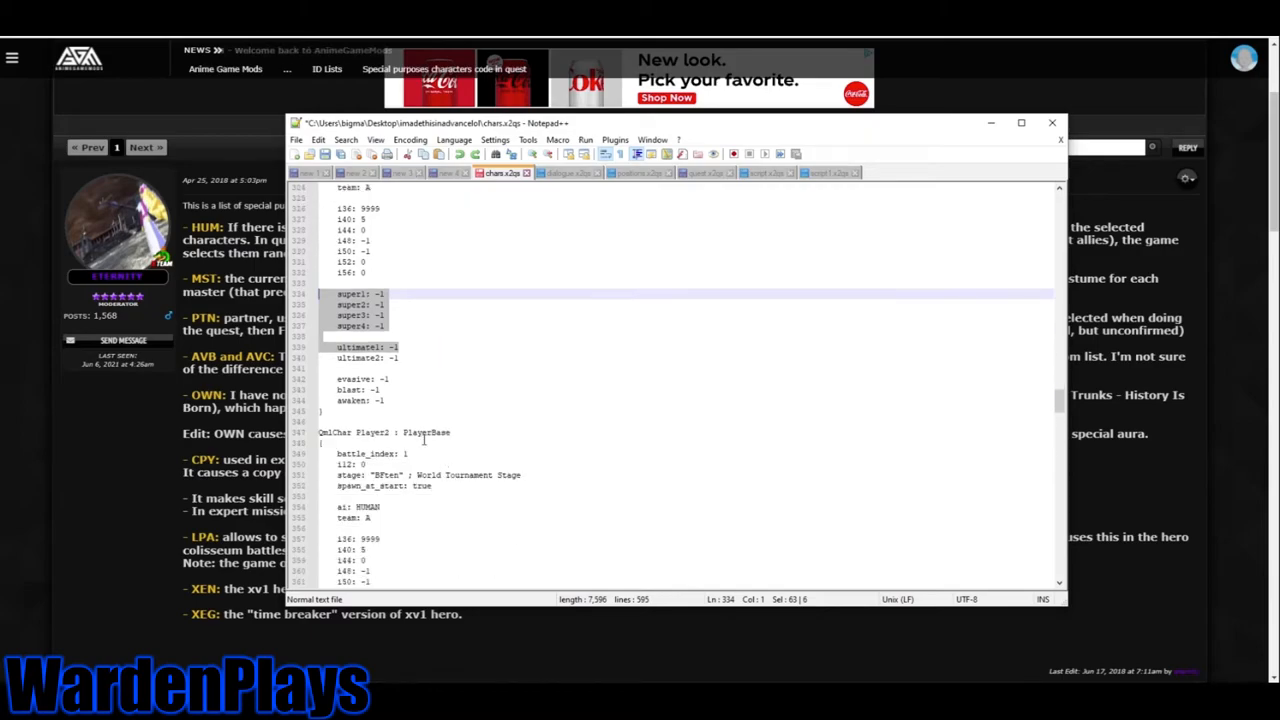
{"action": "scroll", "scroll_direction": "down", "scroll_amount": 3}
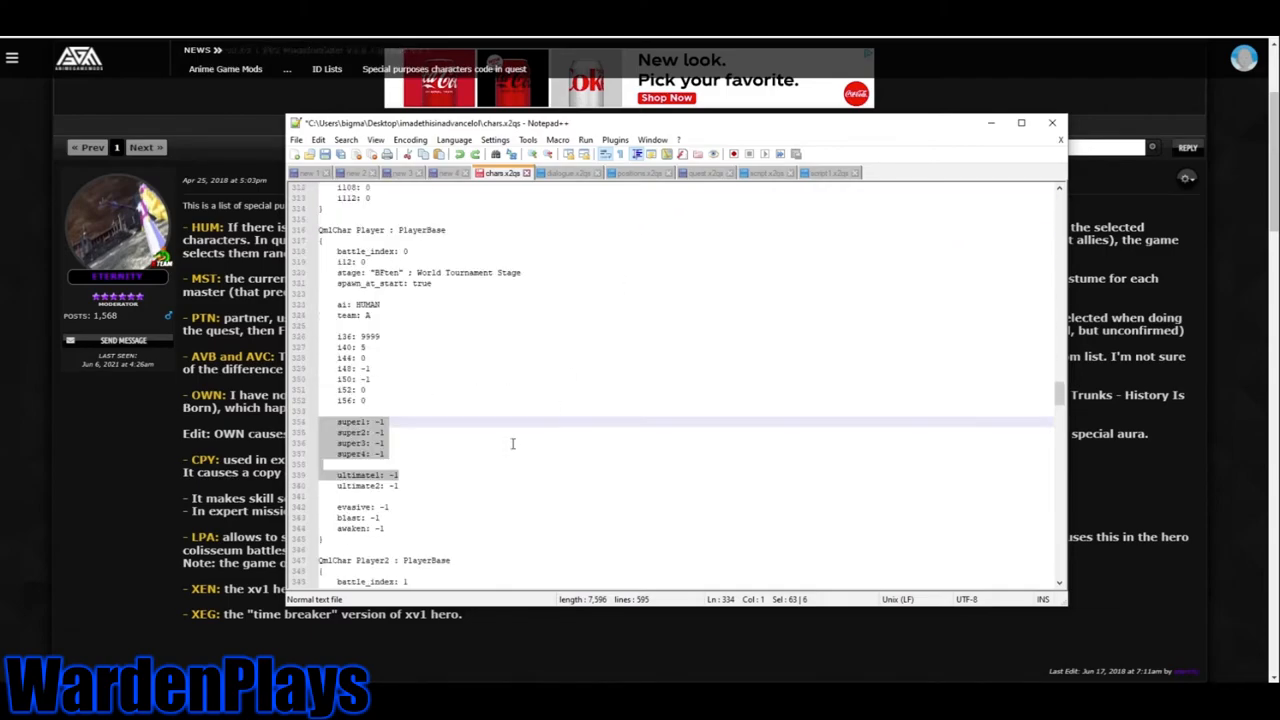
{"action": "scroll", "scroll_direction": "down", "scroll_amount": 3}
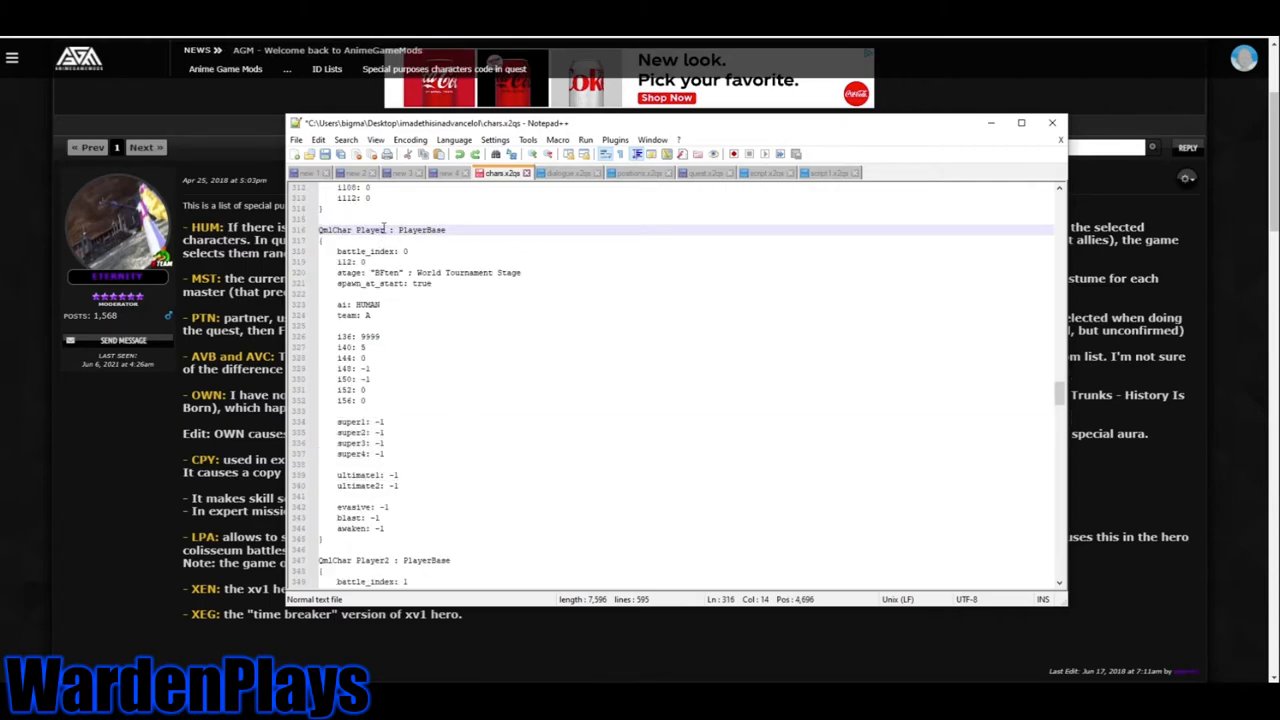
Replace PlayerBase with Piccolo in the QmlChar Player header line.
{"action": "left_click", "coordinate": [391, 229]}
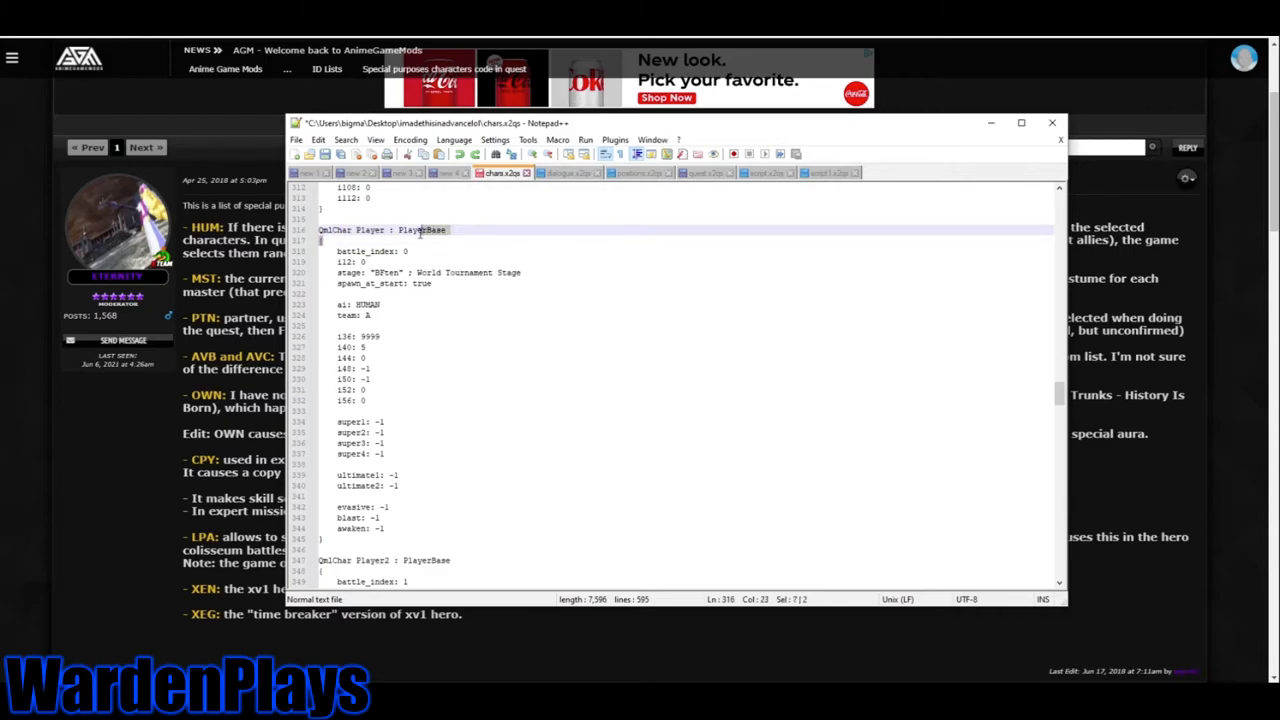
{"action": "double_click", "coordinate": [421, 229]}
{"action": "type", "text": "iccolo"}
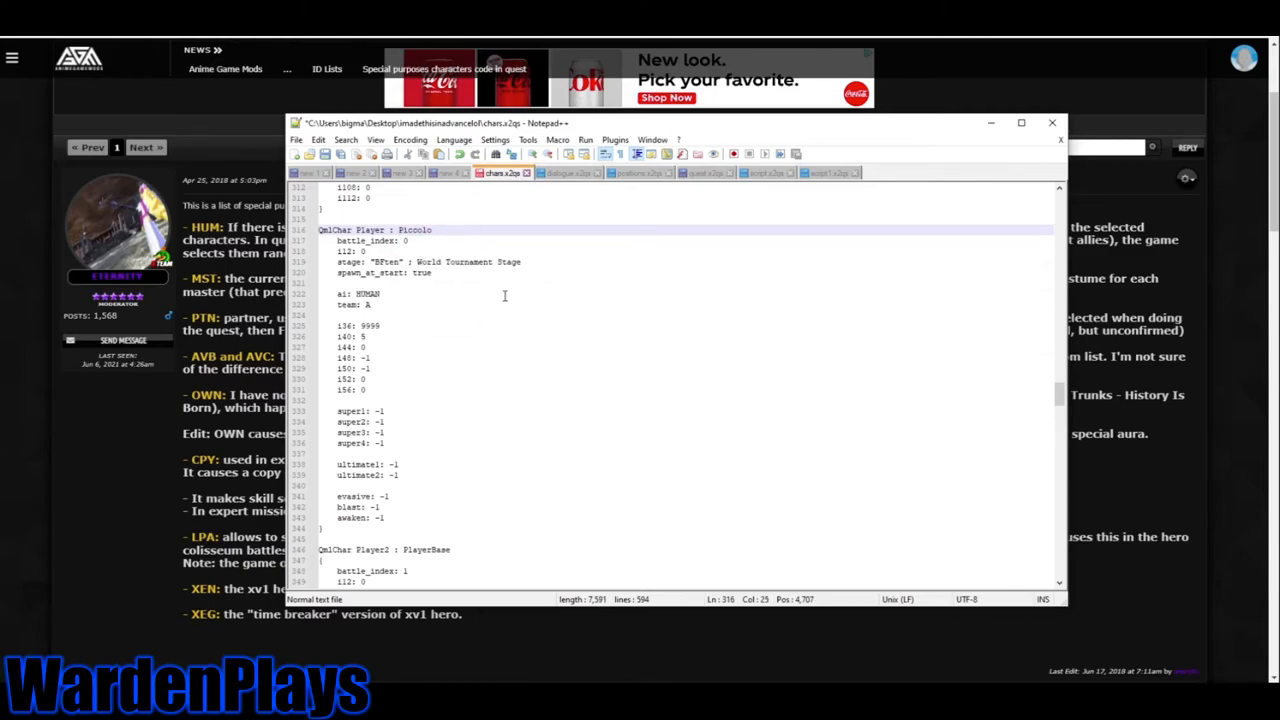
{"action": "scroll", "scroll_direction": "down", "scroll_amount": 3}
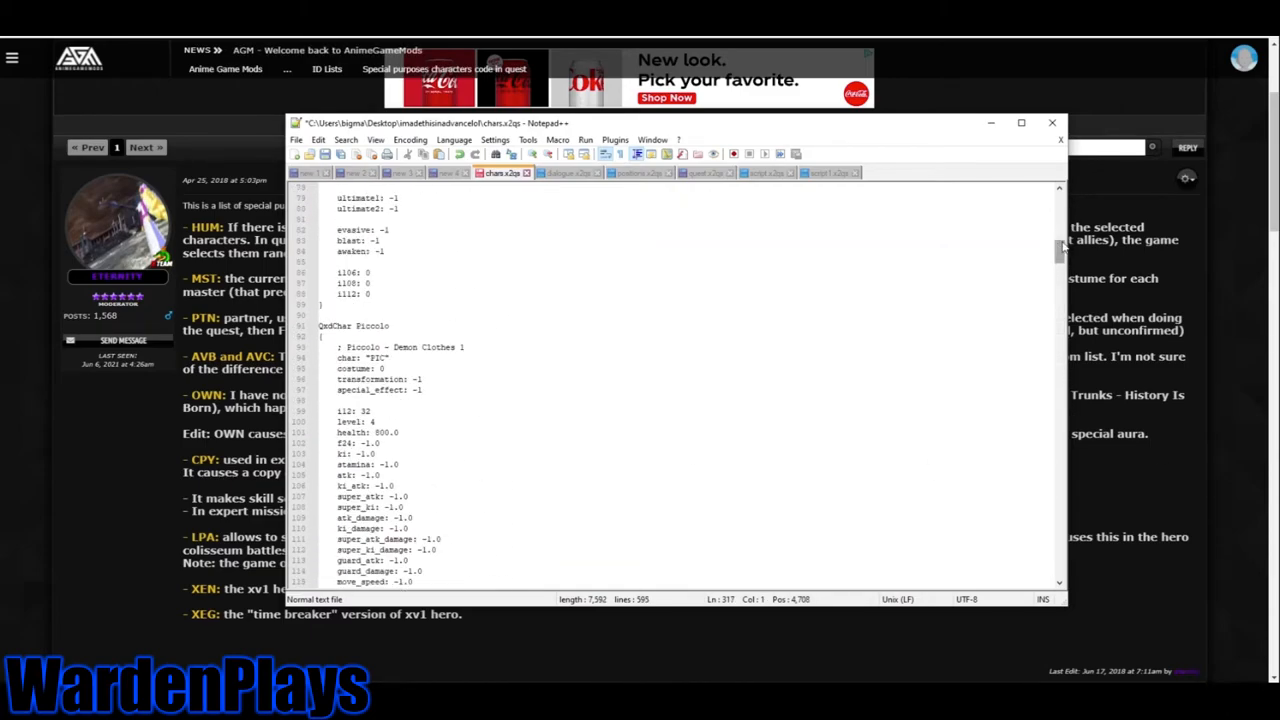
{"action": "scroll", "scroll_direction": "down", "scroll_amount": 3}
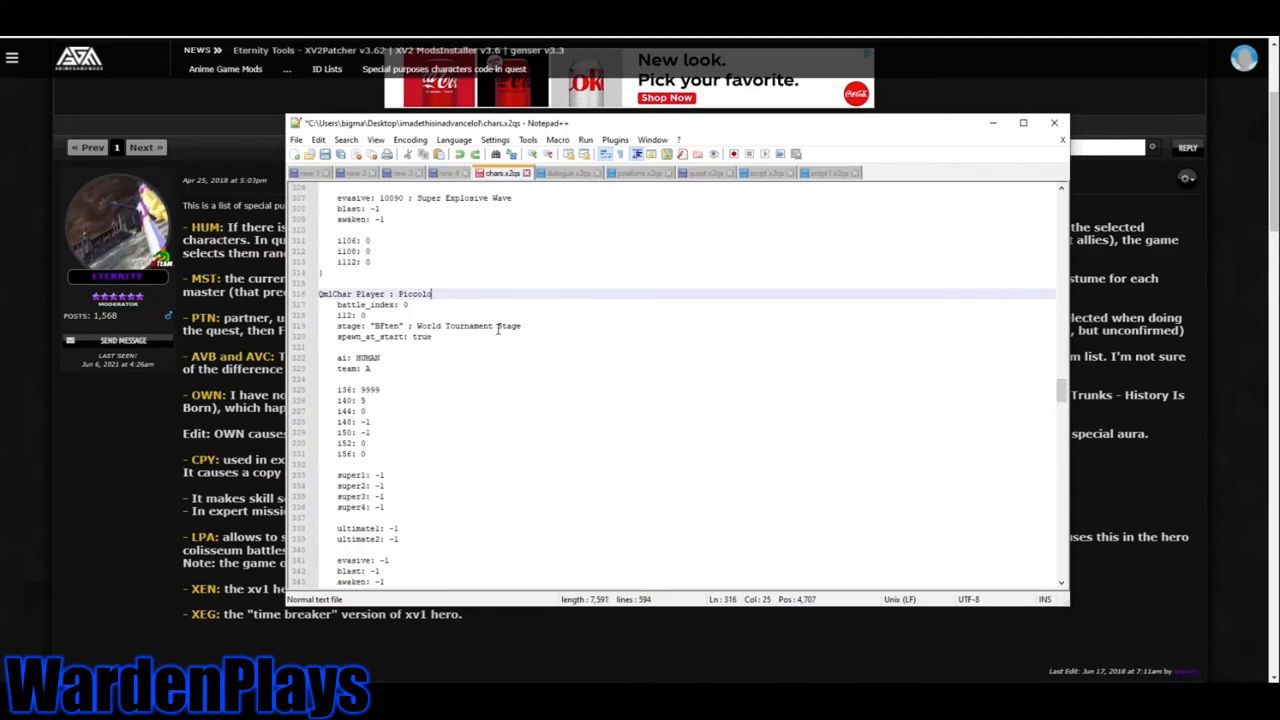
{"action": "scroll", "scroll_direction": "down", "scroll_amount": 3}
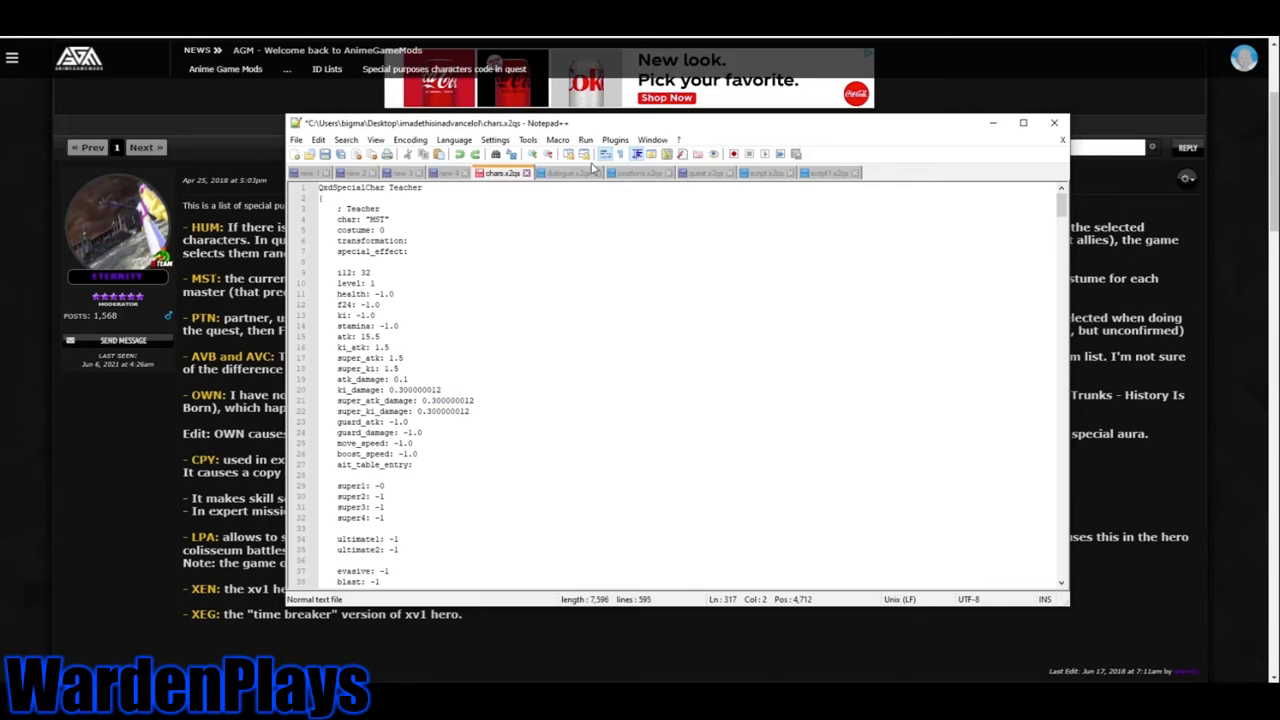
Bring up positions.x2qs and inspect the Player2 and Player World Tournament position entries.
{"action": "left_click", "coordinate": [585, 172]}
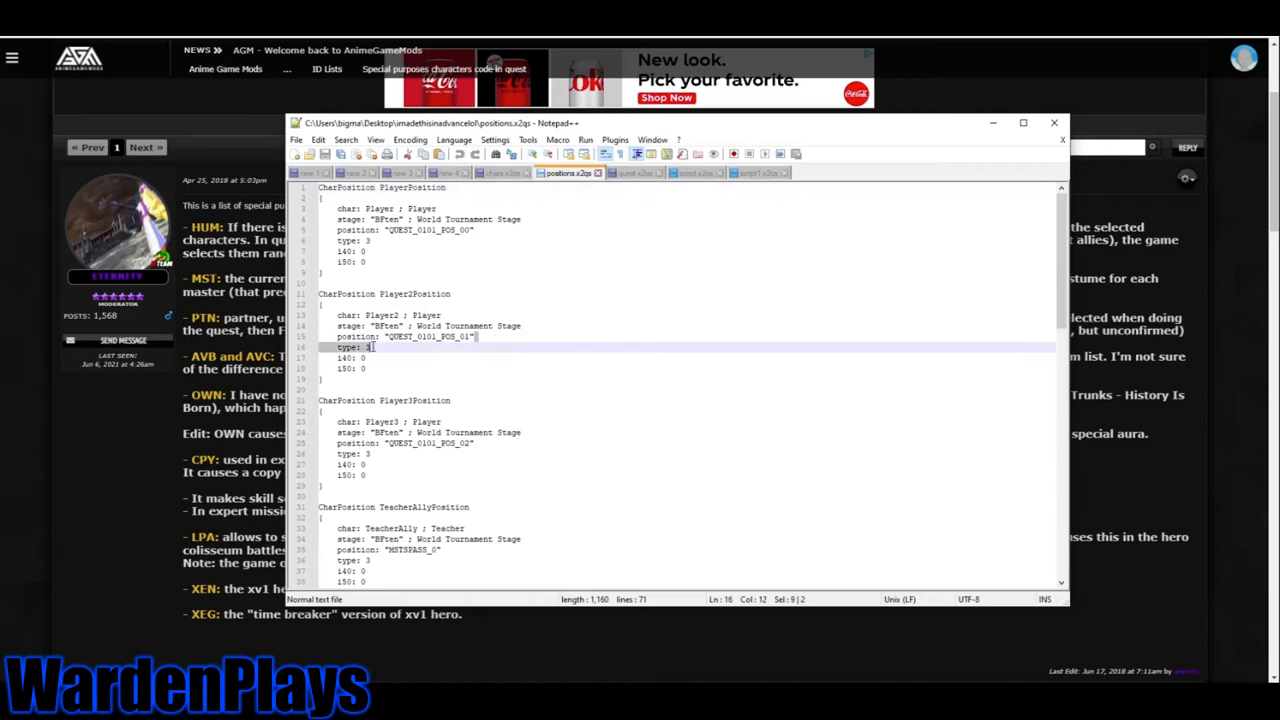
{"action": "left_click", "coordinate": [476, 230]}
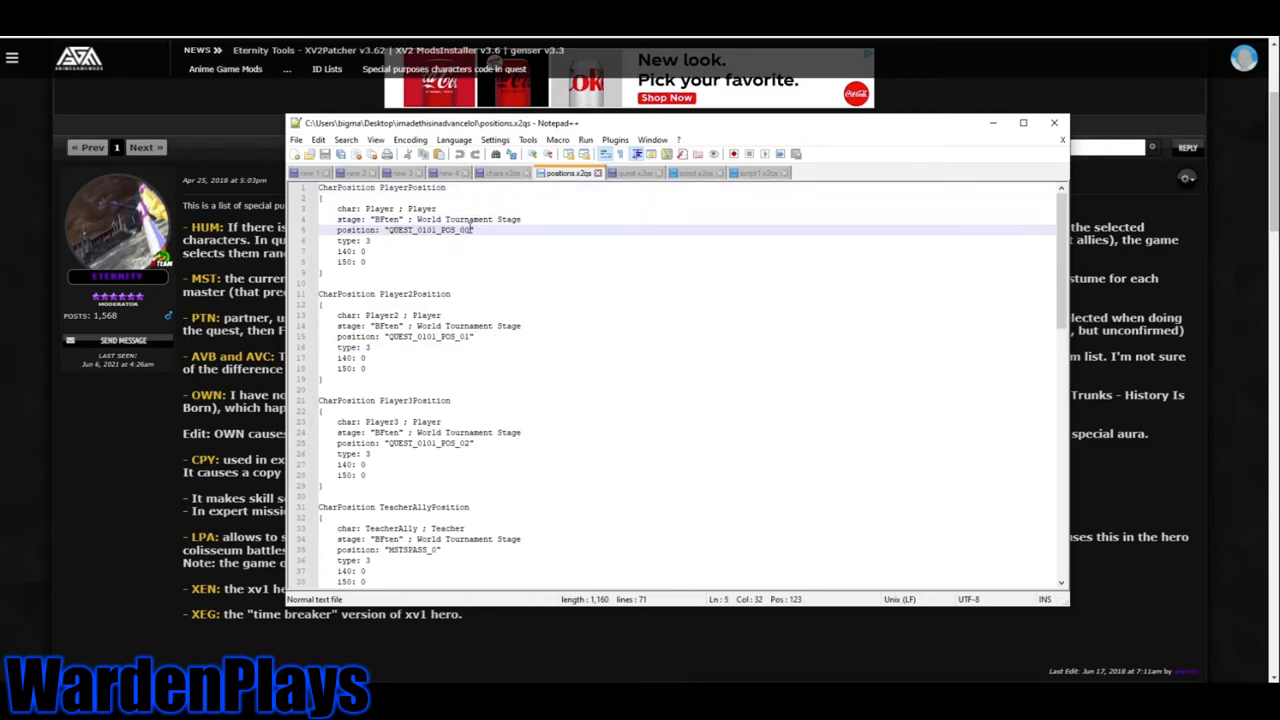
{"action": "left_click", "coordinate": [563, 172]}
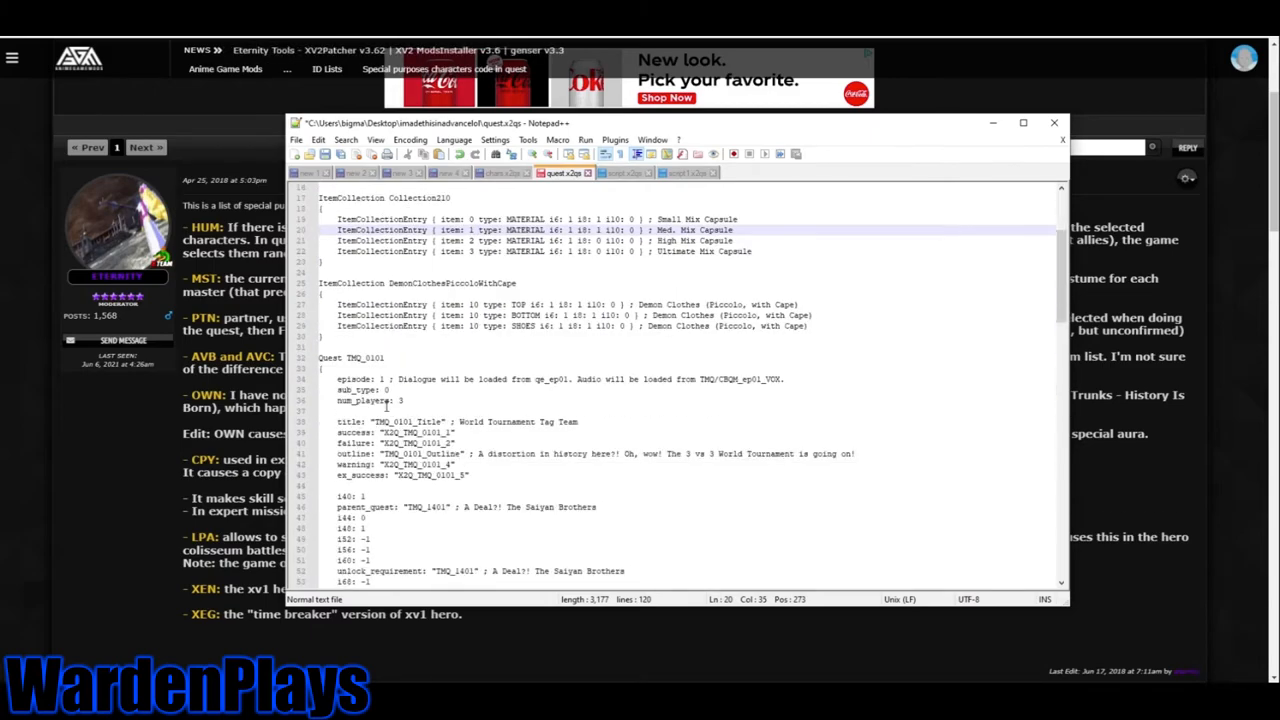
Fill the en: line of TextEntry TMQ_TPQ_INS with the text 'Test'.
{"action": "scroll", "scroll_direction": "up", "scroll_amount": 3}
{"action": "type", "text": "INS"}
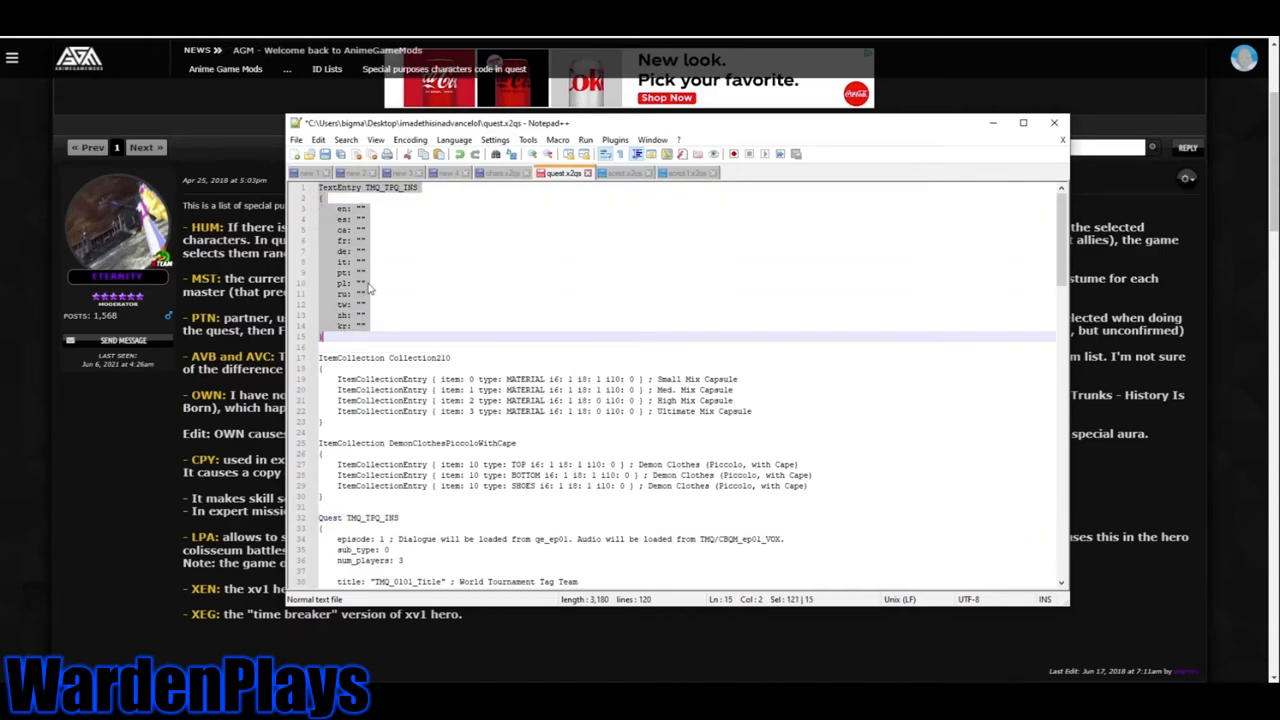
{"action": "mouse_move", "coordinate": [380, 193]}
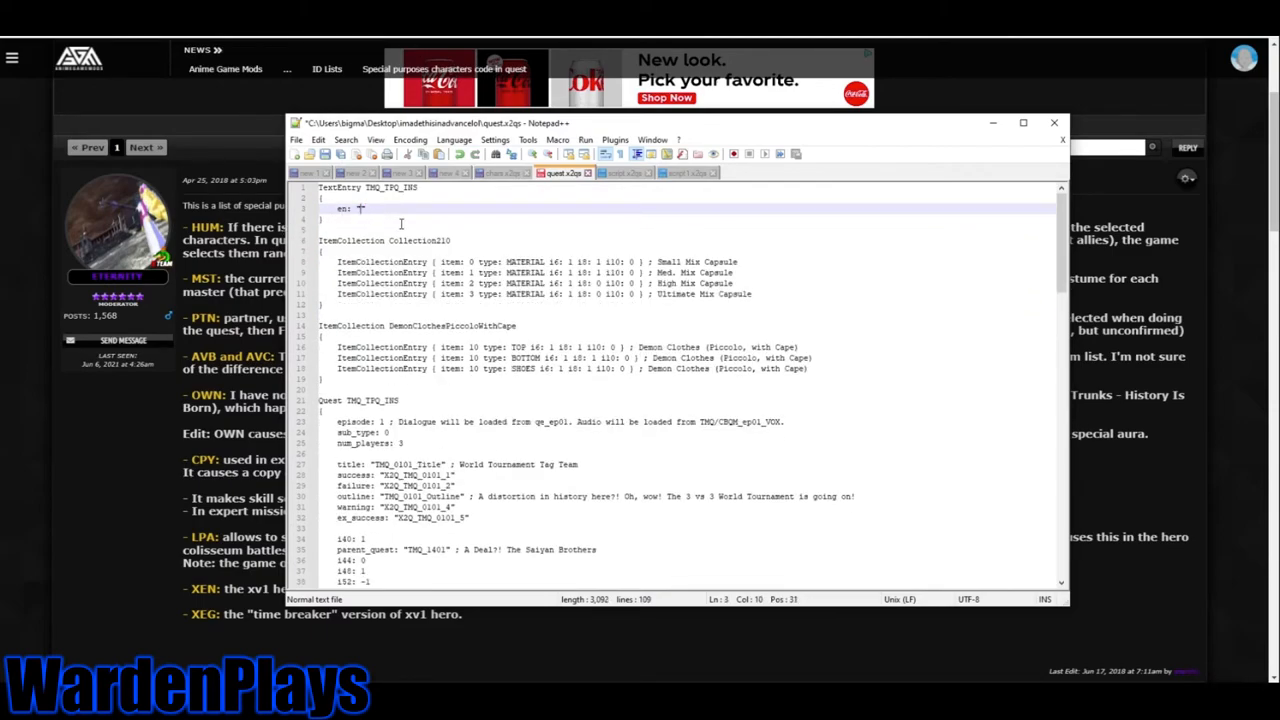
{"action": "type", "text": "Test"}
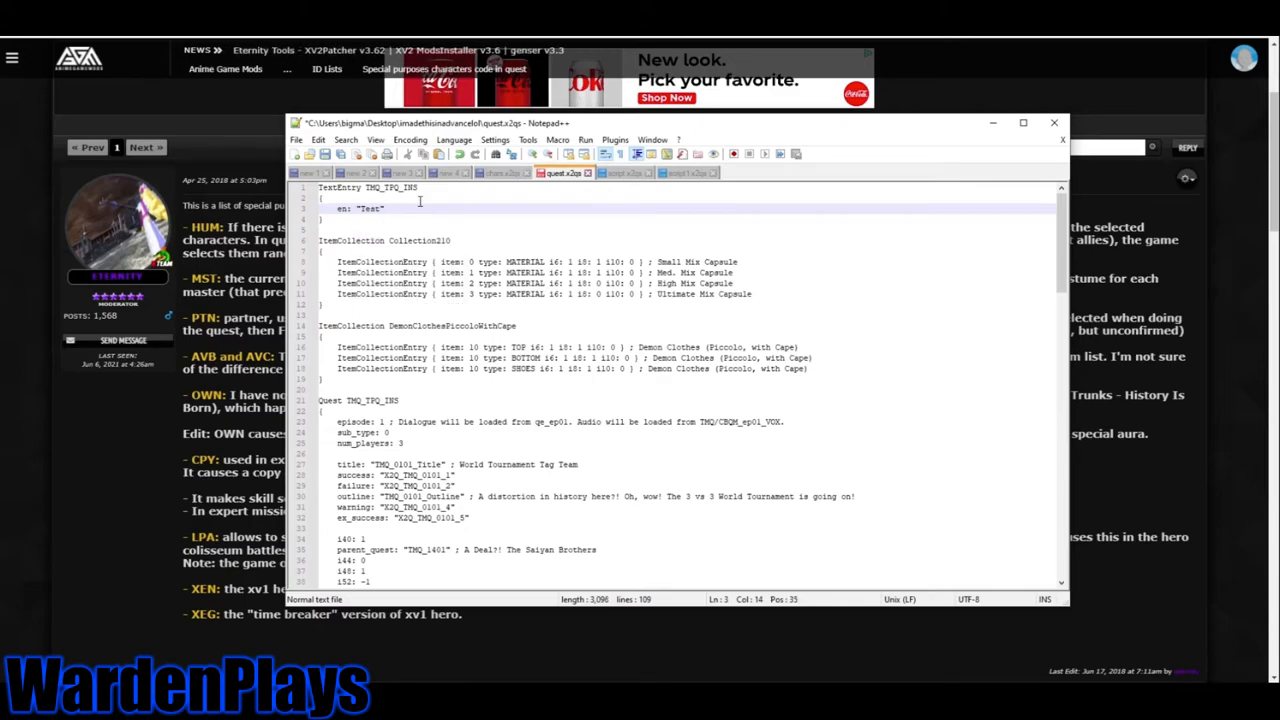
{"action": "scroll", "scroll_direction": "down", "scroll_amount": 3}
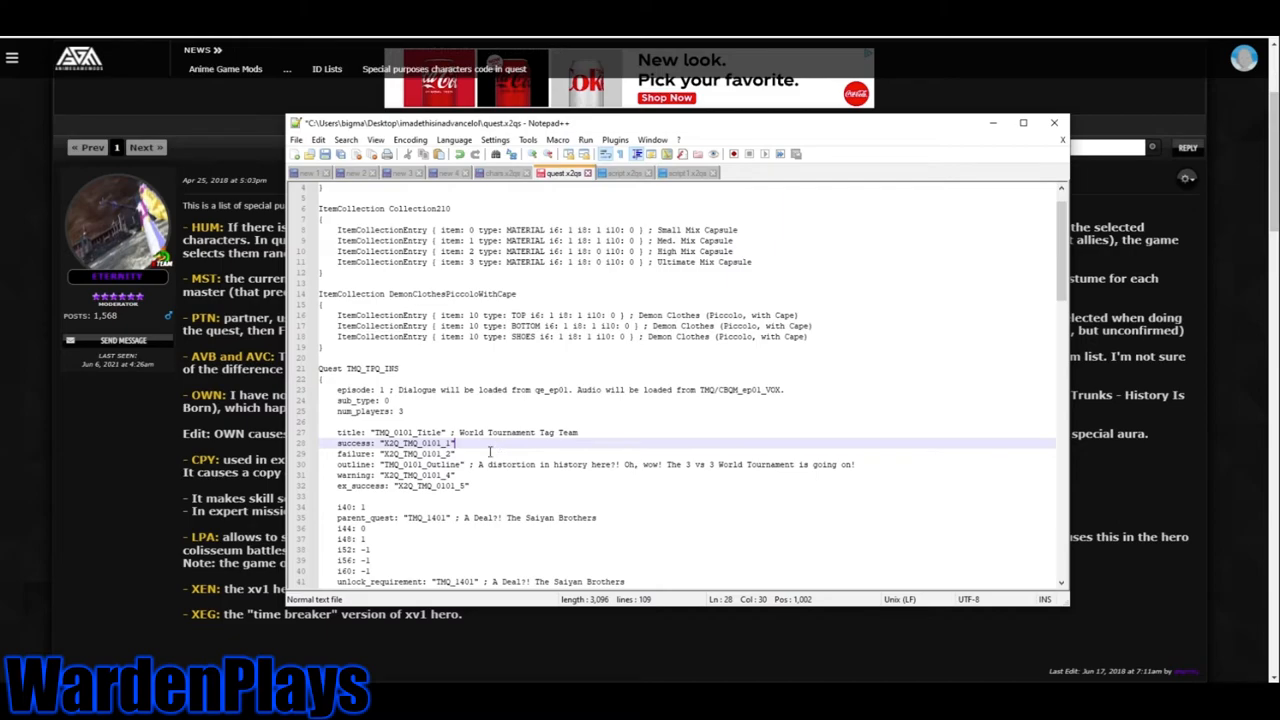
{"action": "left_click", "coordinate": [480, 475]}
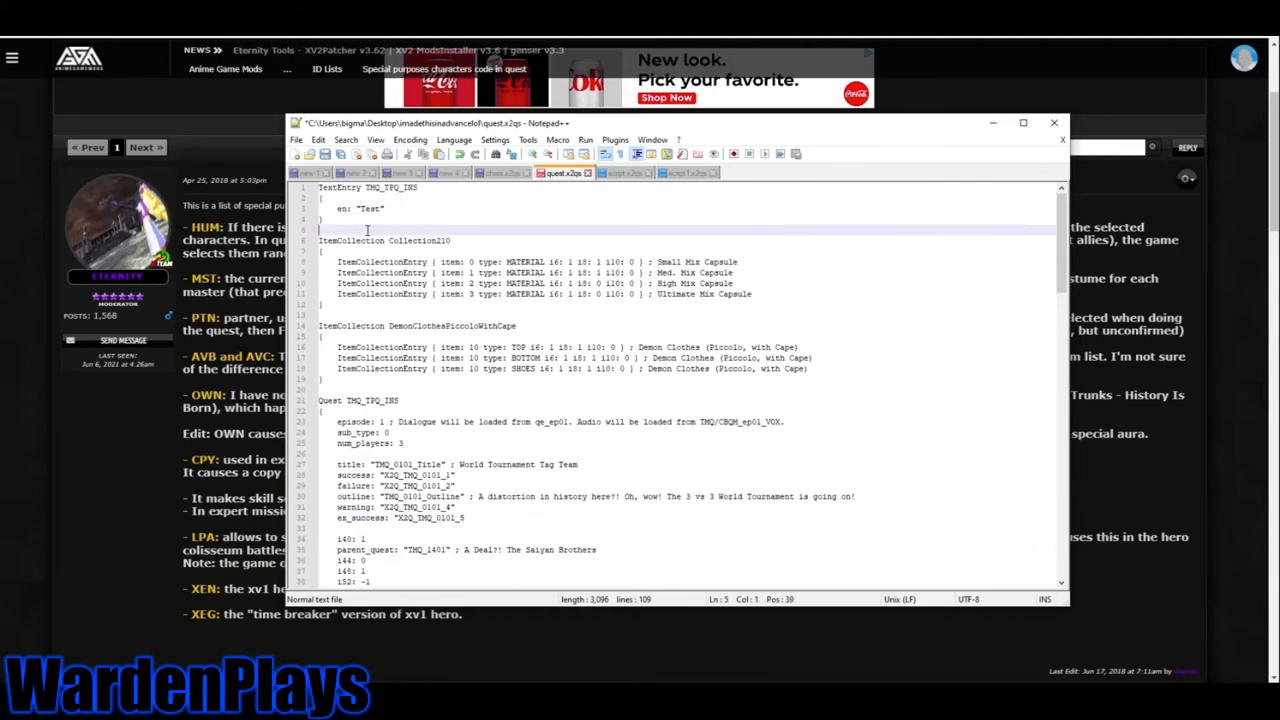
{"action": "left_click", "coordinate": [424, 188]}
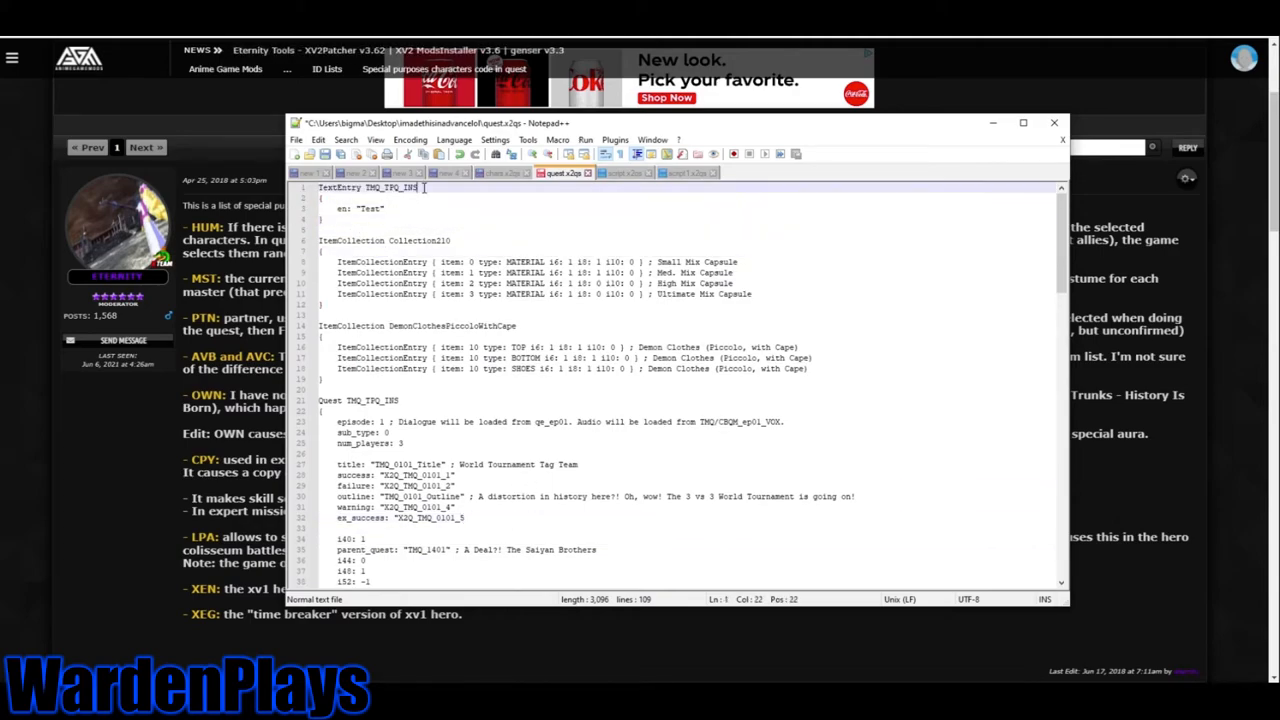
Rename the entry TMQ_TPQ_INS_0 and duplicate it as TMQ_TPQ_INS_1 through _5, each 'Test'.
{"action": "type", "text": "_0"}
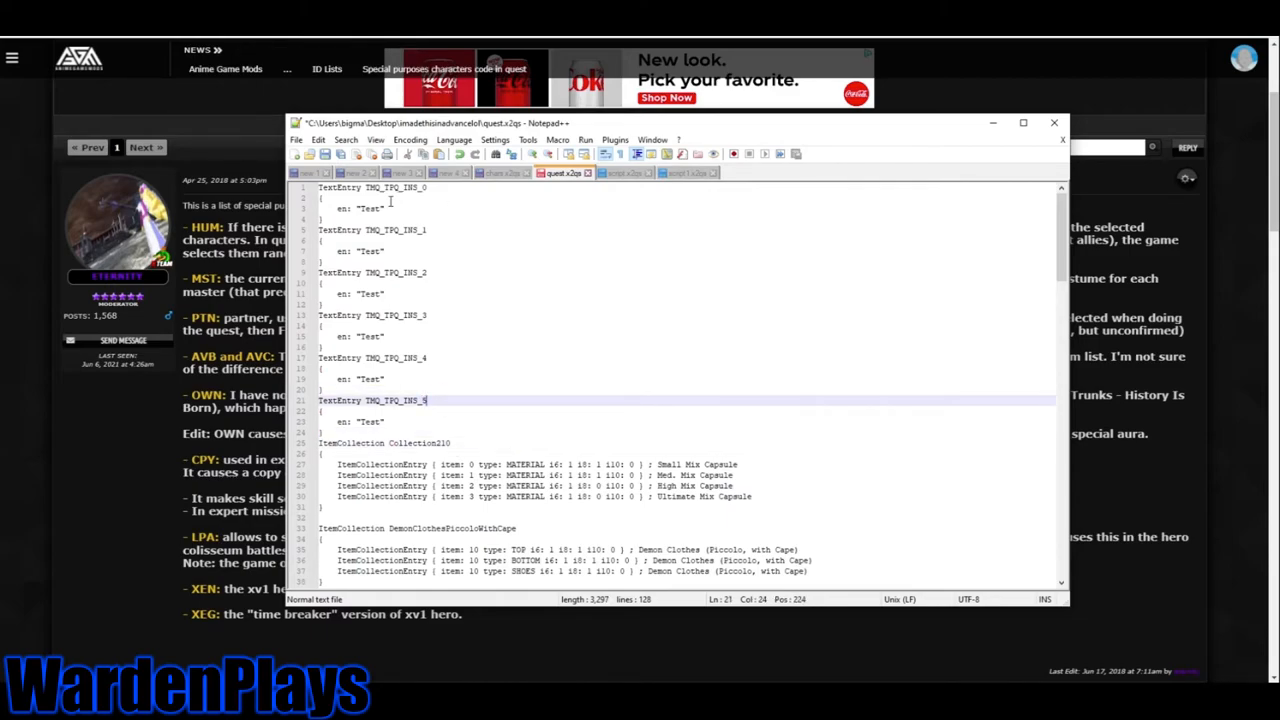
Rewrite TMQ_TPQ_INS_1 as '~Defeat all enemies' and TMQ_TPQ_INS_2 as '~Lose against the enemy'.
{"action": "left_click", "coordinate": [375, 251]}
{"action": "type", "text": "-Lose against the enemy"}
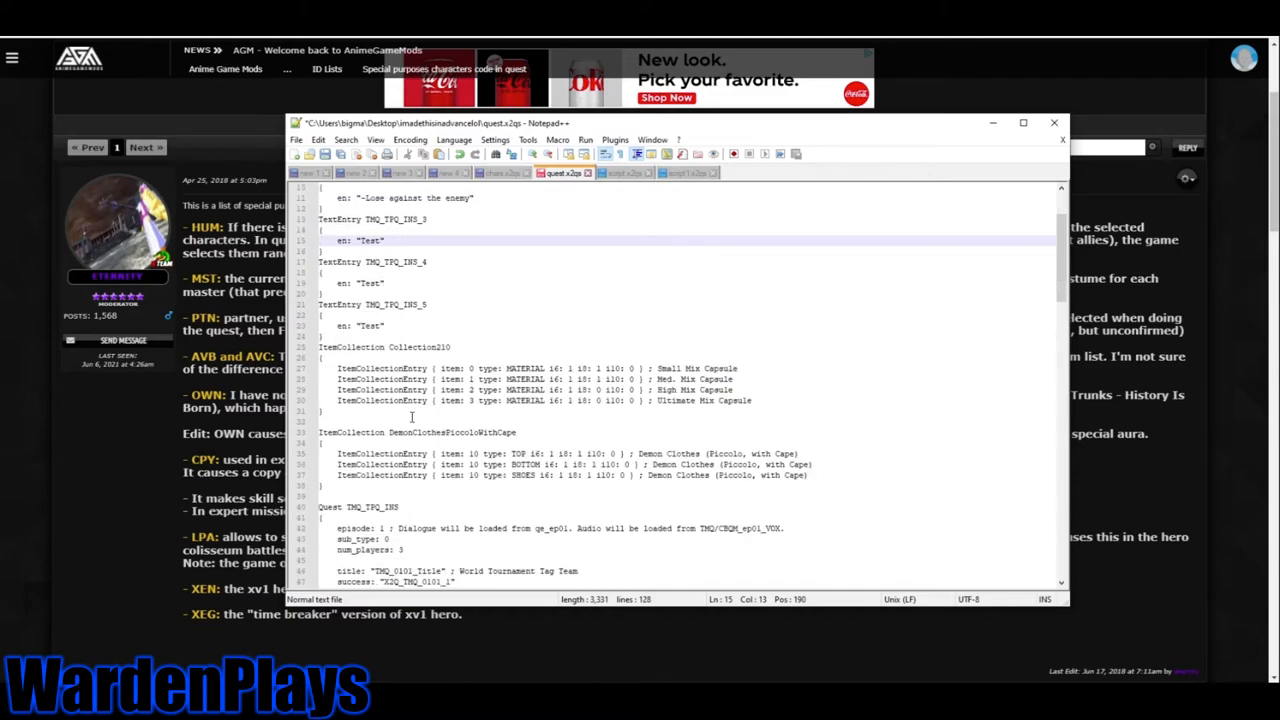
{"action": "scroll", "scroll_direction": "down", "scroll_amount": 3}
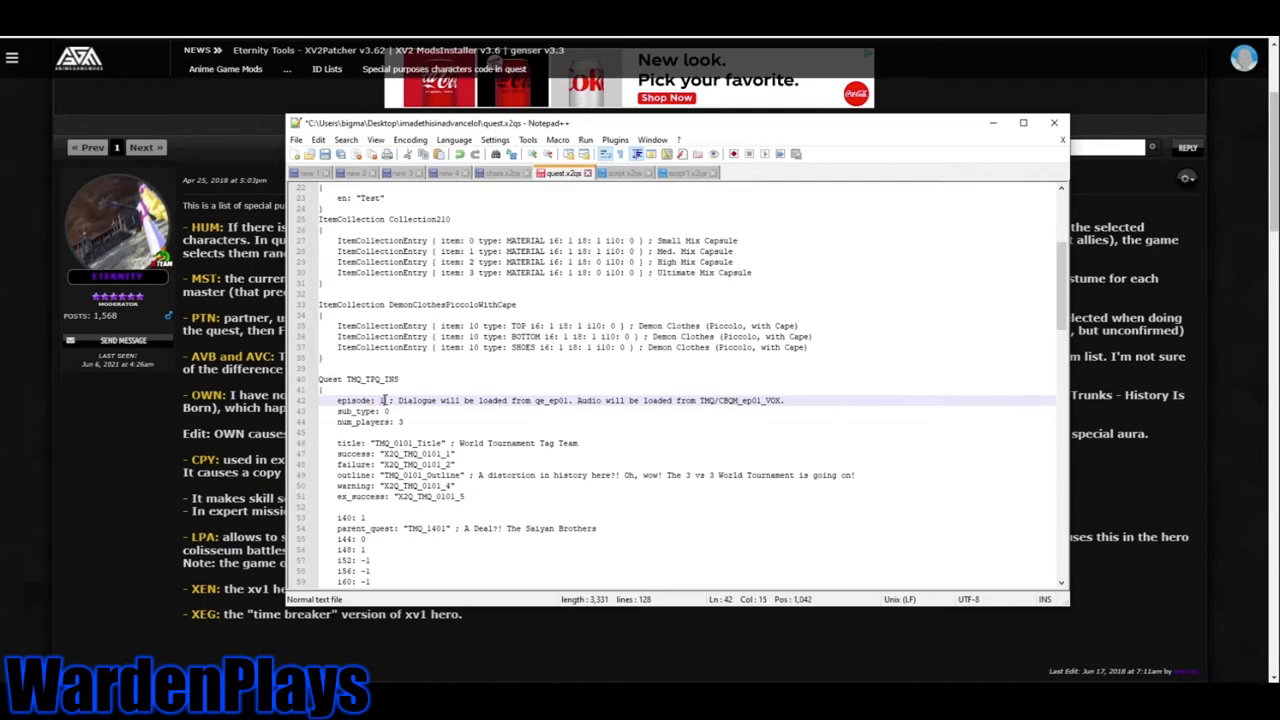
{"action": "type", "text": "2"}
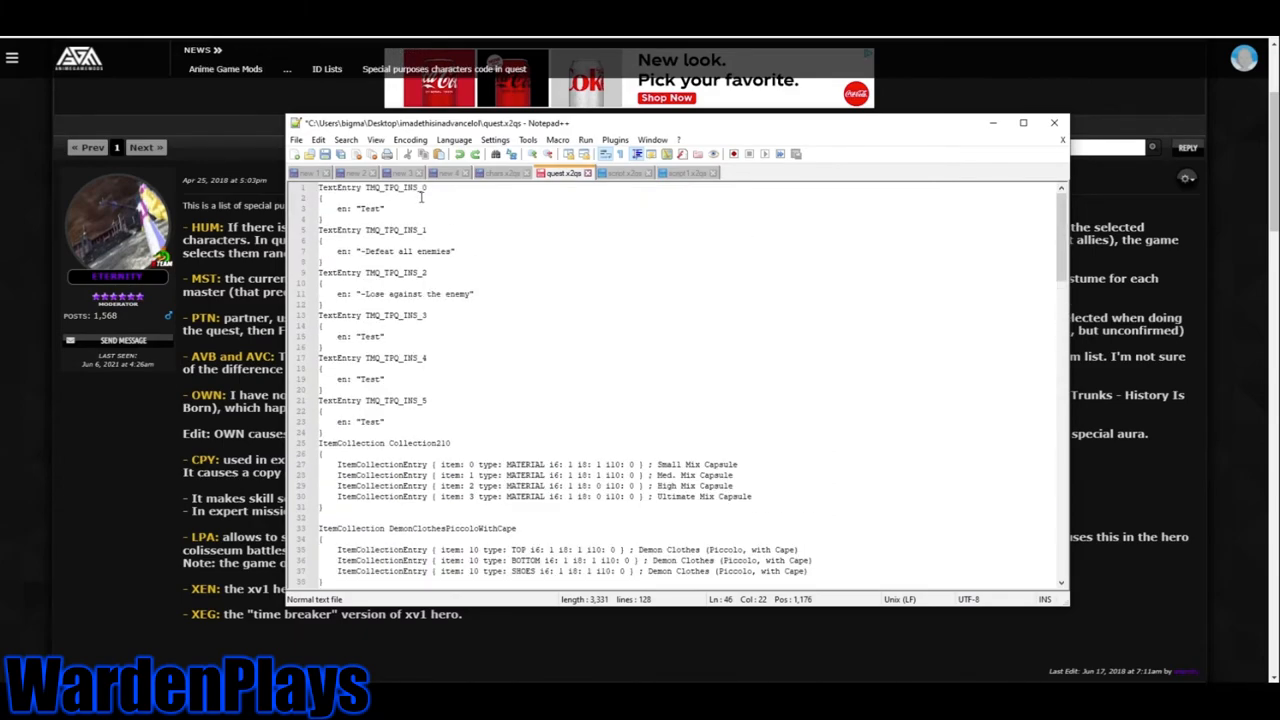
Point title through ex_success at TMQ_TPQ_INS_0–5; set parent_quest and unlock_requirement to TMQ_1400.
{"action": "scroll", "scroll_direction": "down", "scroll_amount": 3}
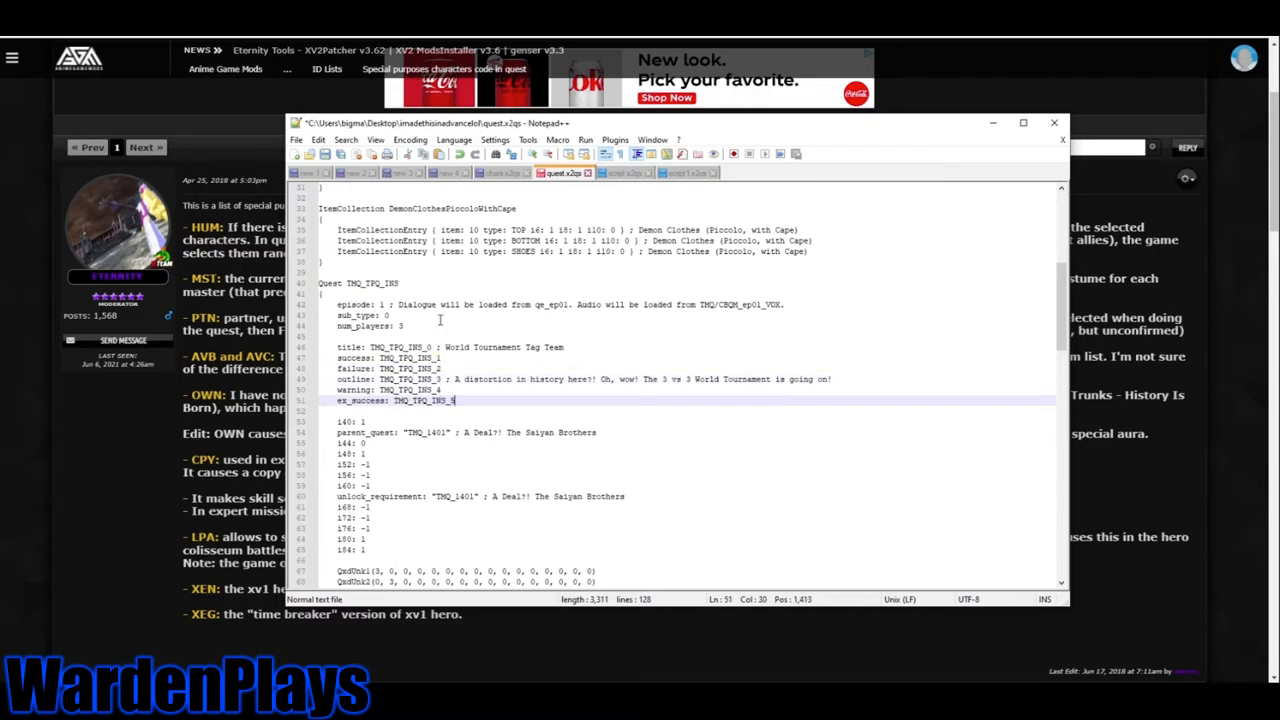
{"action": "scroll", "scroll_direction": "down", "scroll_amount": 3}
{"action": "type", "text": "0"}
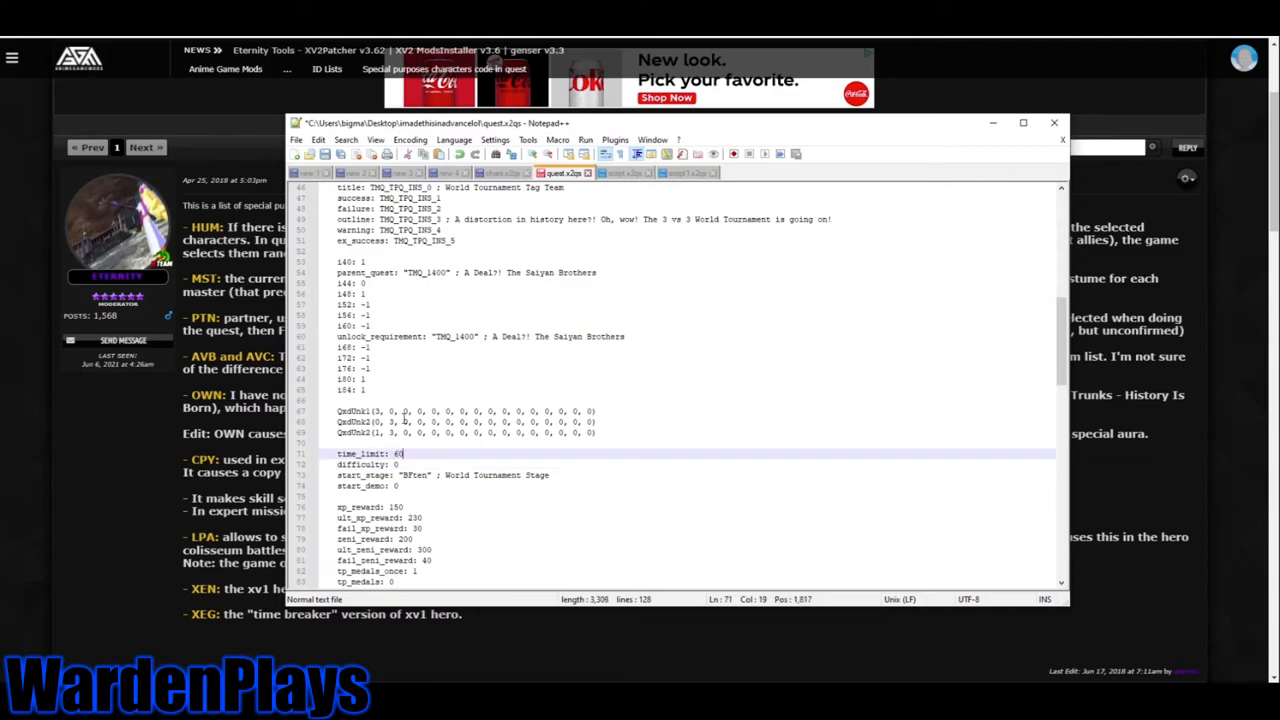
Set the quest's time_limit to 900 and raise difficulty from 0 to 7.
{"action": "type", "text": "900"}
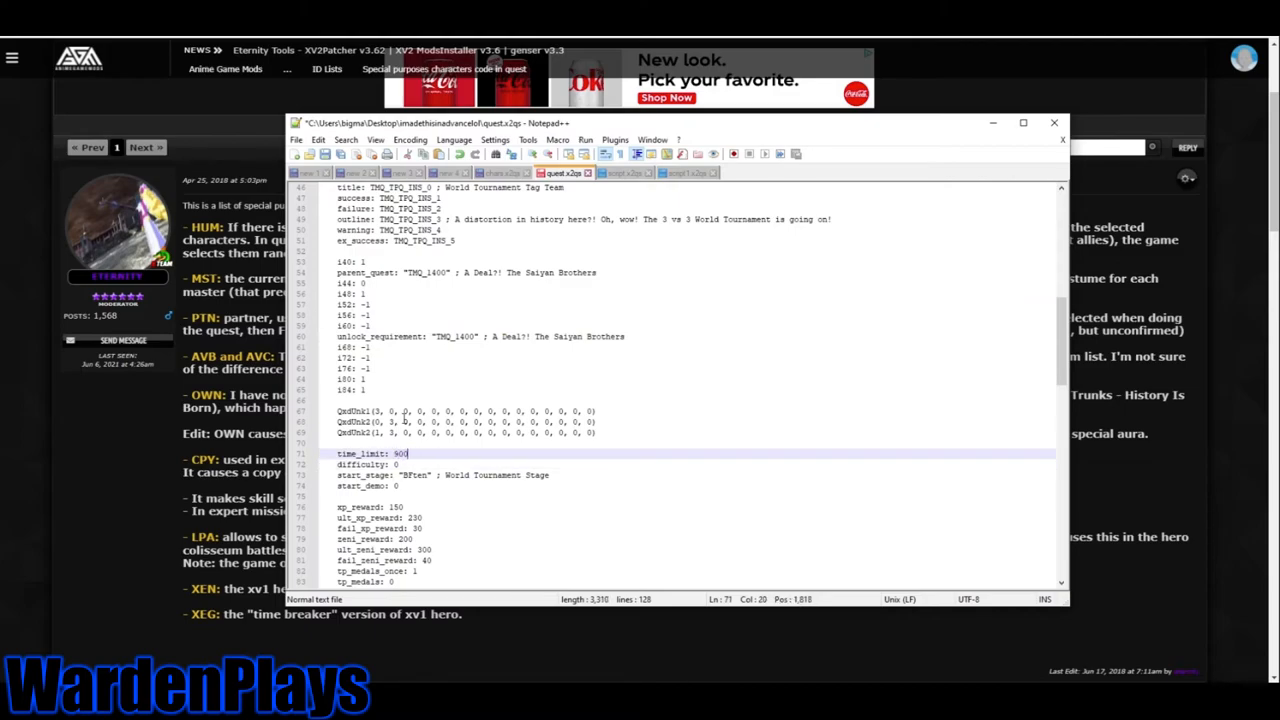
{"action": "type", "text": "3600"}
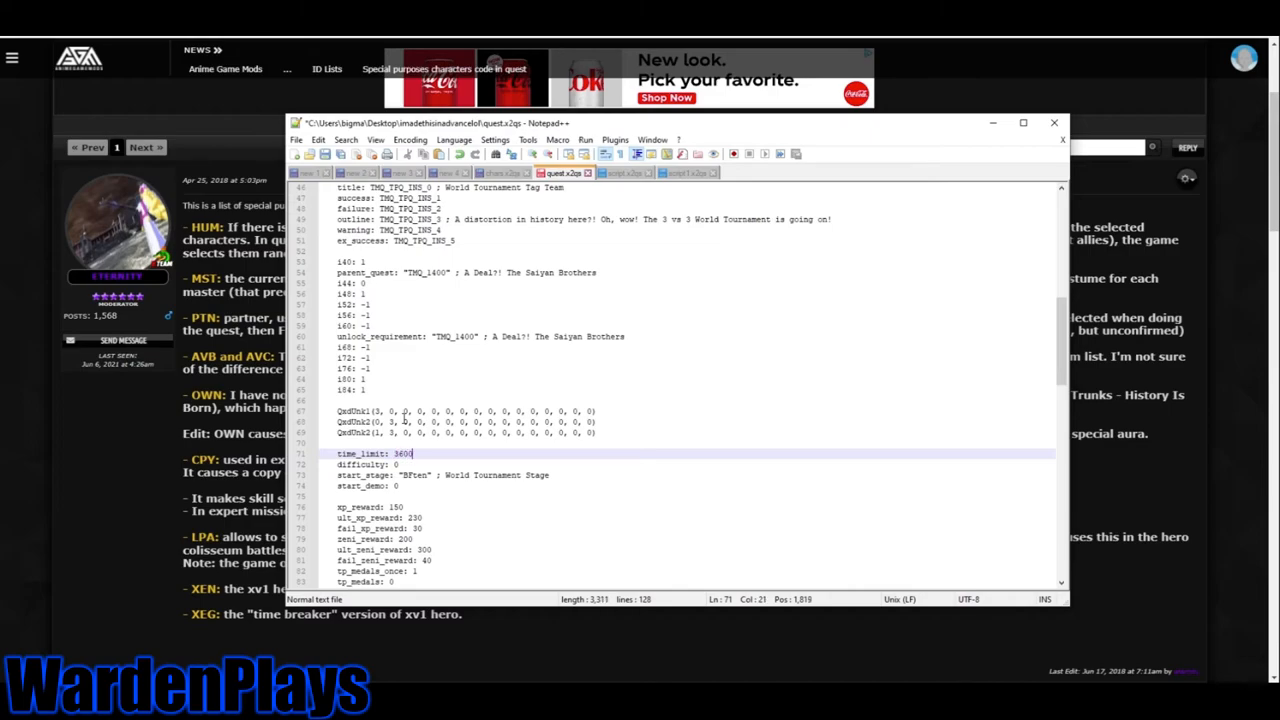
{"action": "key", "text": "BackSpace"}
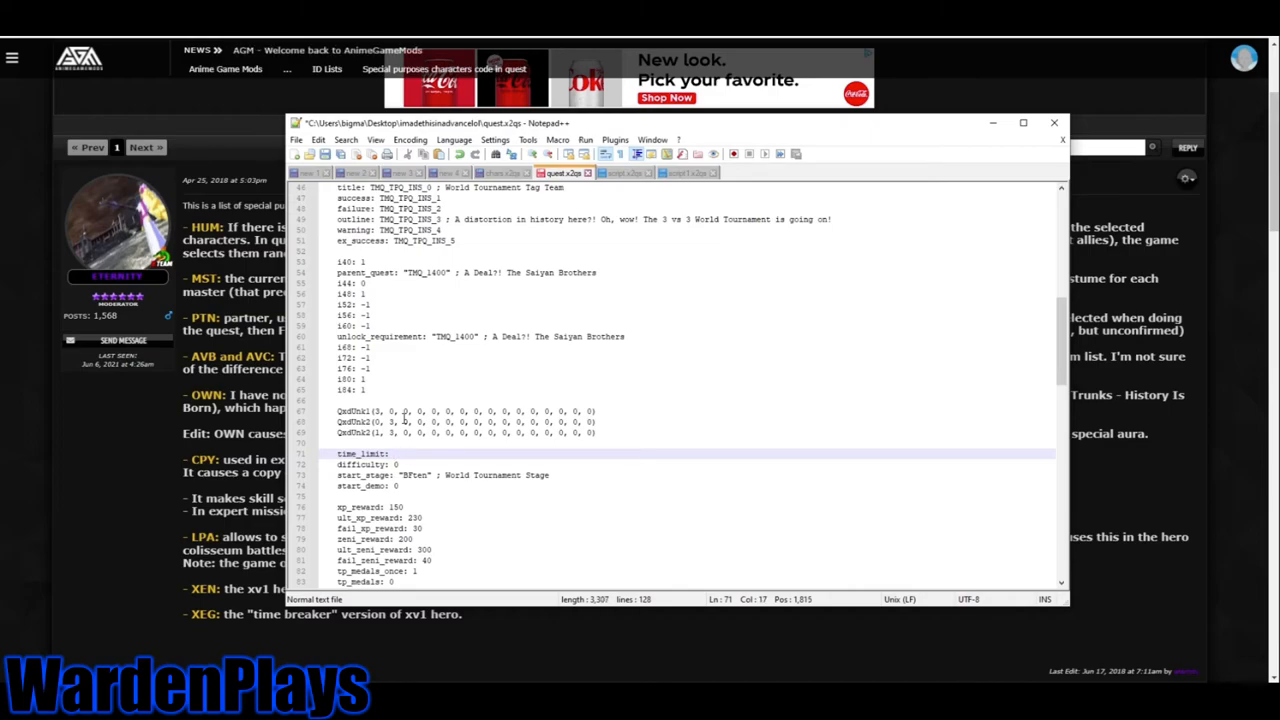
{"action": "type", "text": "900"}
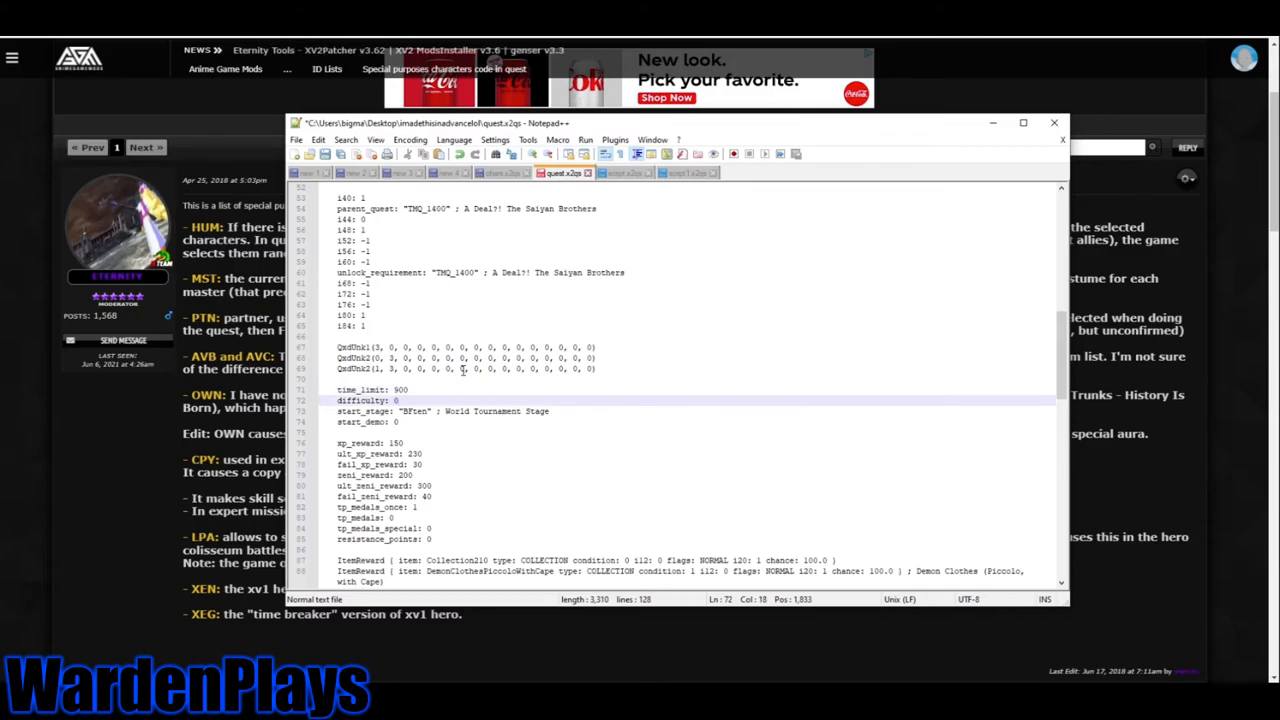
{"action": "type", "text": "7"}
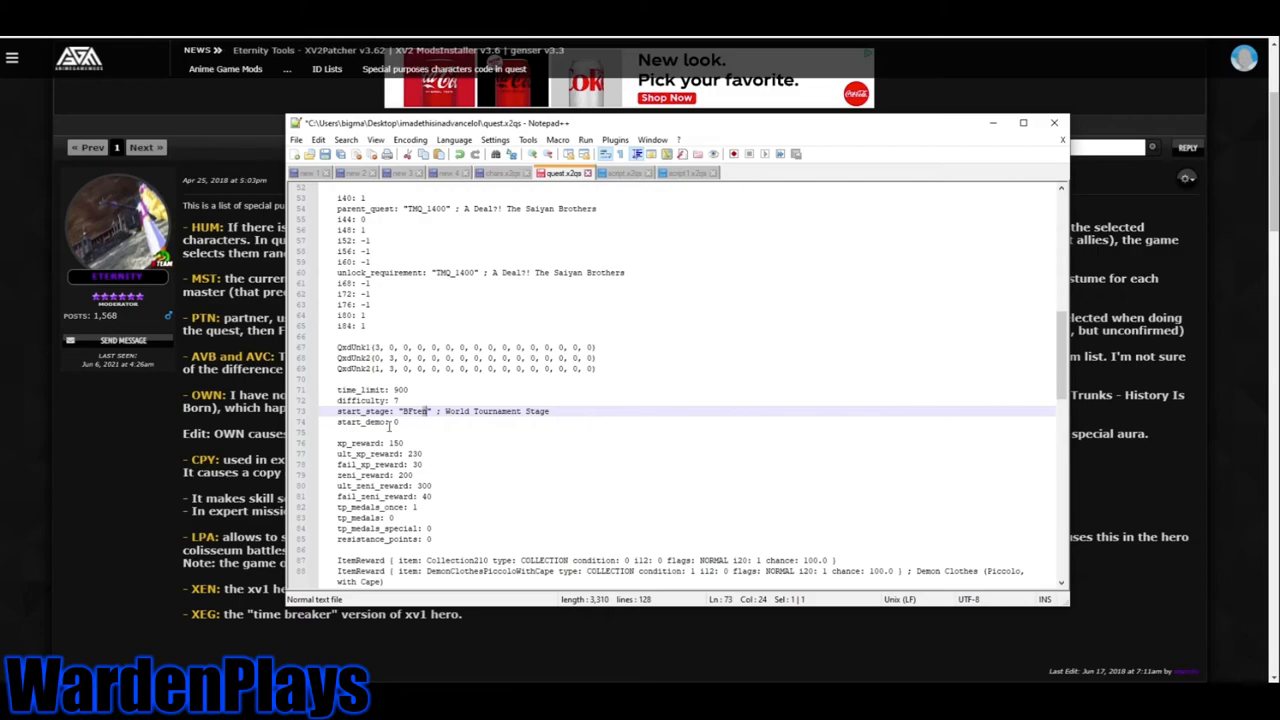
Set xp_reward and ult_xp_reward to 30000, fail_xp_reward 3000, tp_medals_once 50, tp_medals 20.
{"action": "type", "text": "30000"}
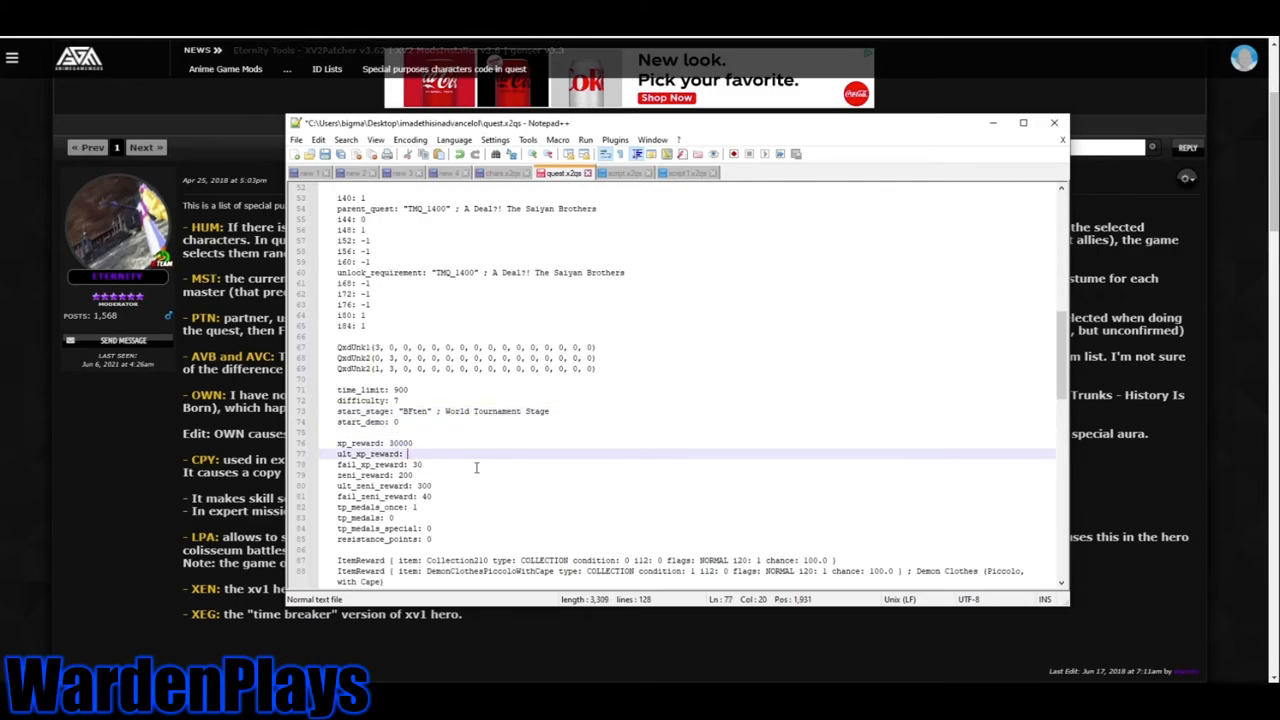
{"action": "type", "text": "30000"}
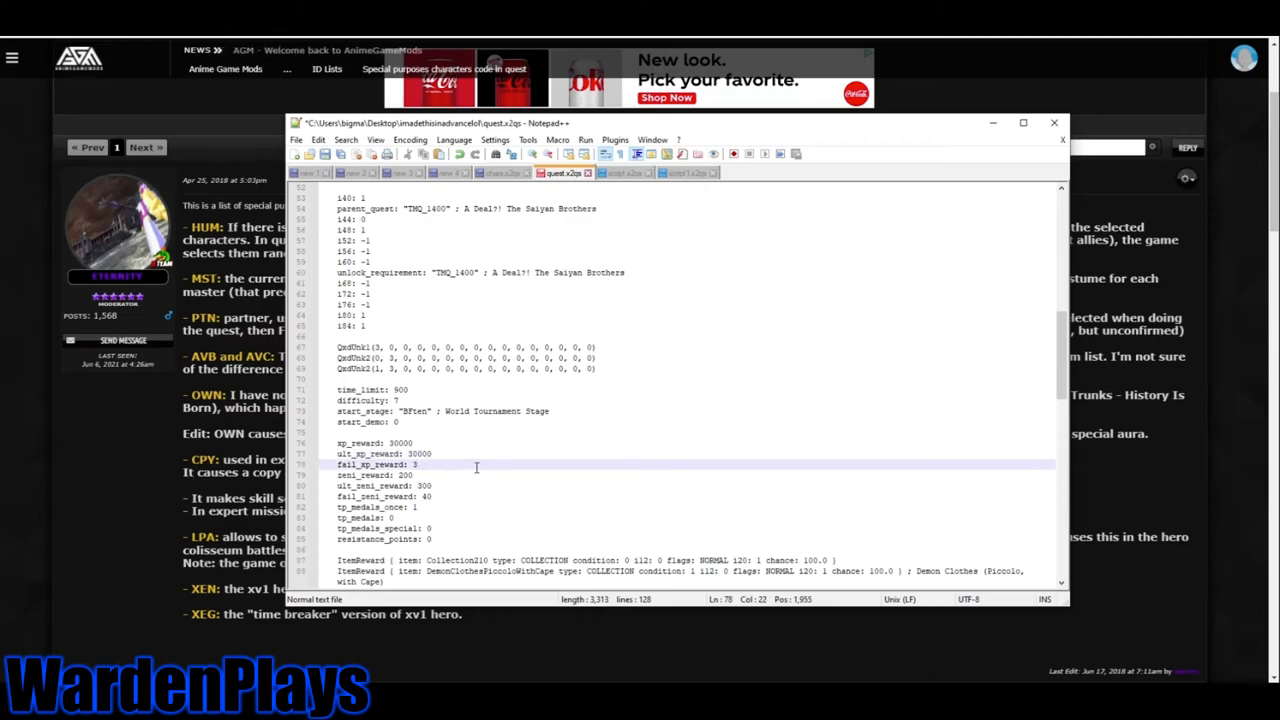
{"action": "type", "text": "000"}
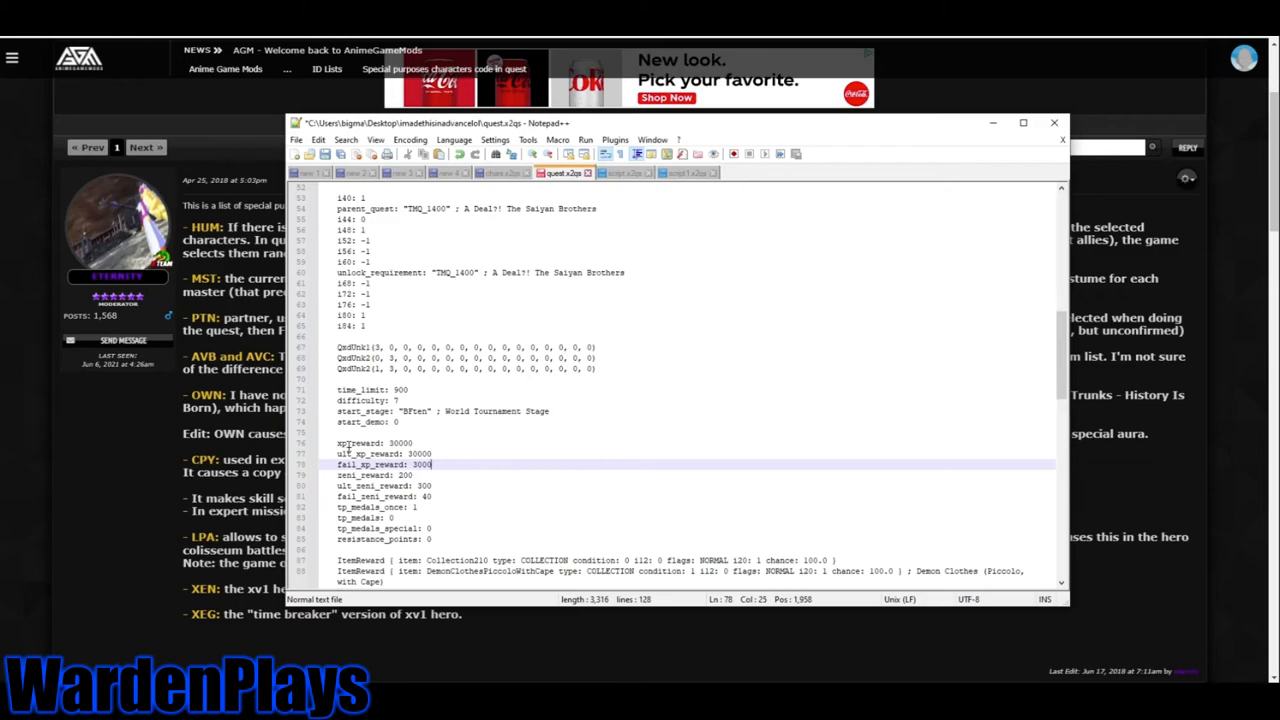
{"action": "scroll", "scroll_direction": "down", "scroll_amount": 3}
{"action": "type", "text": "50"}
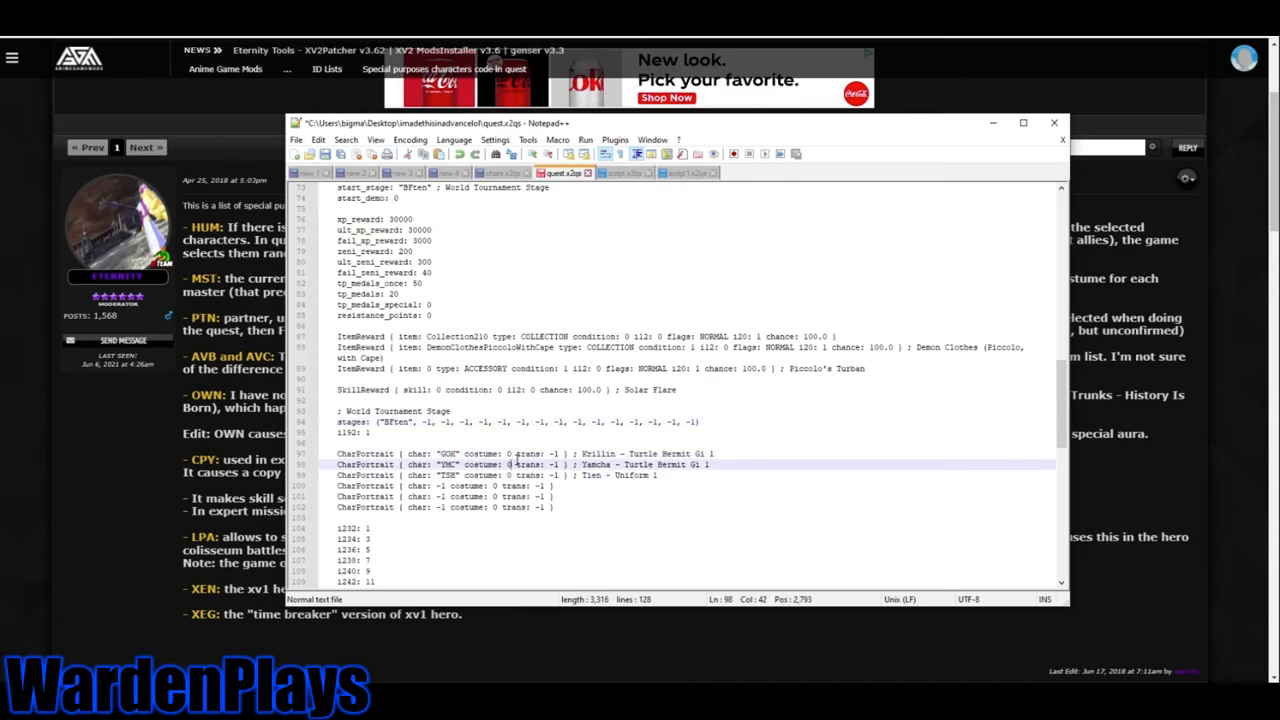
Change the quest flags to 0x20 and bring up script.x2qs.
{"action": "left_click", "coordinate": [480, 454]}
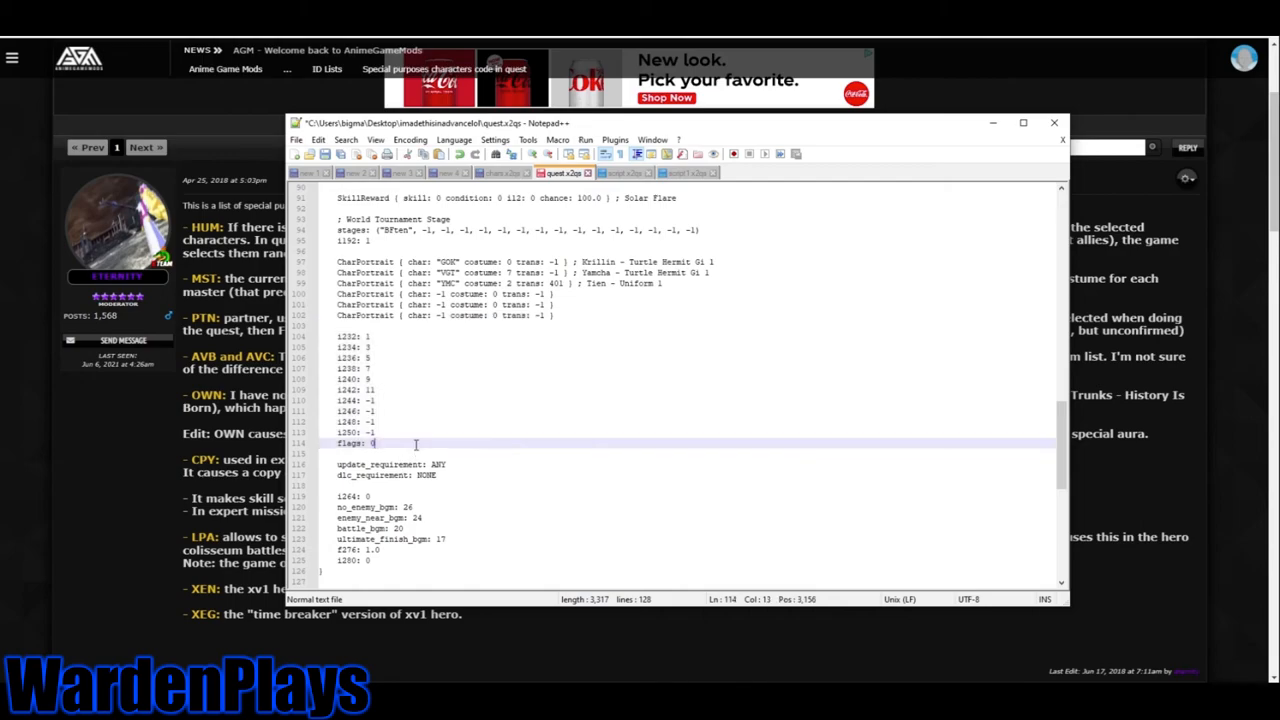
{"action": "type", "text": "X20"}
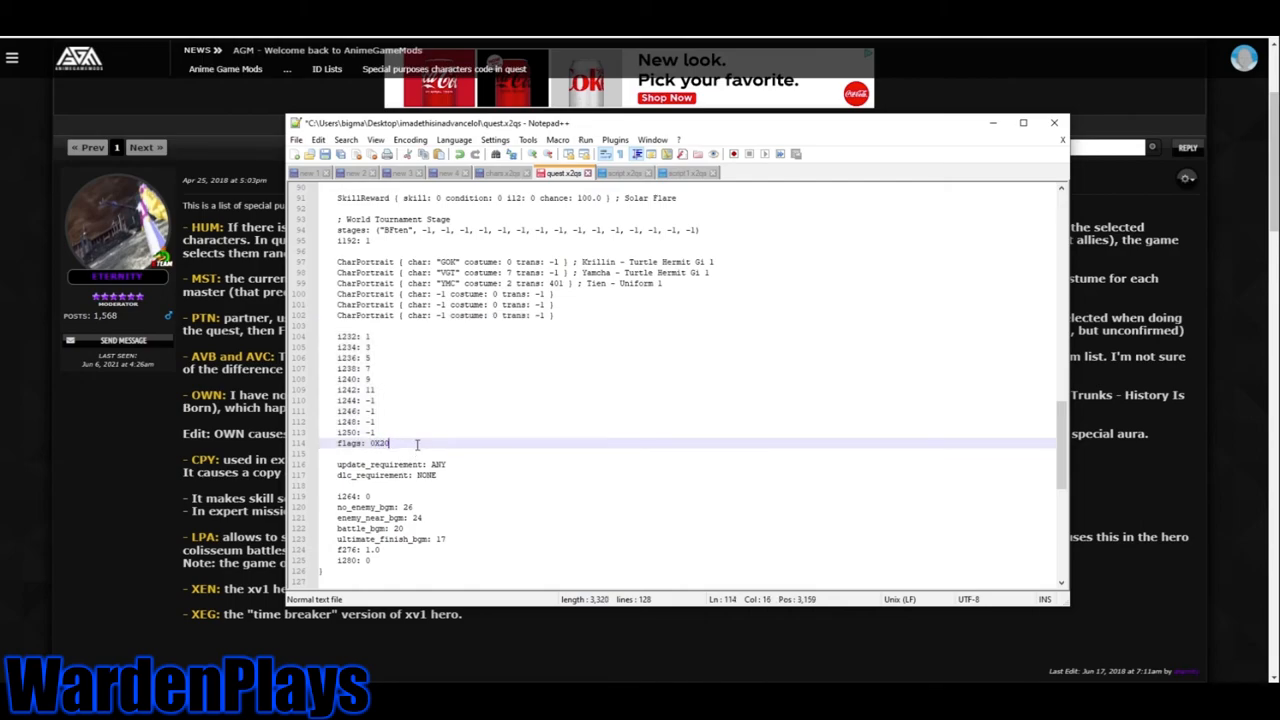
{"action": "type", "text": "0"}
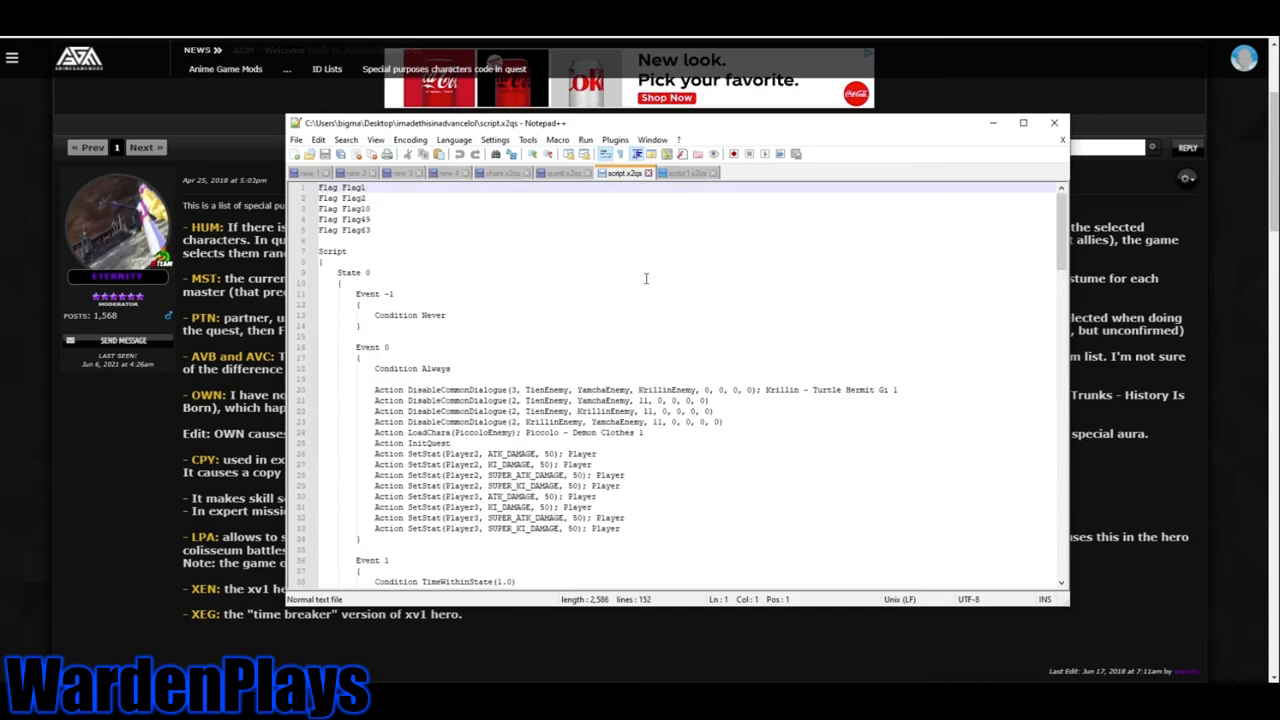
Open the INS folder under DB Xenoverse 2 and launch xv2questcreat.
{"action": "scroll", "scroll_direction": "down", "scroll_amount": 3}
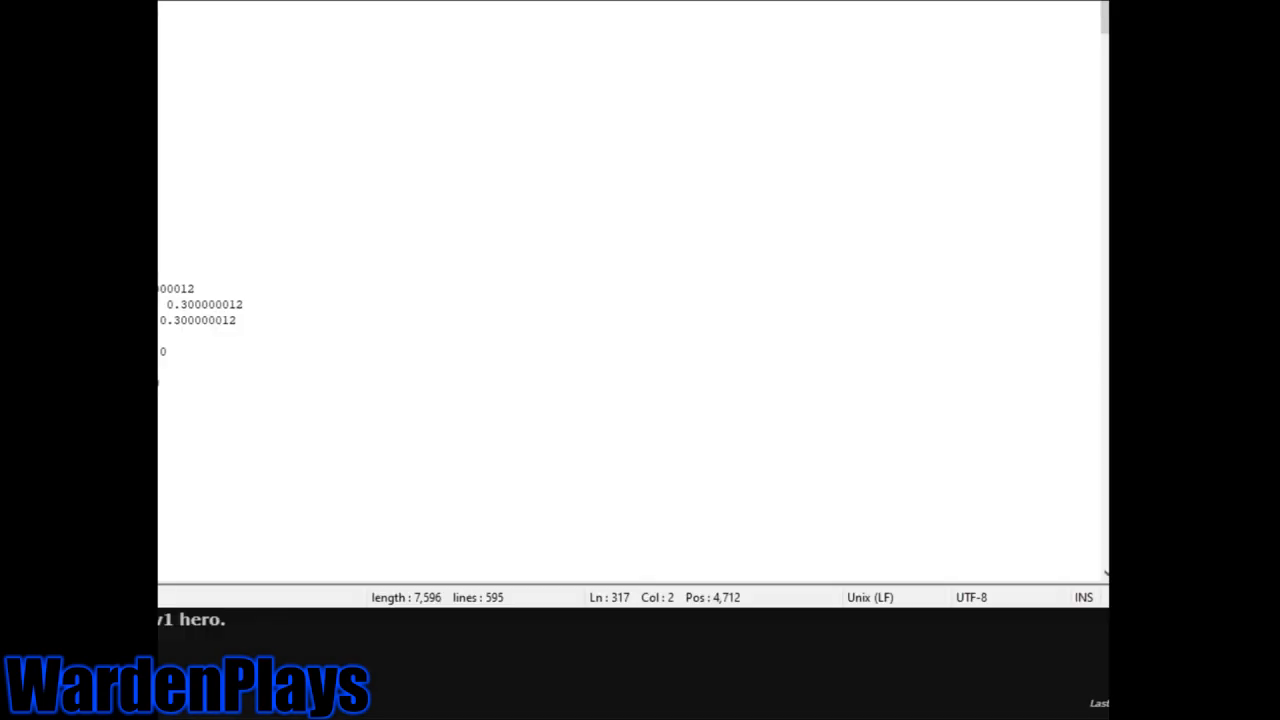
{"action": "mouse_move", "coordinate": [371, 464]}
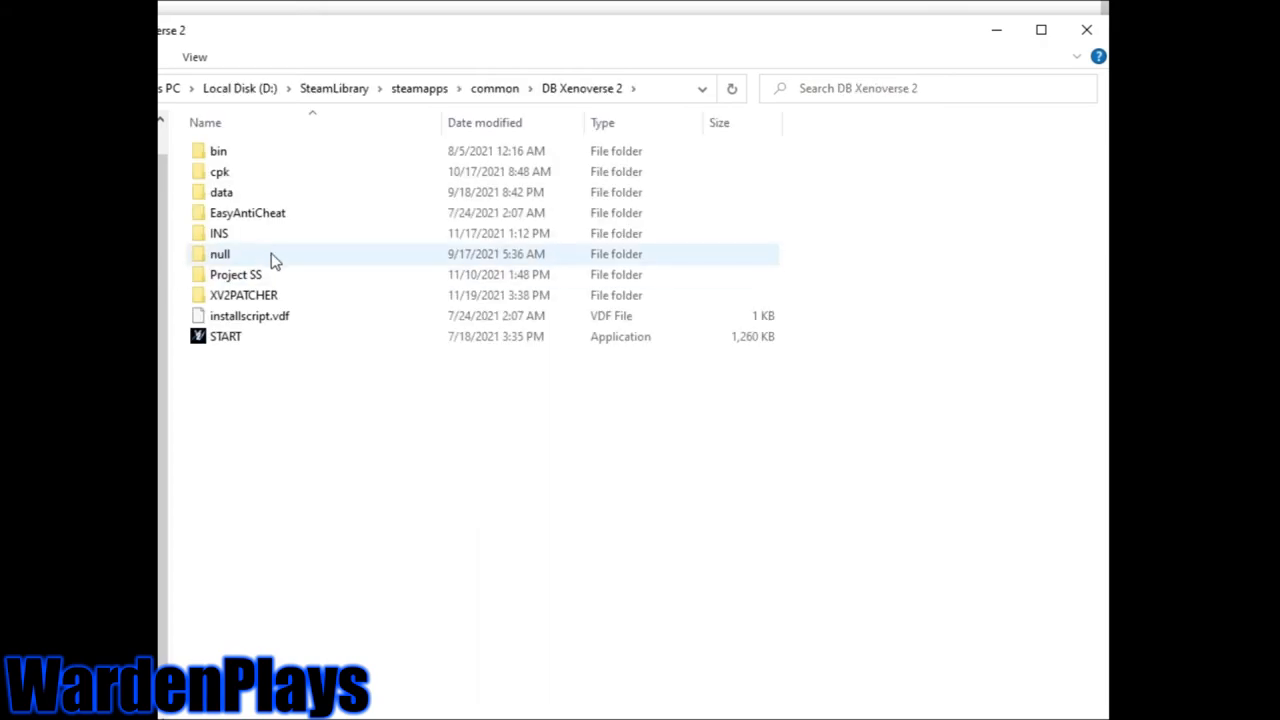
{"action": "double_click", "coordinate": [218, 233]}
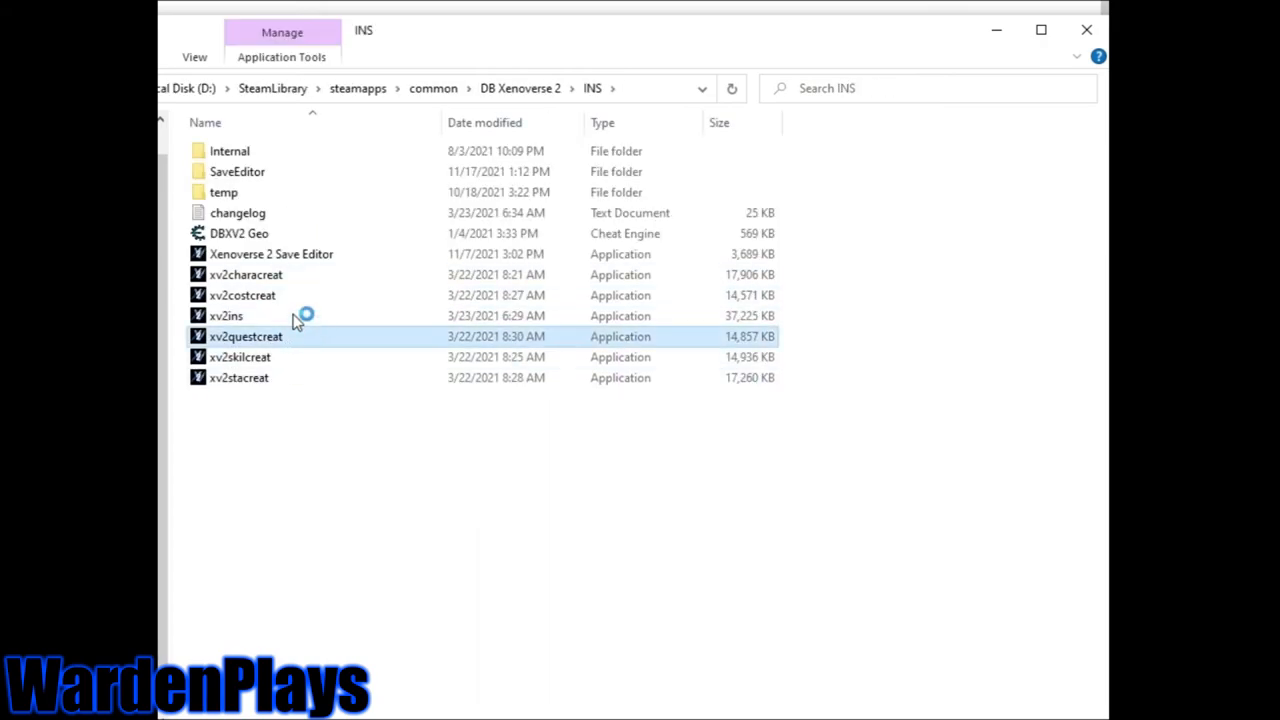
{"action": "double_click", "coordinate": [246, 336]}
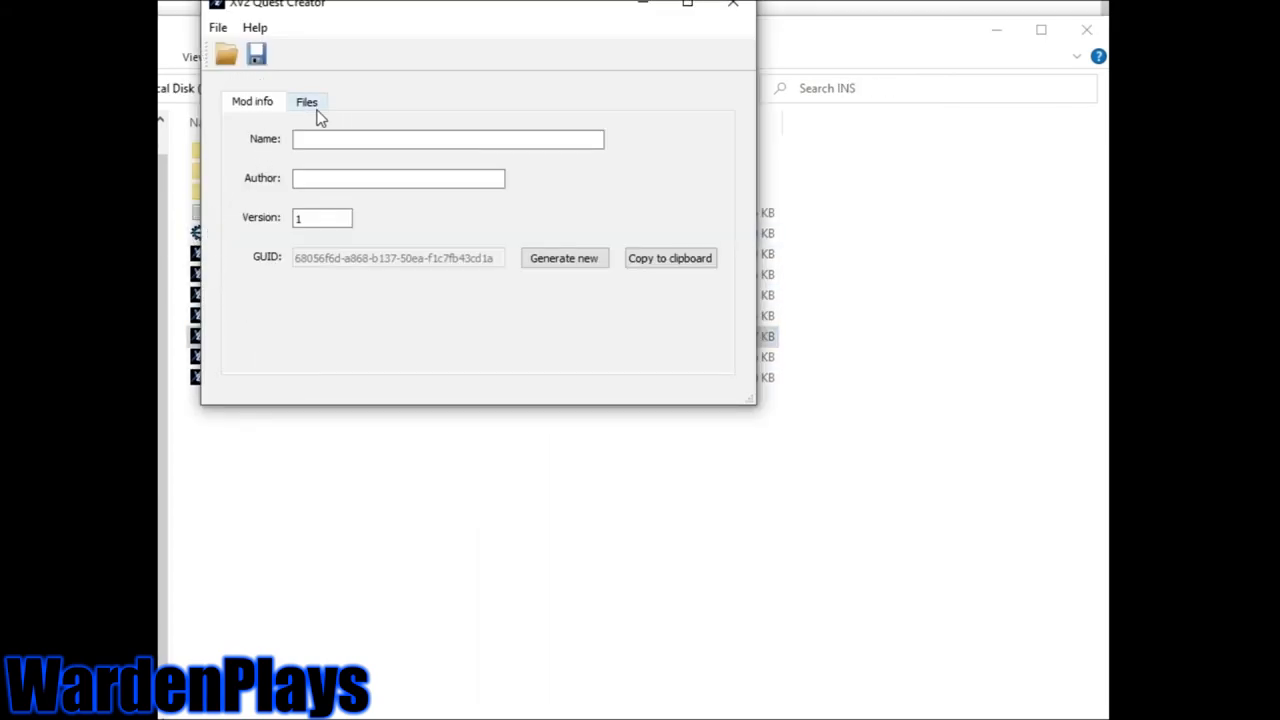
Name the mod 'testlol' and take its quest files from the desktop imadethisinadvancelol folder.
{"action": "type", "text": "testlol"}
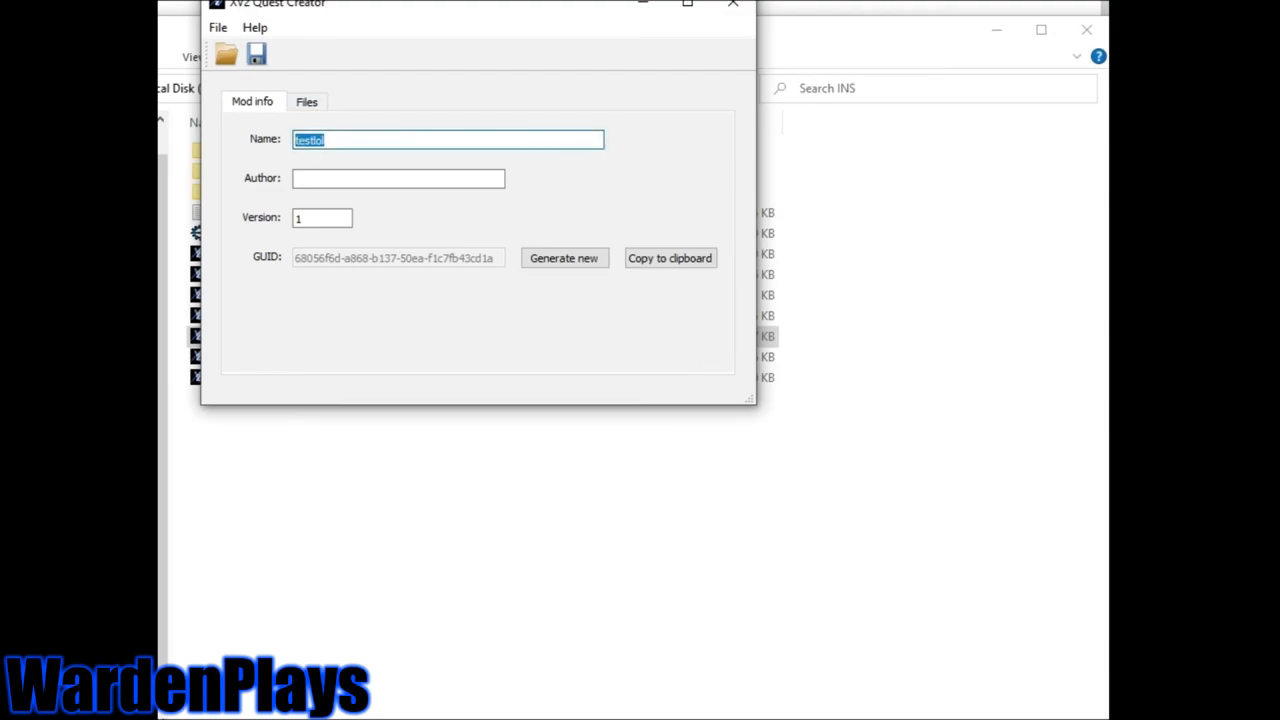
{"action": "left_click", "coordinate": [306, 101]}
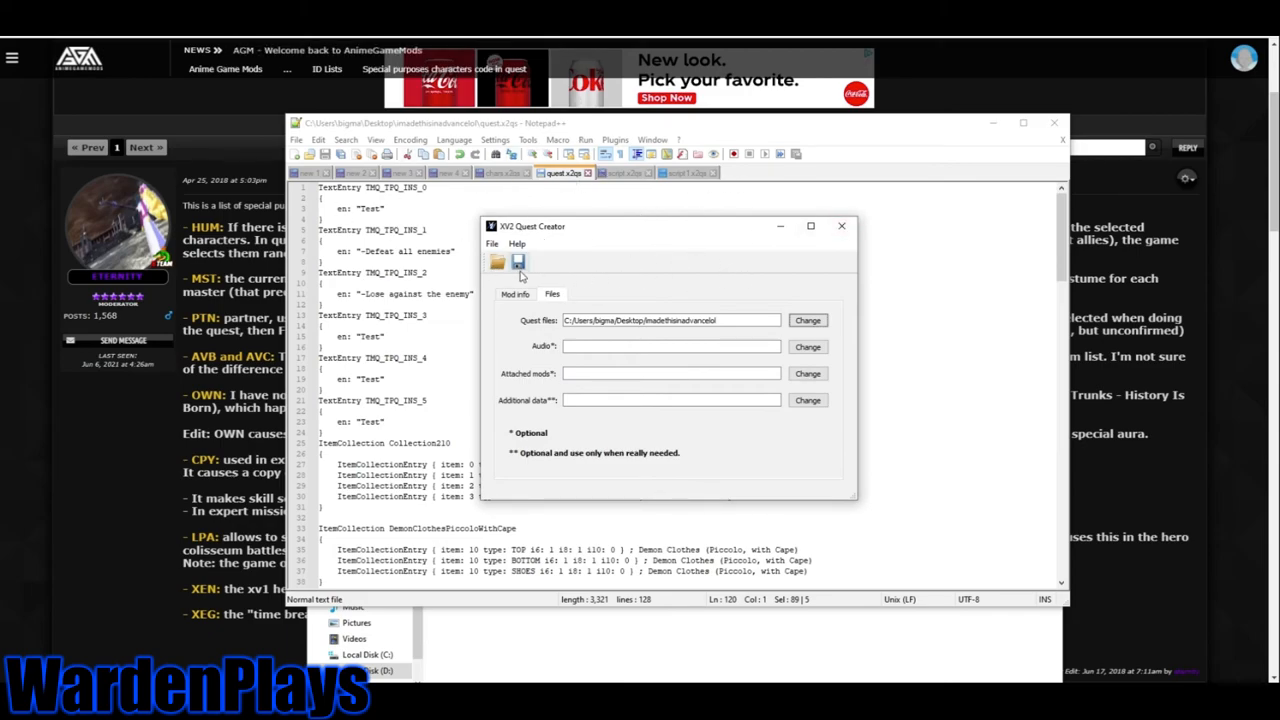
{"action": "mouse_move", "coordinate": [518, 262]}
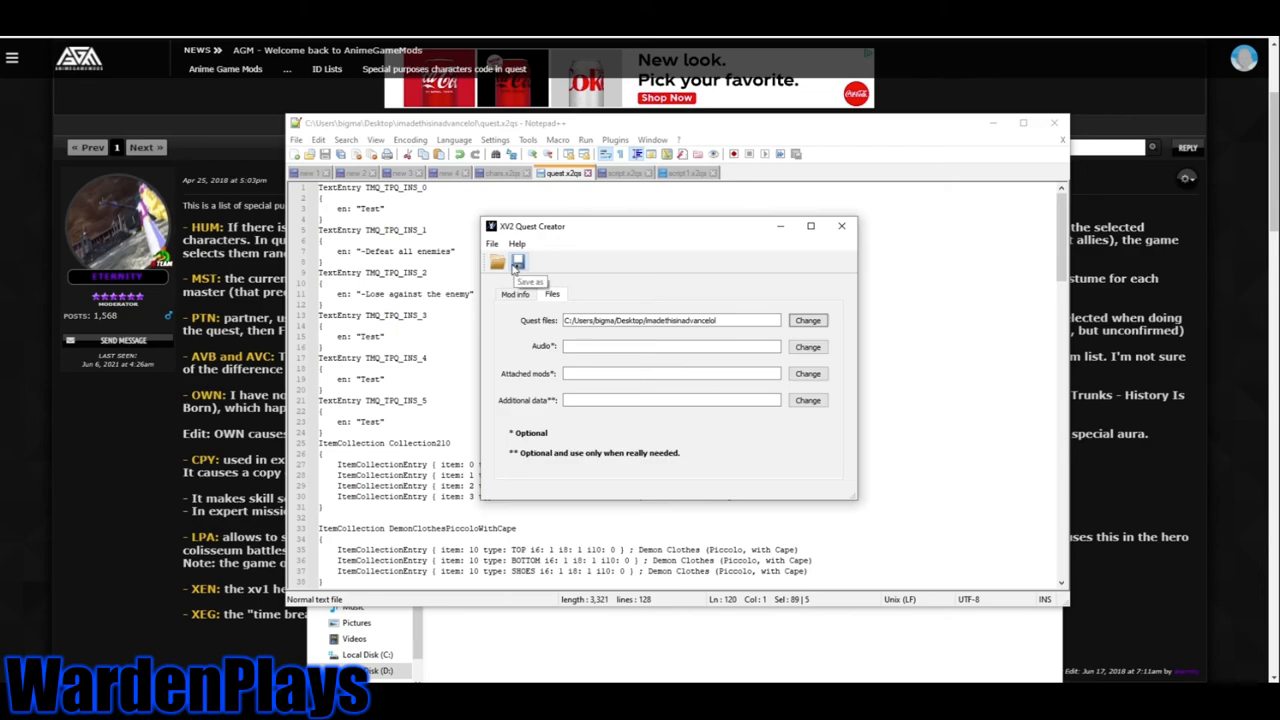